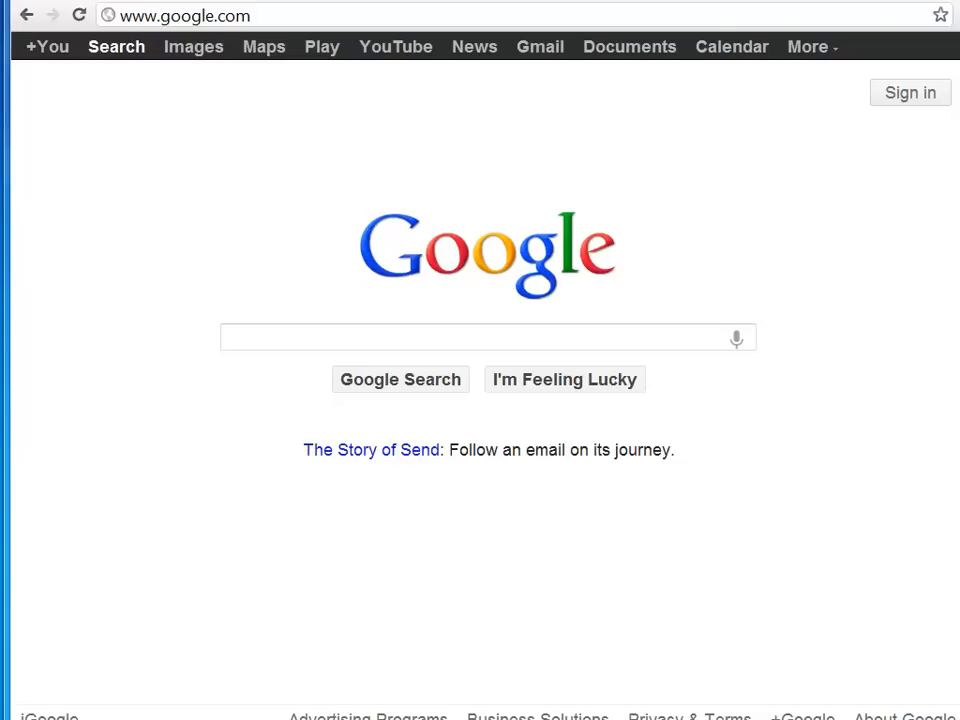
Search Google for PuTTY and scroll its download page to the Windows binaries list
{"action": "type", "text": "aws.amazon.com/console/"}
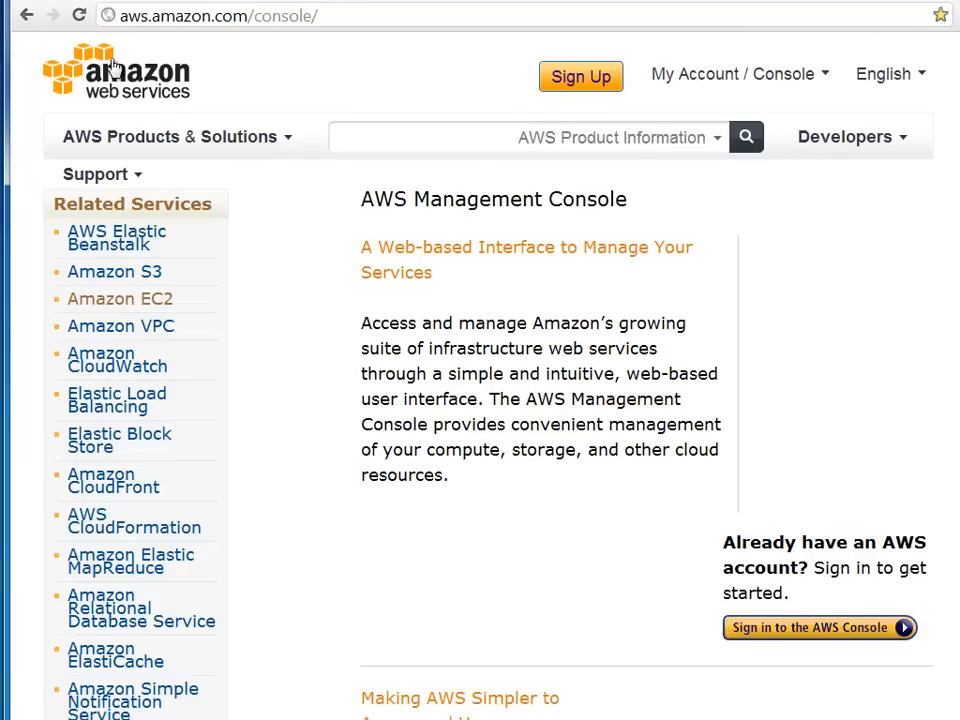
{"action": "mouse_move", "coordinate": [585, 82]}
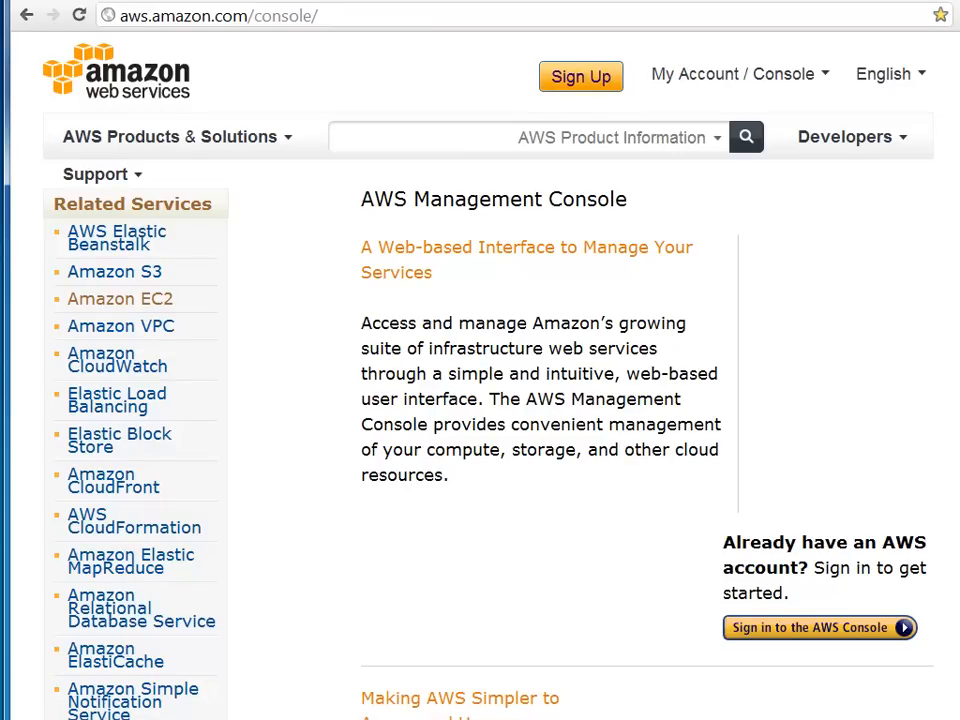
{"action": "type", "text": "www.google.com"}
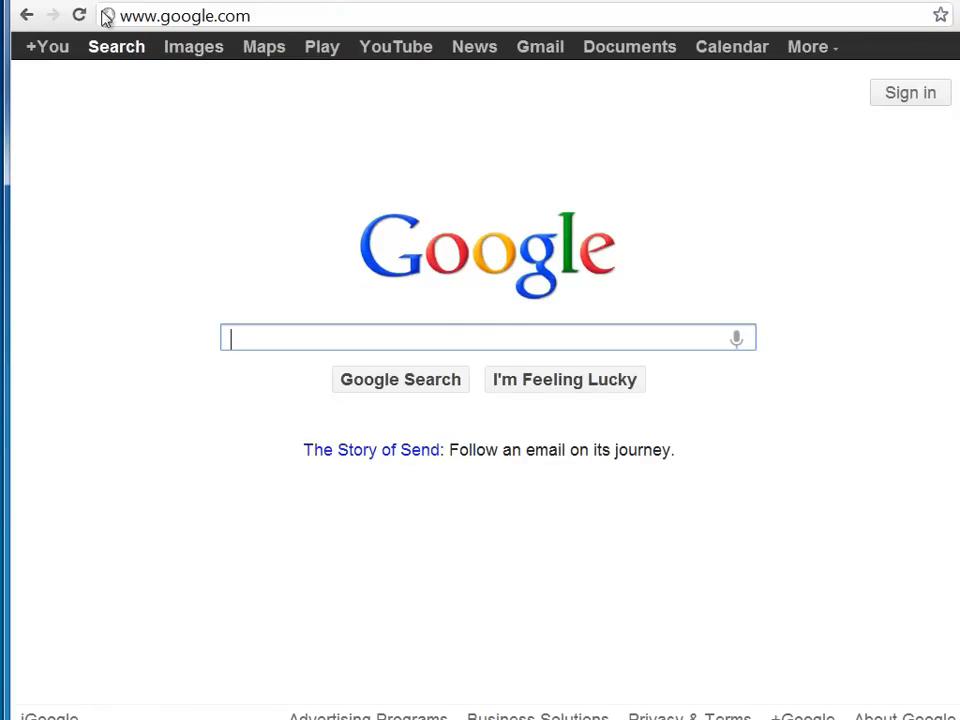
{"action": "type", "text": "putty"}
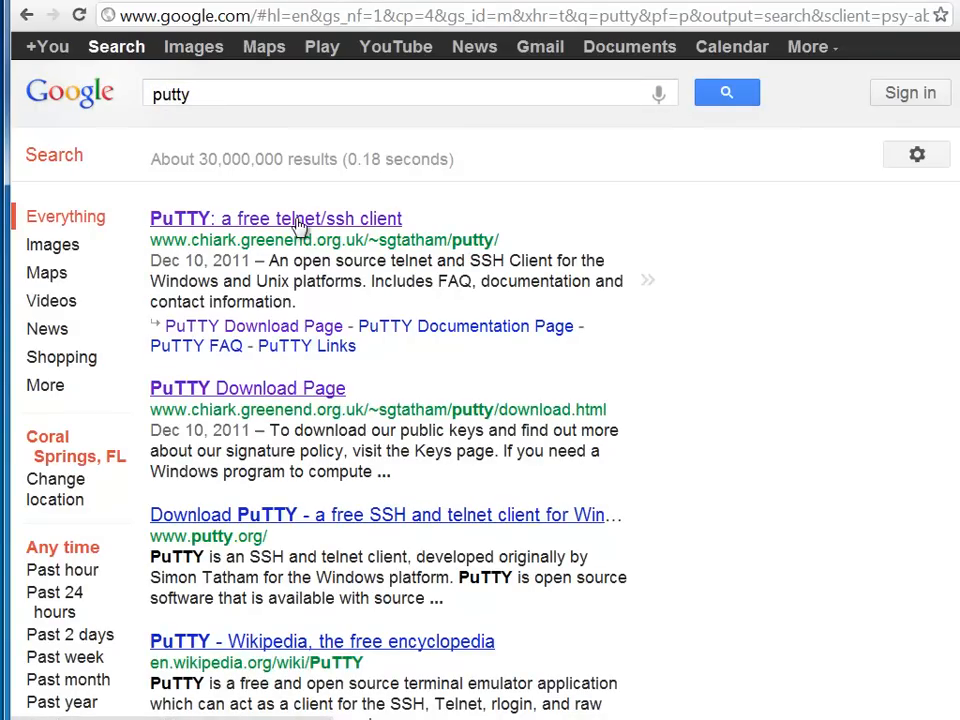
{"action": "left_click", "coordinate": [275, 218]}
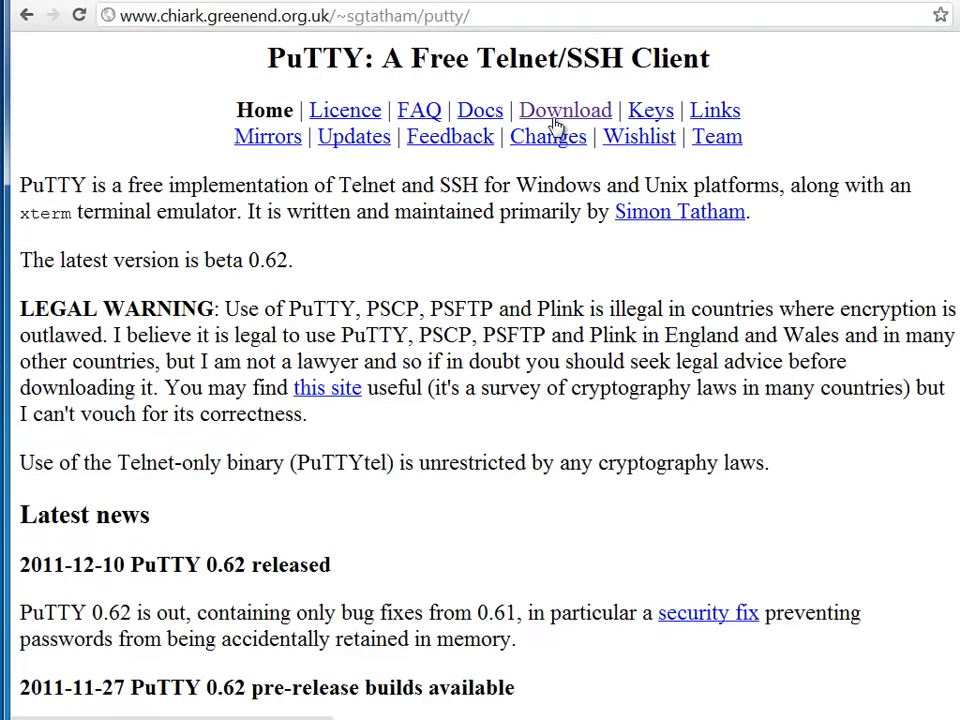
{"action": "left_click", "coordinate": [564, 110]}
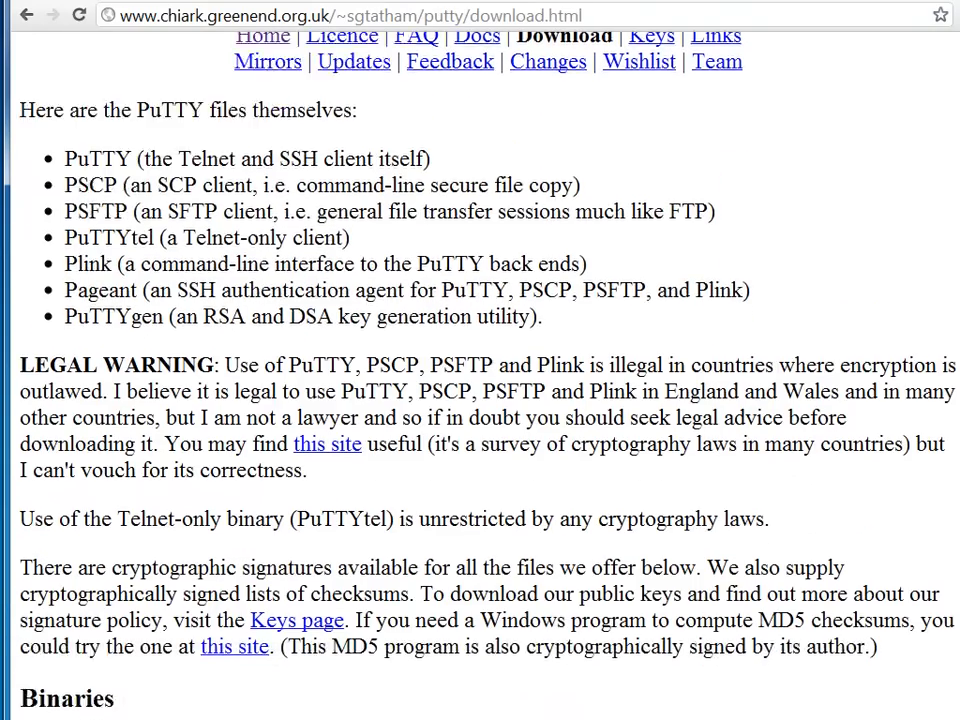
{"action": "scroll", "scroll_direction": "down", "scroll_amount": 3}
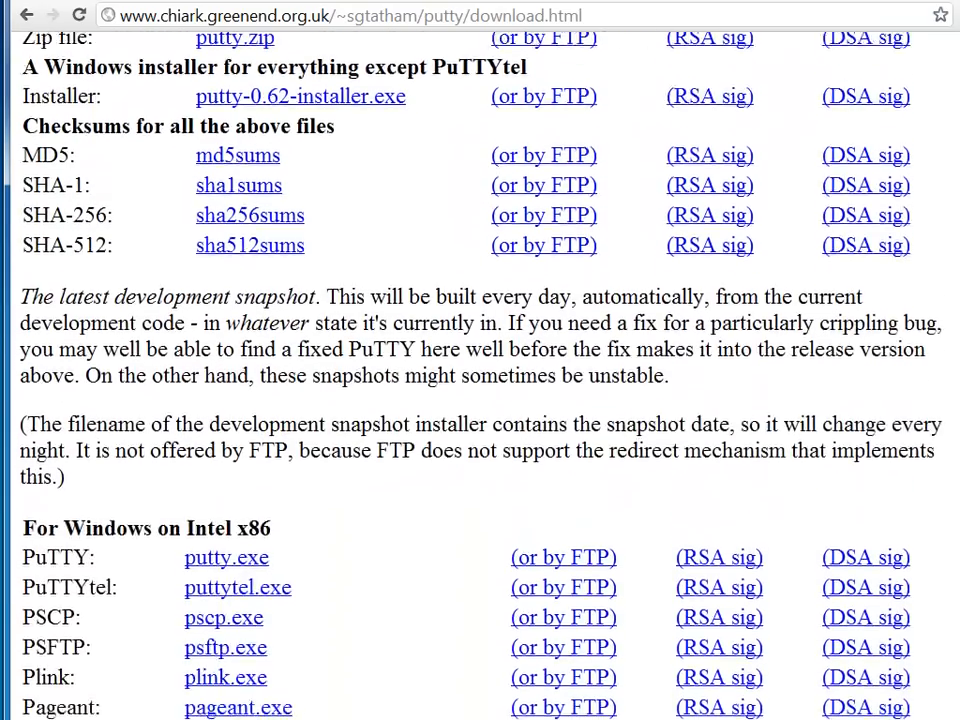
{"action": "scroll", "scroll_direction": "down", "scroll_amount": 3}
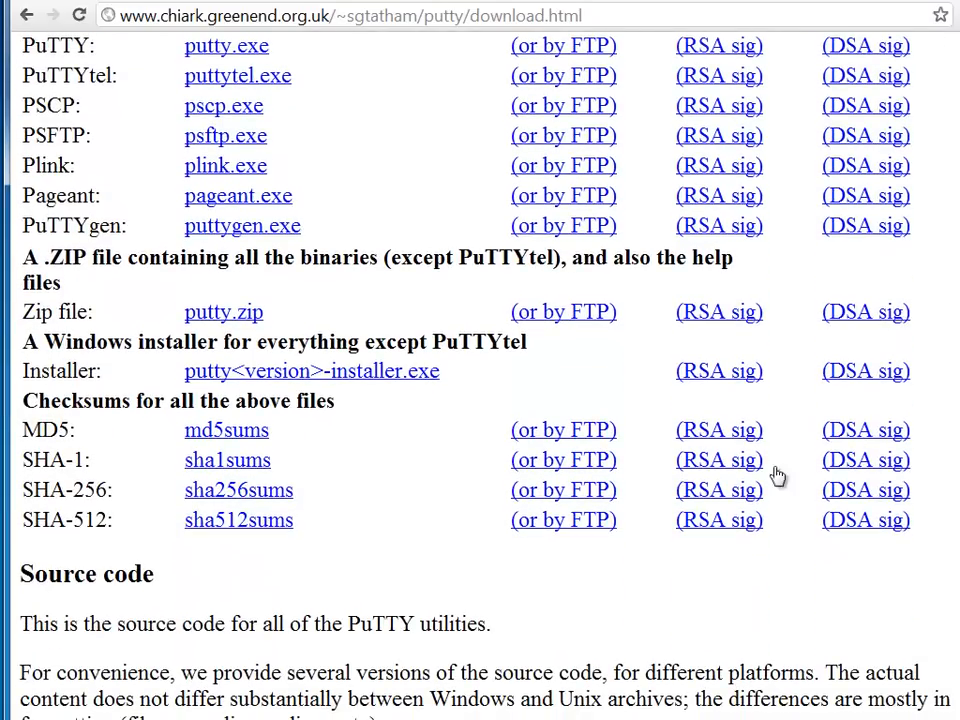
{"action": "mouse_move", "coordinate": [302, 379]}
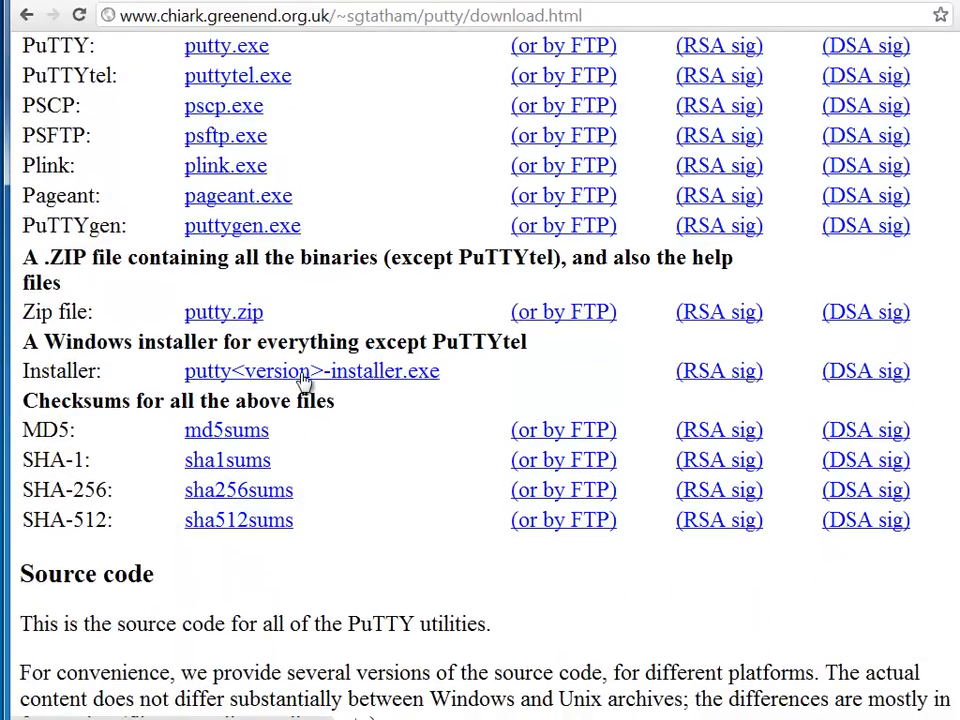
{"action": "mouse_move", "coordinate": [345, 383]}
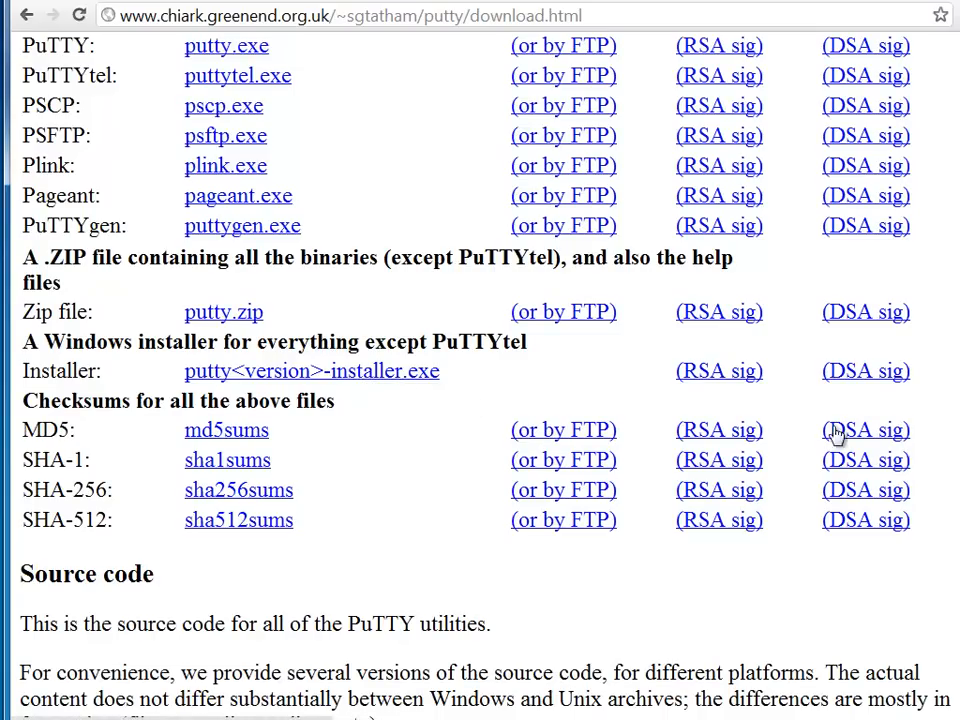
{"action": "mouse_move", "coordinate": [832, 430]}
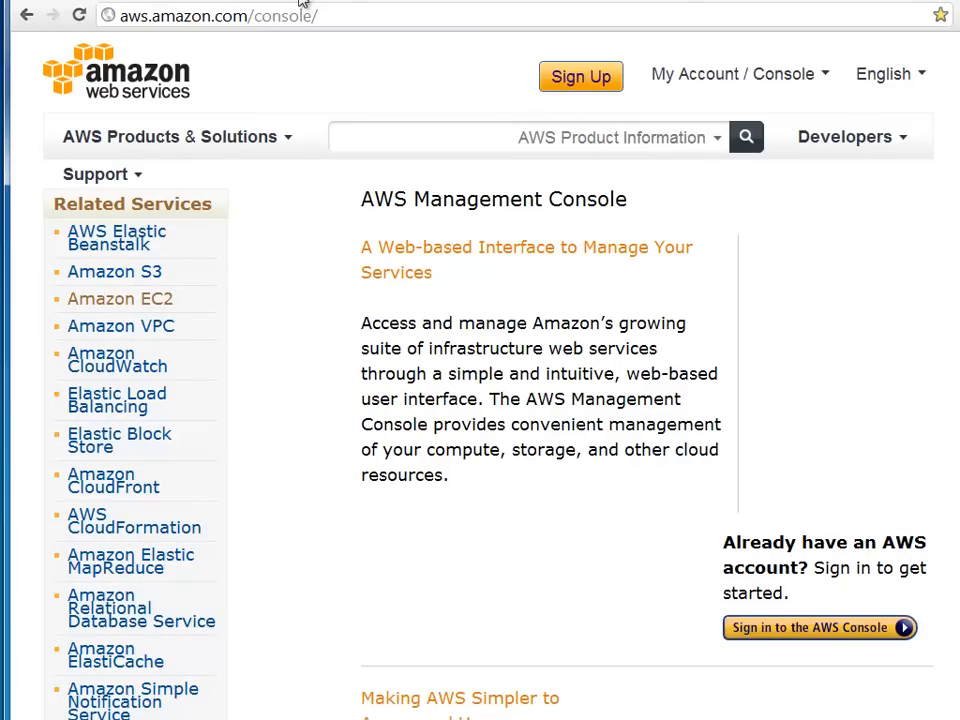
Sign in to AWS and reach the US East (Virginia) EC2 Dashboard
{"action": "left_click", "coordinate": [822, 628]}
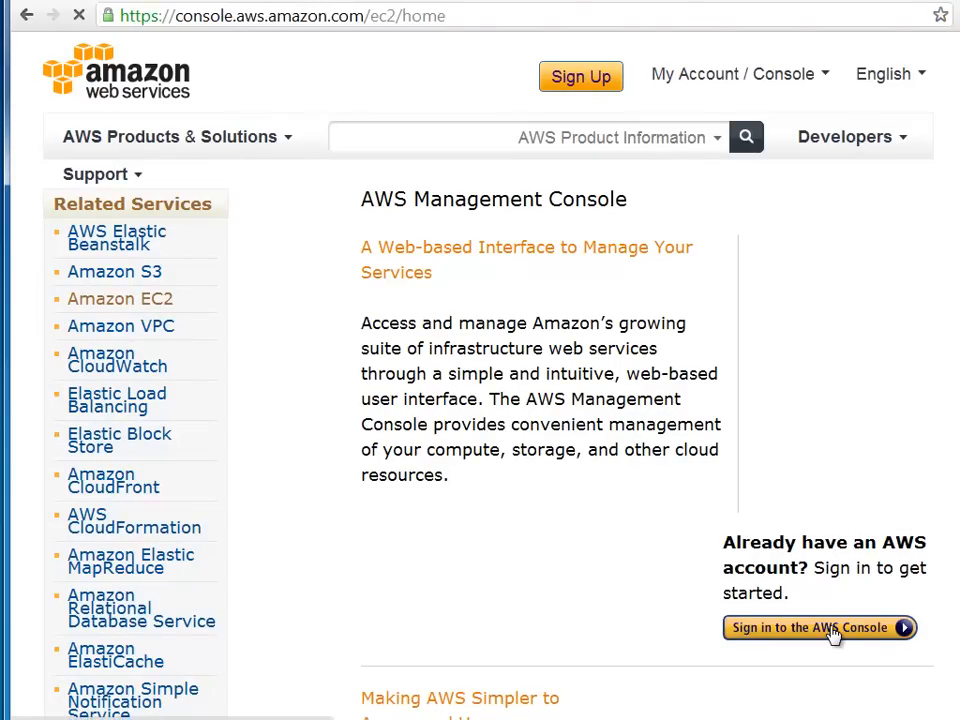
{"action": "left_click", "coordinate": [817, 628]}
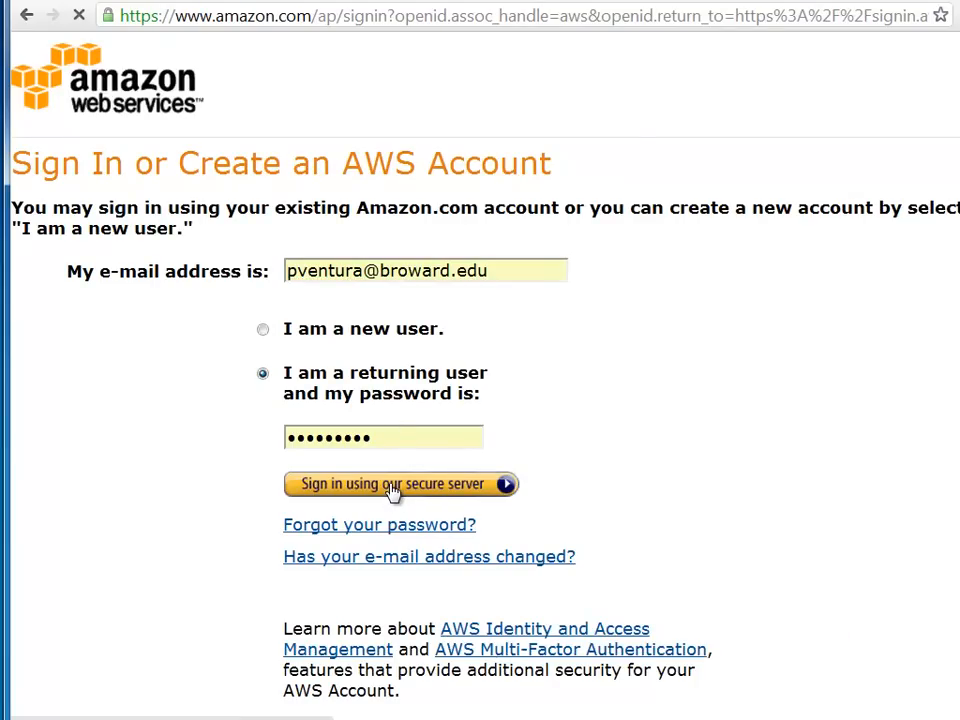
{"action": "left_click", "coordinate": [393, 484]}
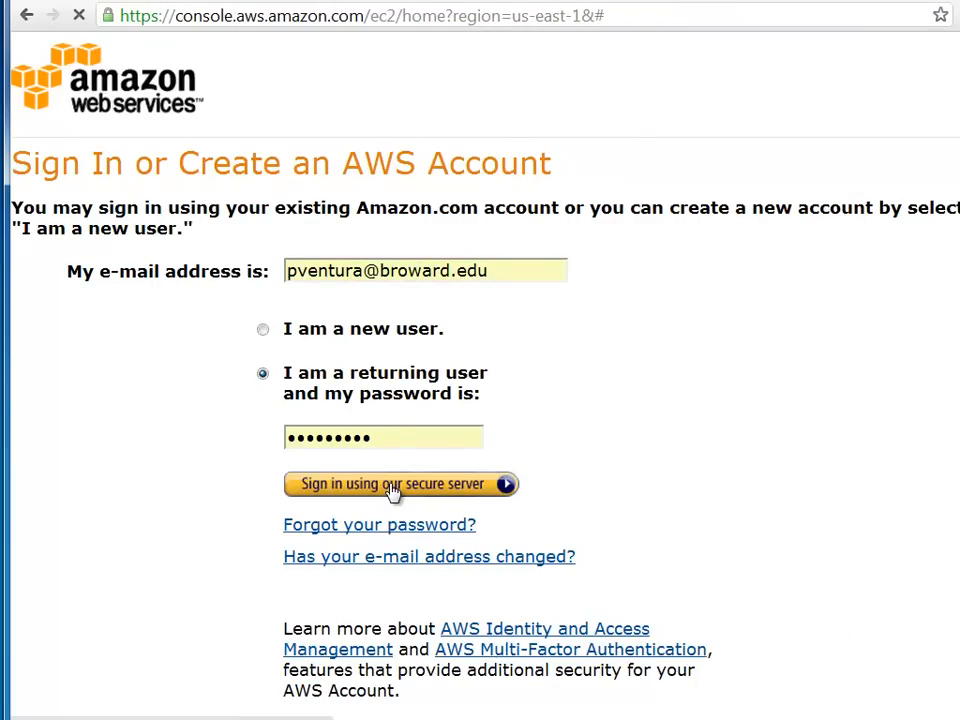
{"action": "left_click", "coordinate": [396, 484]}
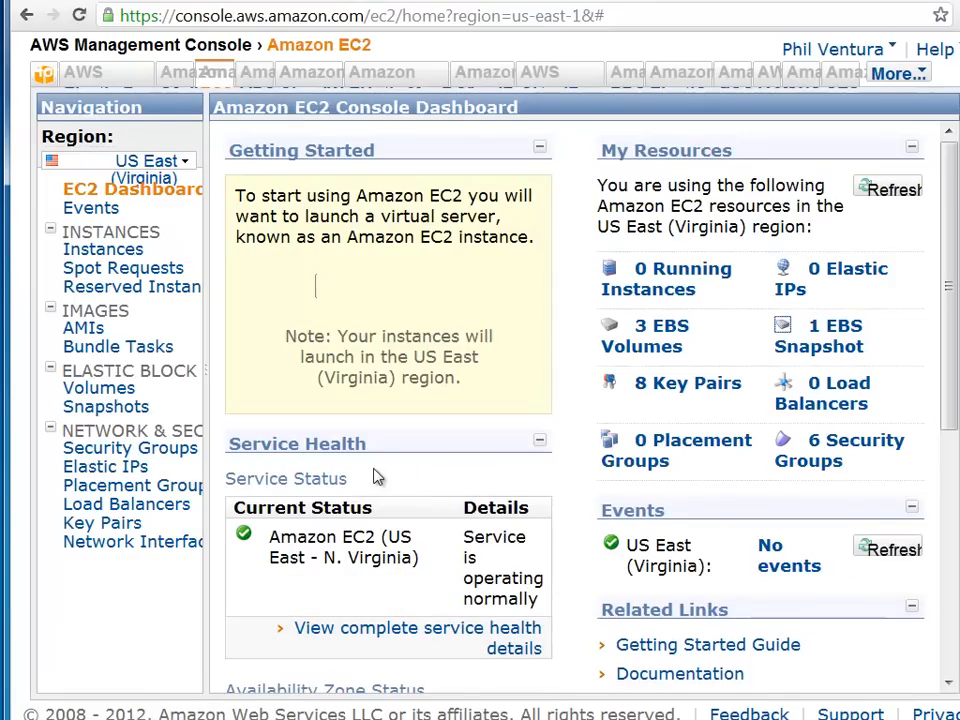
{"action": "mouse_move", "coordinate": [368, 447]}
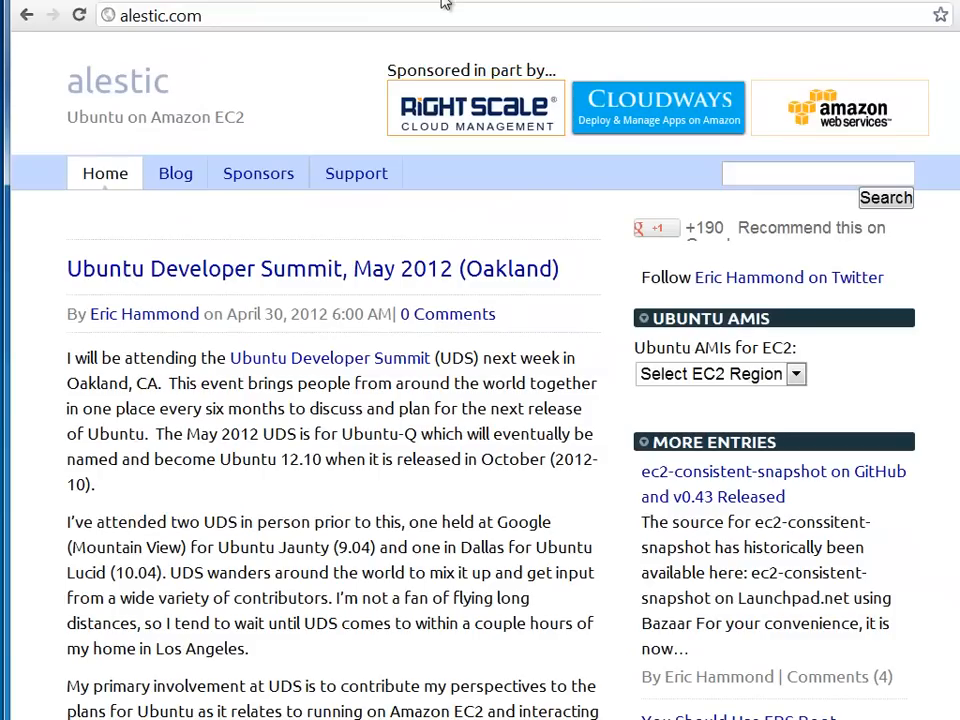
{"action": "mouse_move", "coordinate": [635, 382]}
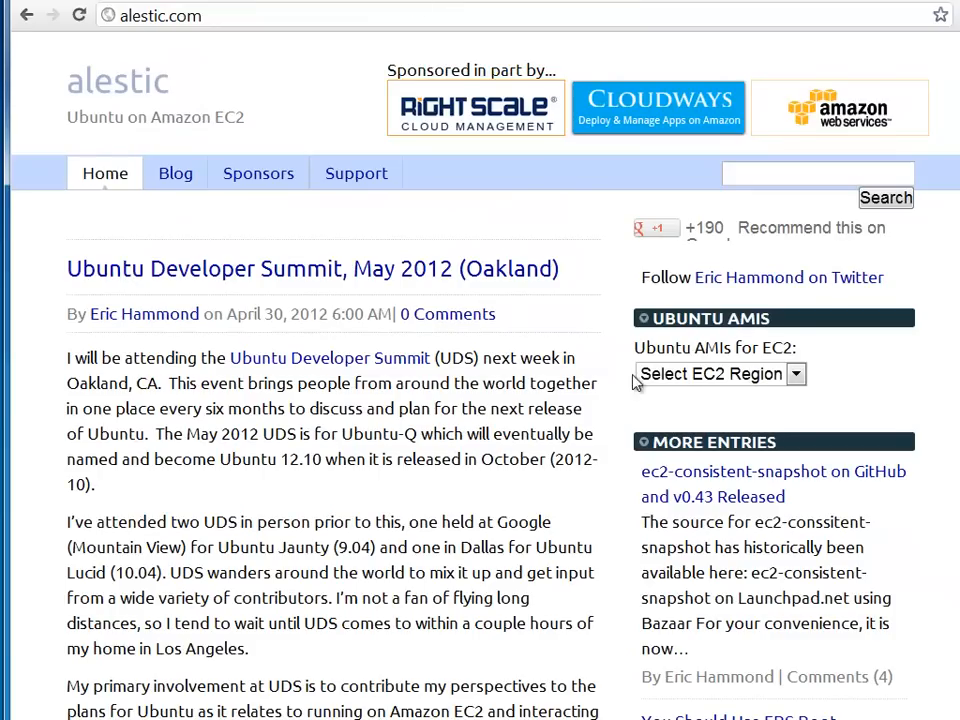
{"action": "mouse_move", "coordinate": [715, 388]}
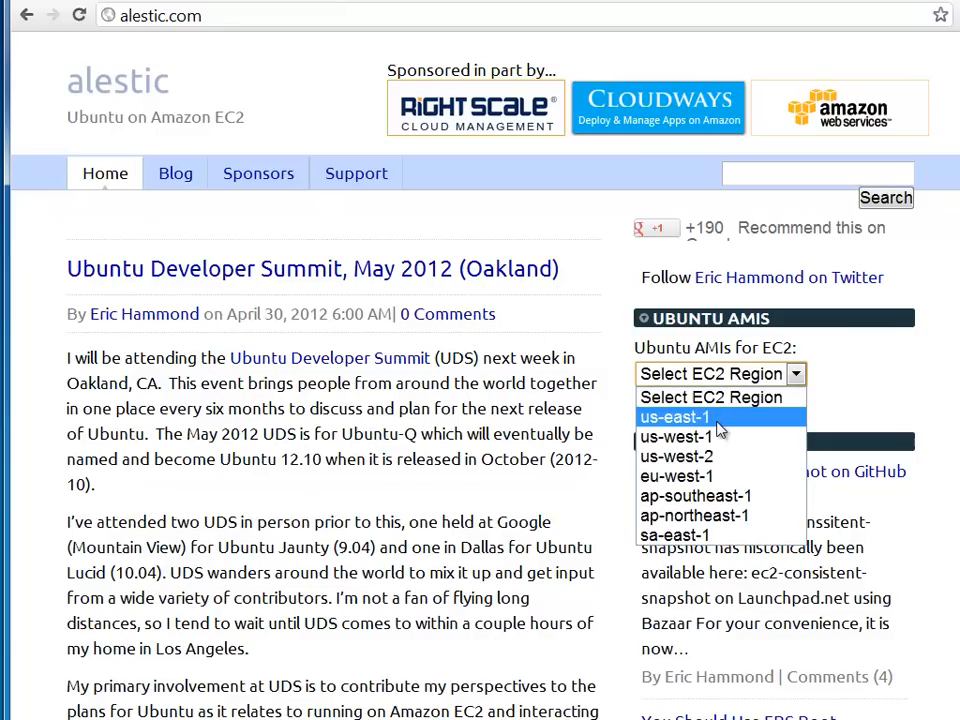
On alestic.com pick us-east-1 and launch Ubuntu 12.04 LTS EBS AMI ami-a29943cb
{"action": "left_click", "coordinate": [674, 418]}
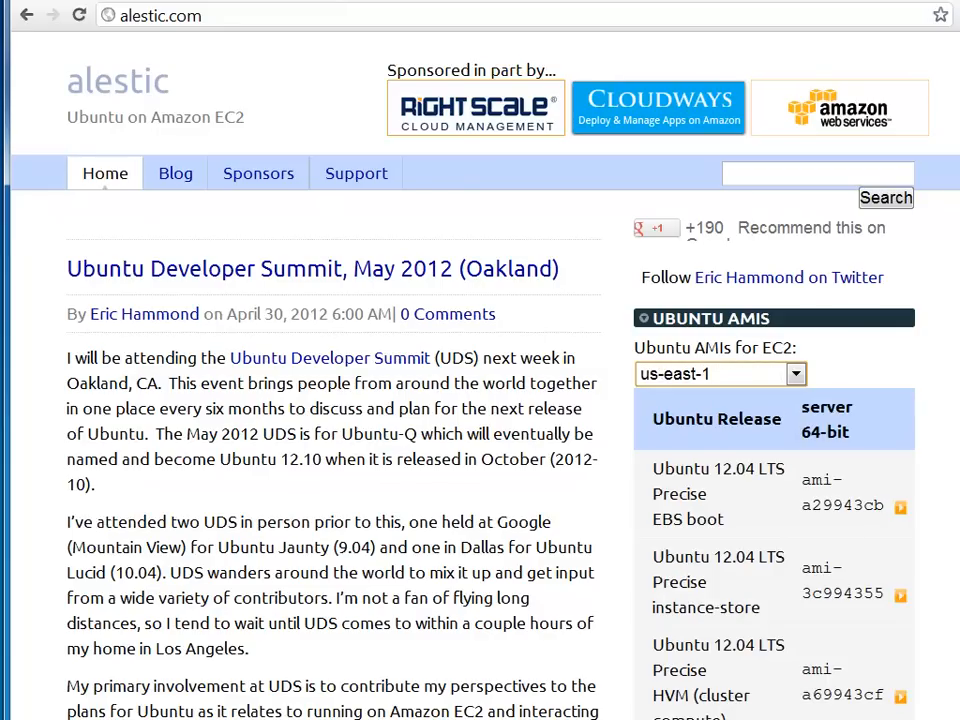
{"action": "scroll", "scroll_direction": "down", "scroll_amount": 3}
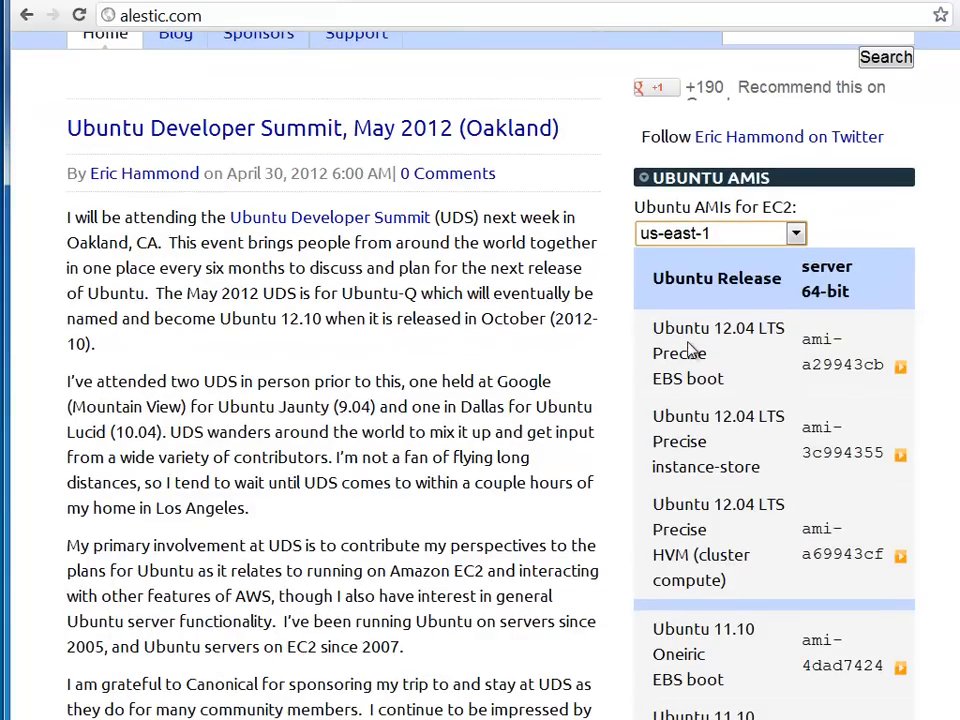
{"action": "mouse_move", "coordinate": [652, 399]}
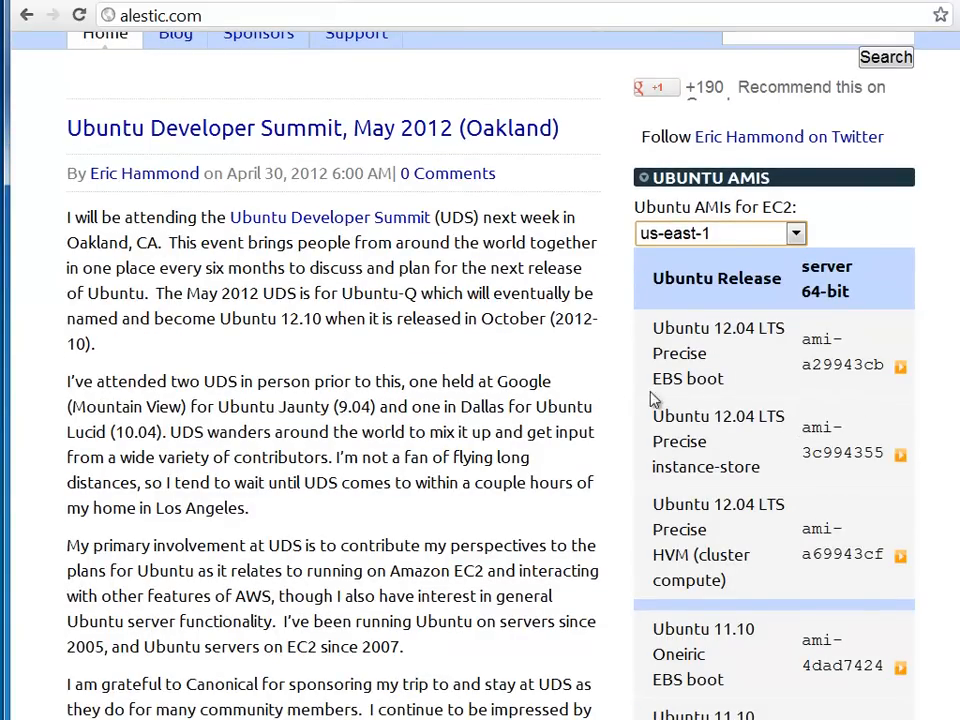
{"action": "double_click", "coordinate": [683, 378]}
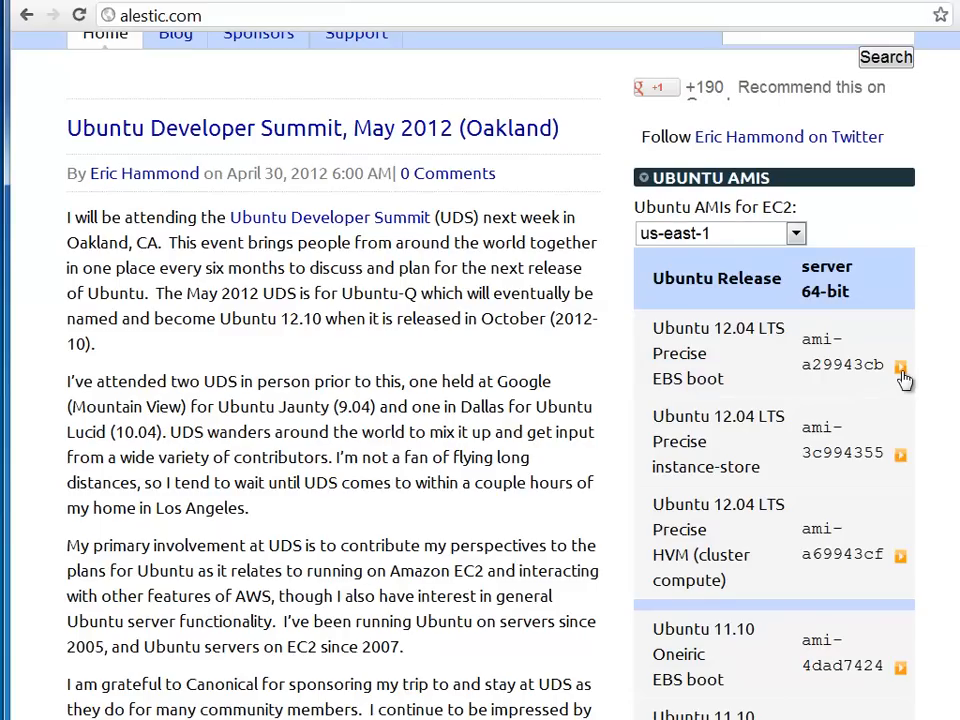
{"action": "left_click", "coordinate": [901, 378]}
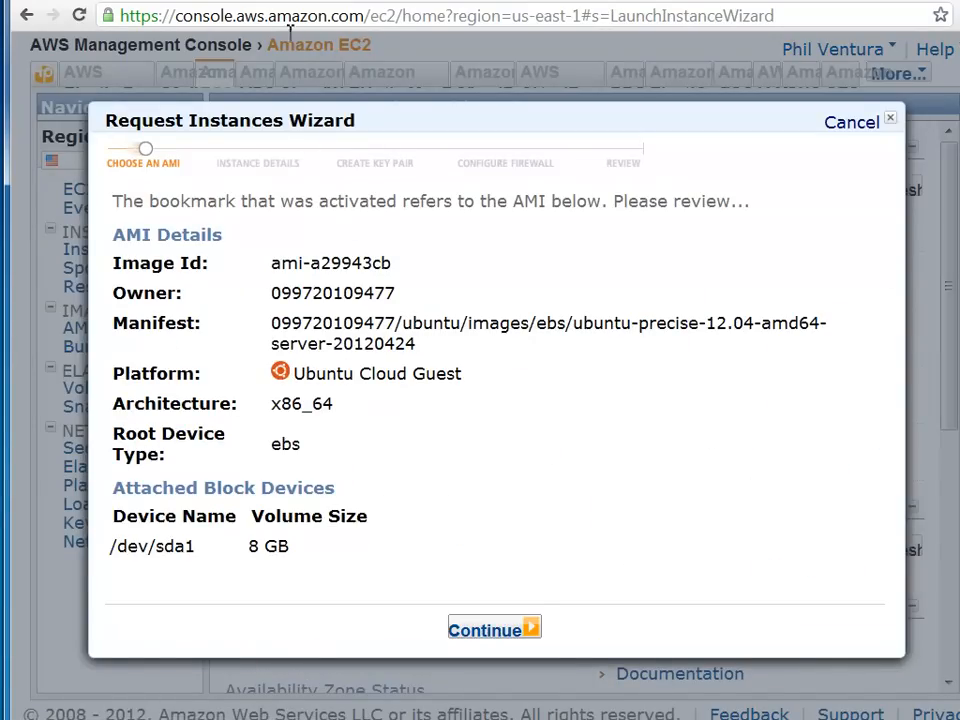
{"action": "mouse_move", "coordinate": [562, 389]}
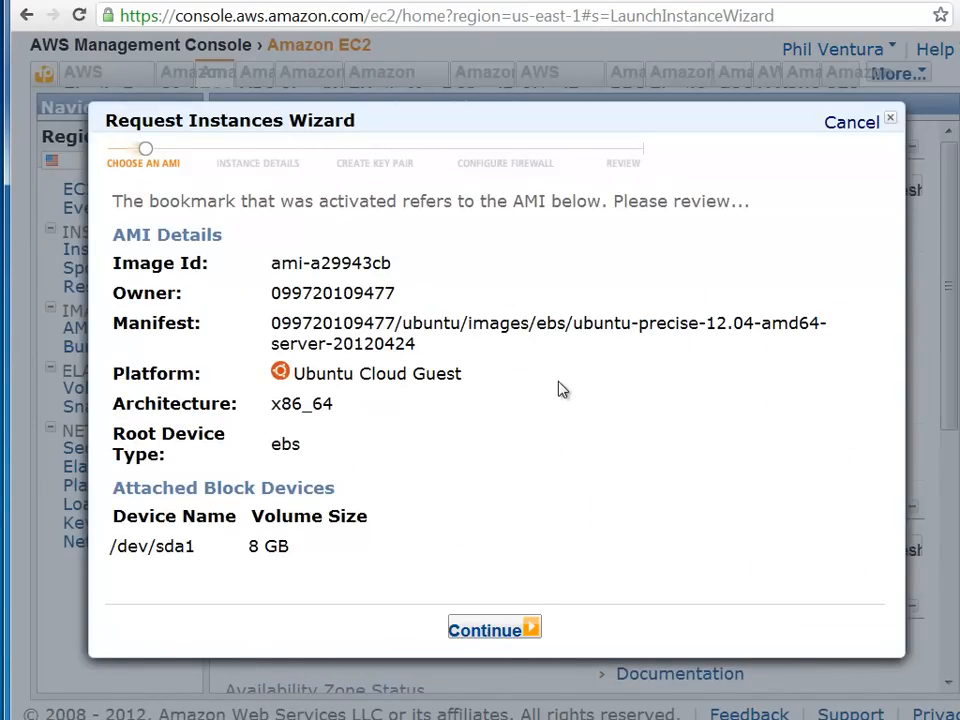
{"action": "mouse_move", "coordinate": [398, 568]}
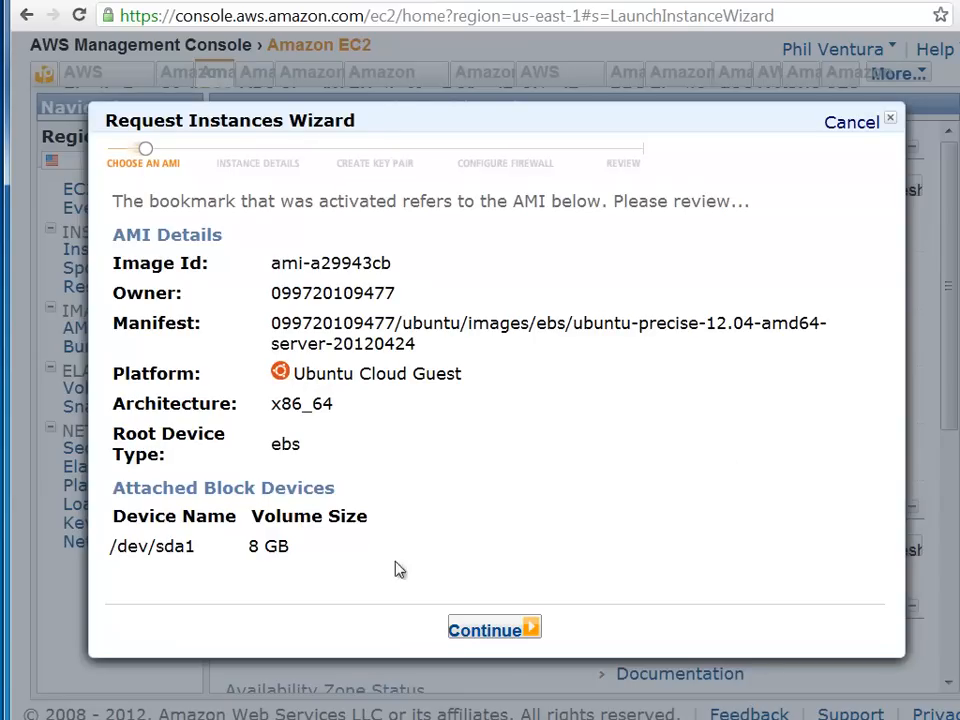
{"action": "mouse_move", "coordinate": [197, 219]}
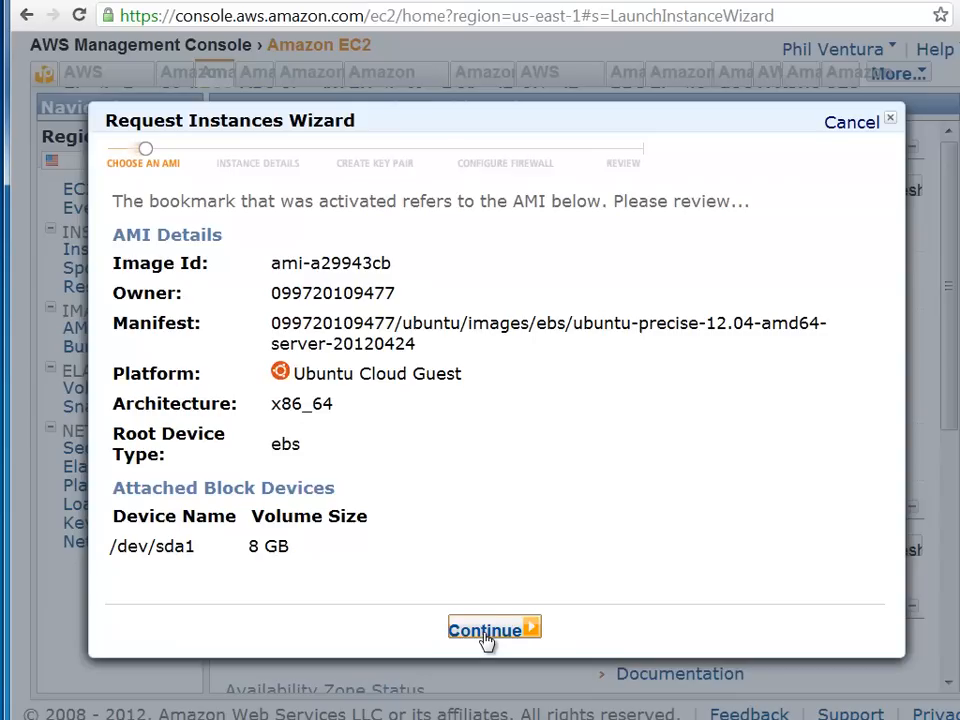
Accept AMI ami-a29943cb and advance to the Instance Details step
{"action": "left_click", "coordinate": [492, 627]}
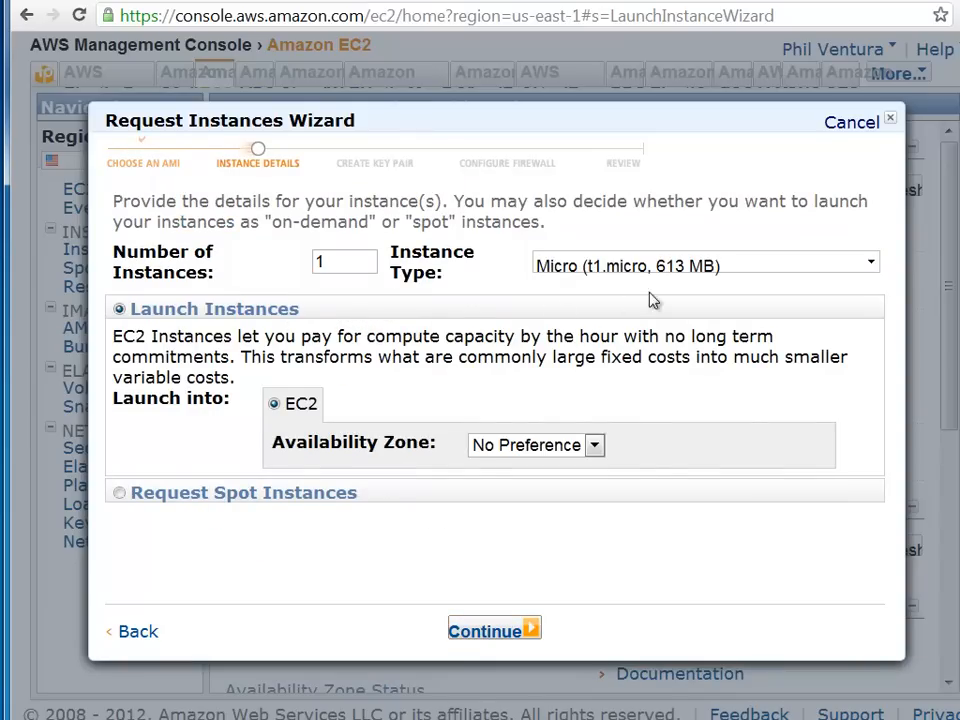
Keep default instance details, advanced options and tags, advancing to Create Key Pair
{"action": "left_click", "coordinate": [870, 261]}
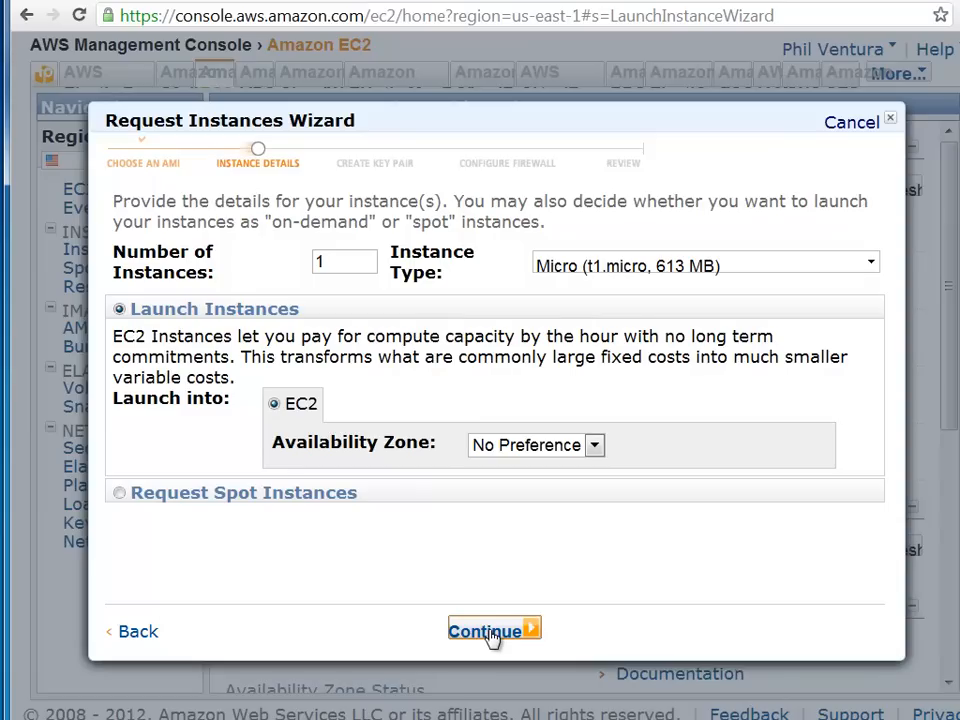
{"action": "left_click", "coordinate": [490, 629]}
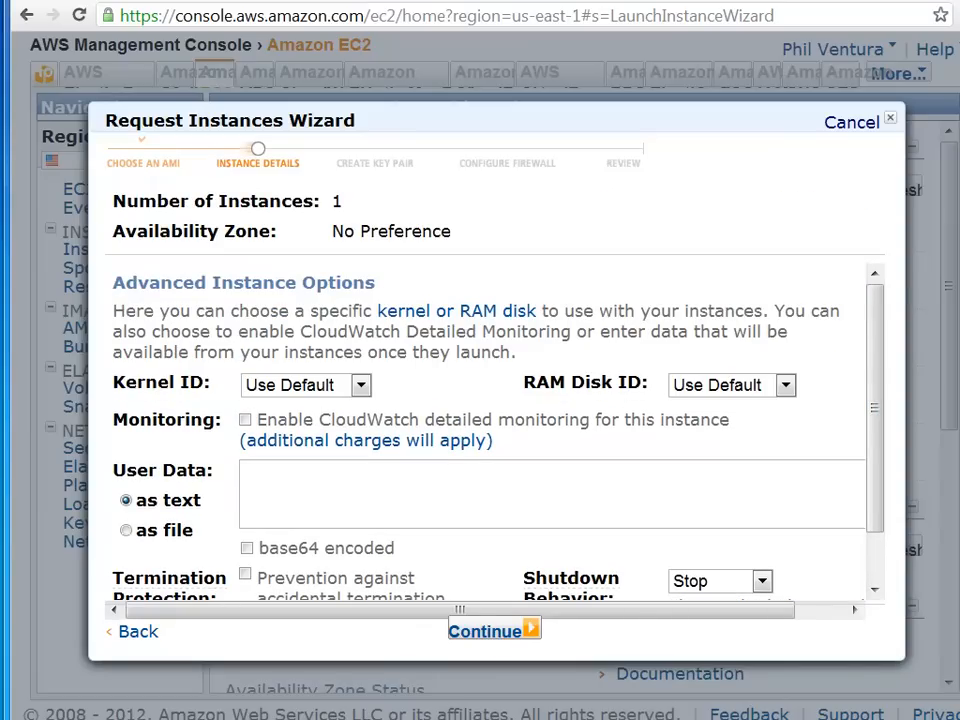
{"action": "scroll", "scroll_direction": "down", "scroll_amount": 3}
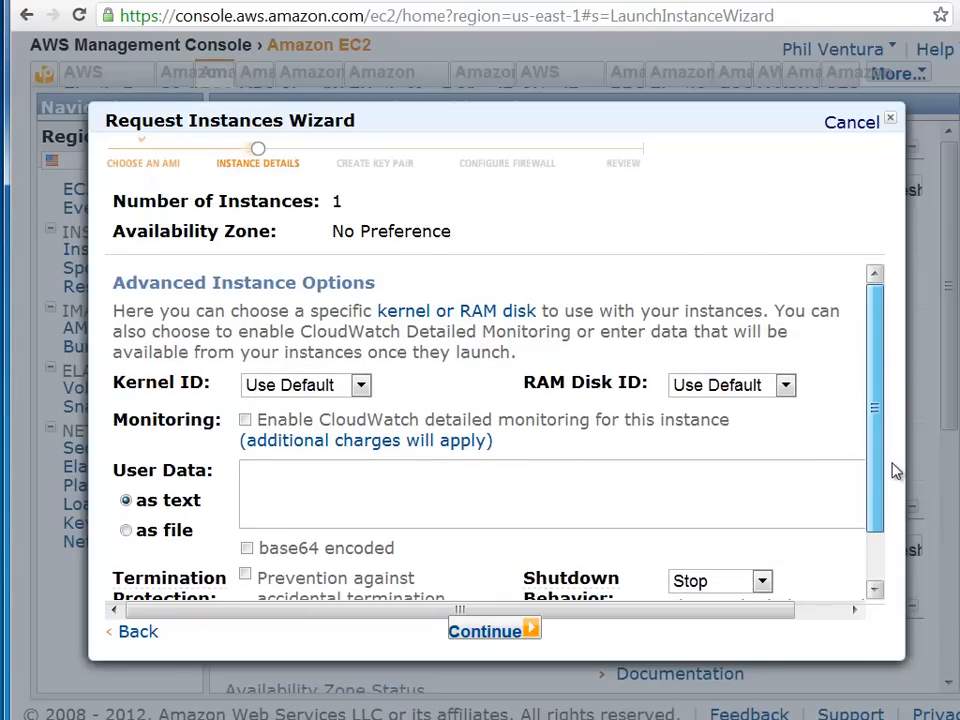
{"action": "scroll", "scroll_direction": "down", "scroll_amount": 3}
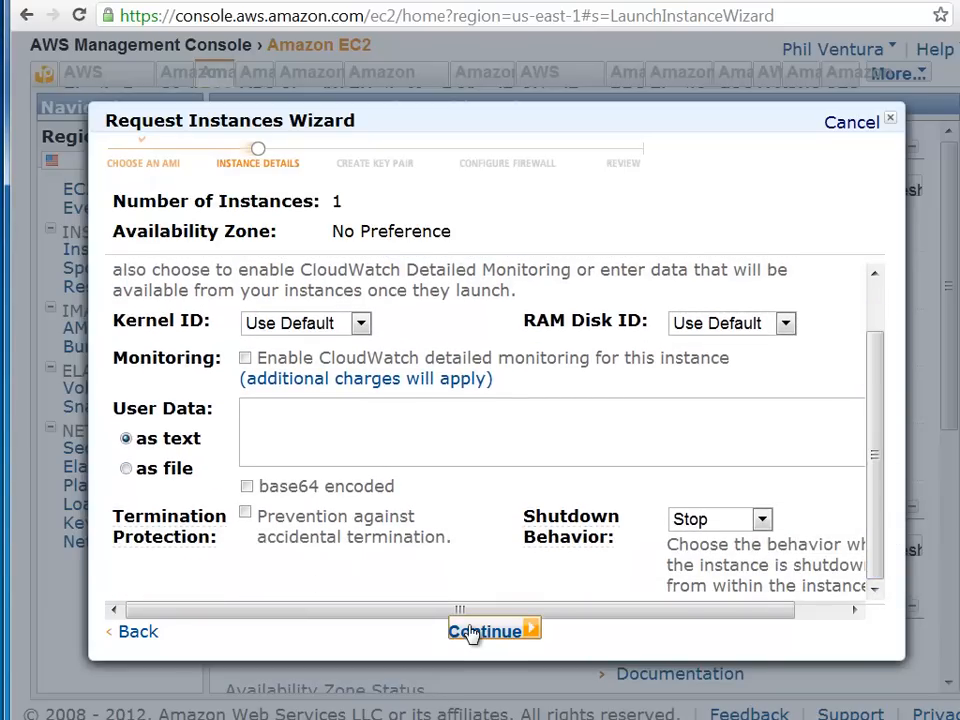
{"action": "left_click", "coordinate": [486, 630]}
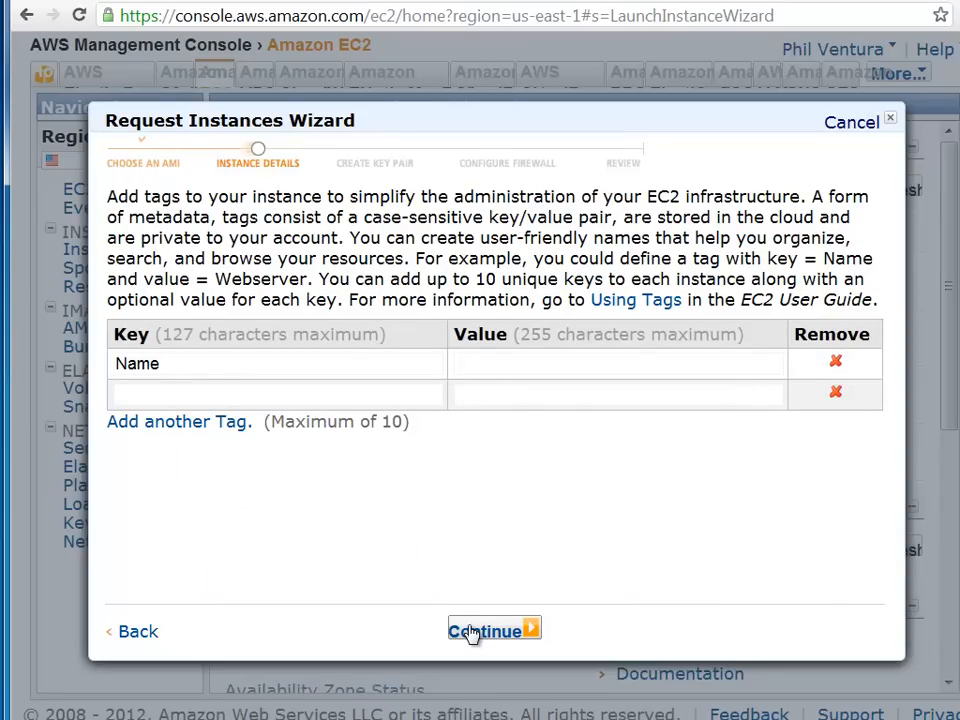
{"action": "left_click", "coordinate": [492, 629]}
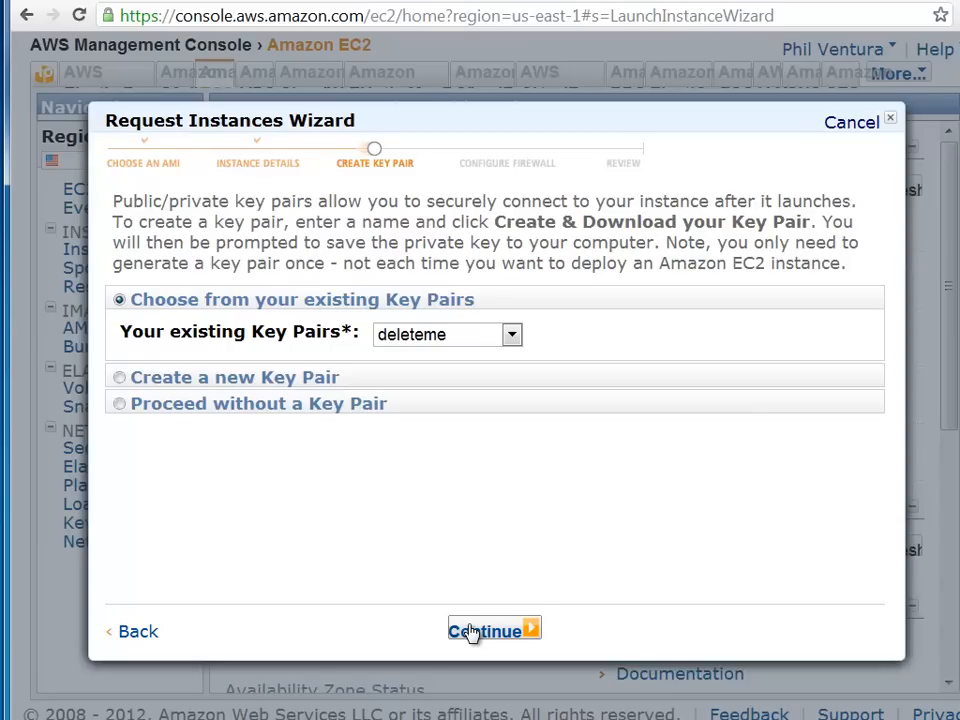
{"action": "mouse_move", "coordinate": [493, 603]}
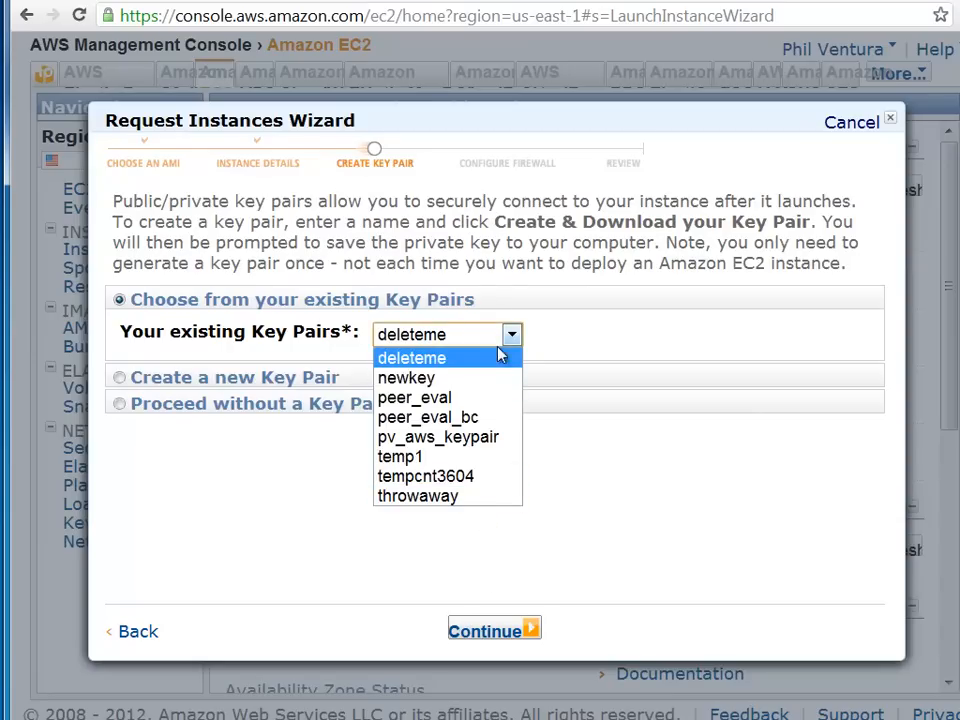
Dismiss the existing key pair list and choose 'Create a new Key Pair'
{"action": "left_click", "coordinate": [411, 357]}
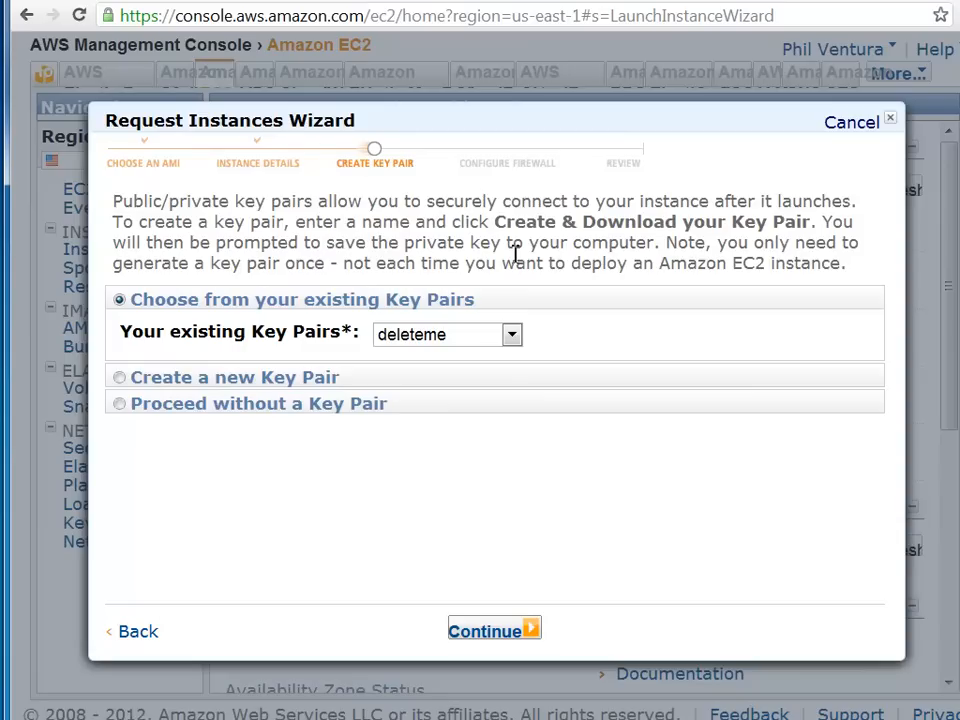
{"action": "mouse_move", "coordinate": [516, 288]}
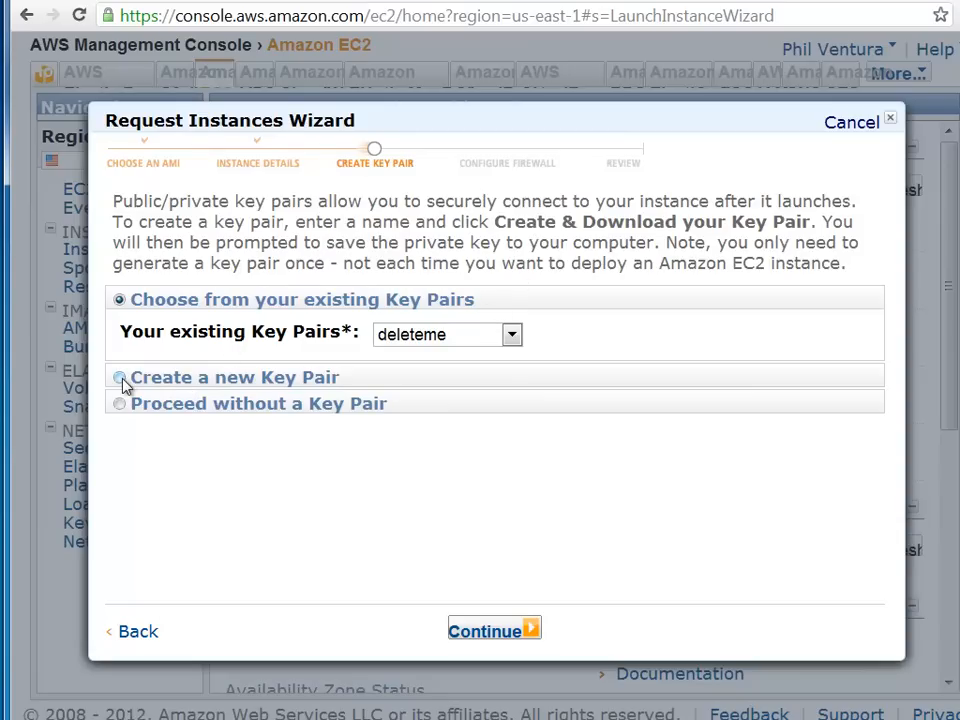
{"action": "left_click", "coordinate": [120, 377]}
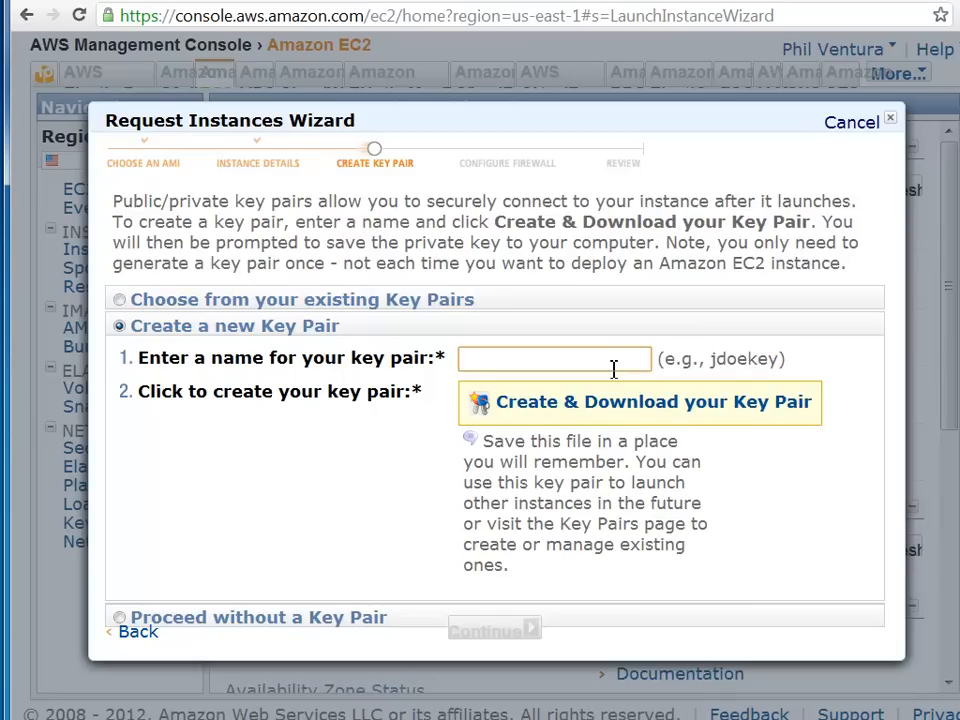
Create a key pair named 'demokey' and download demokey.pem
{"action": "type", "text": "demo"}
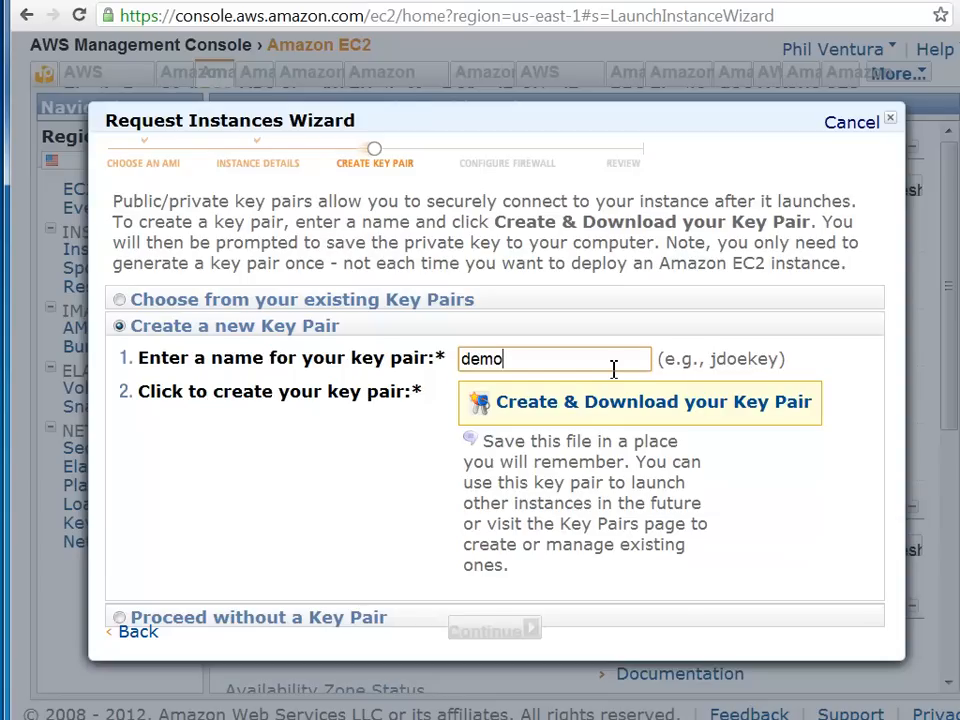
{"action": "type", "text": "key"}
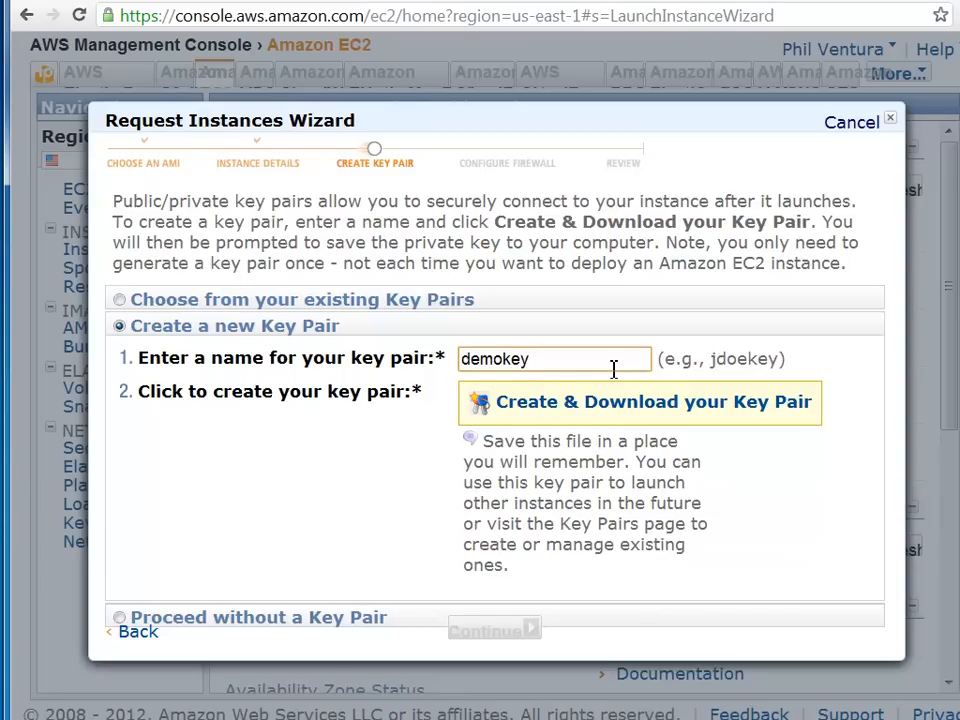
{"action": "mouse_move", "coordinate": [619, 416]}
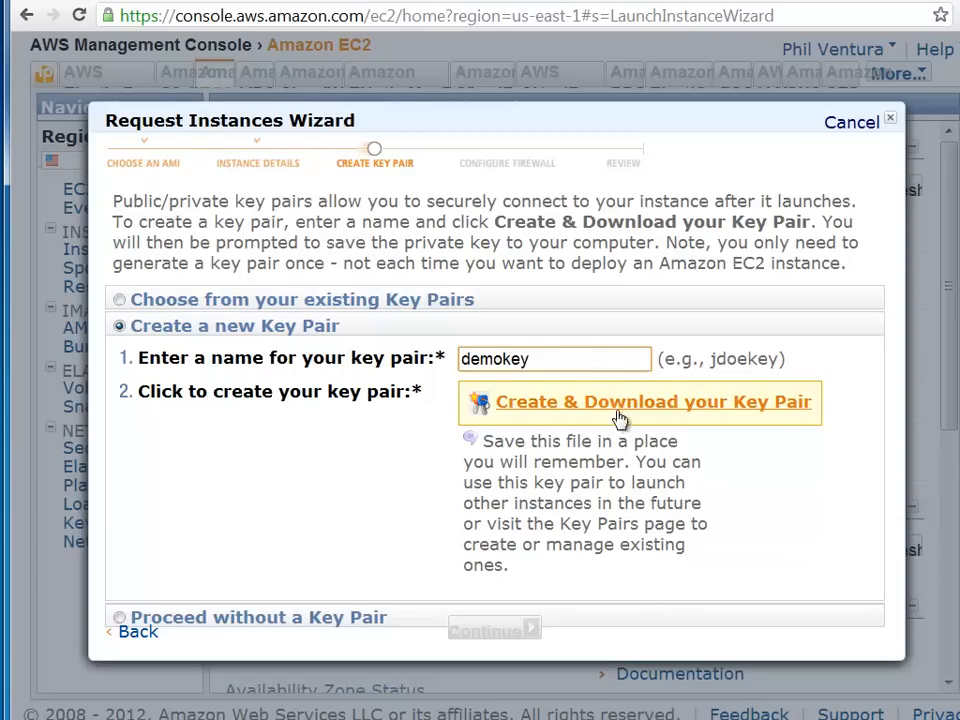
{"action": "mouse_move", "coordinate": [542, 416]}
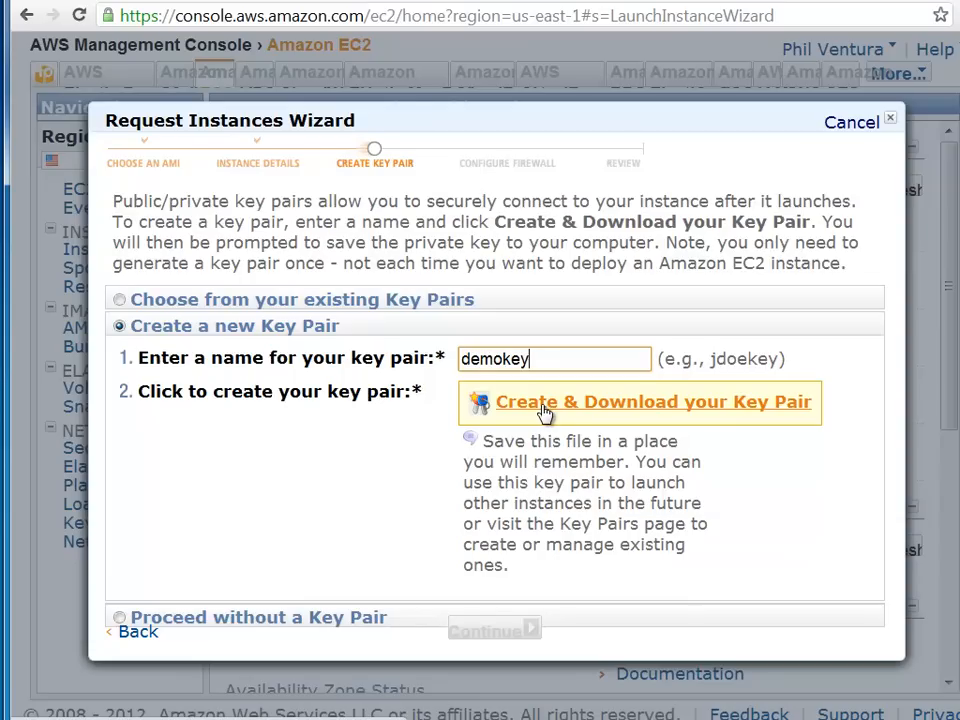
{"action": "left_click", "coordinate": [636, 402]}
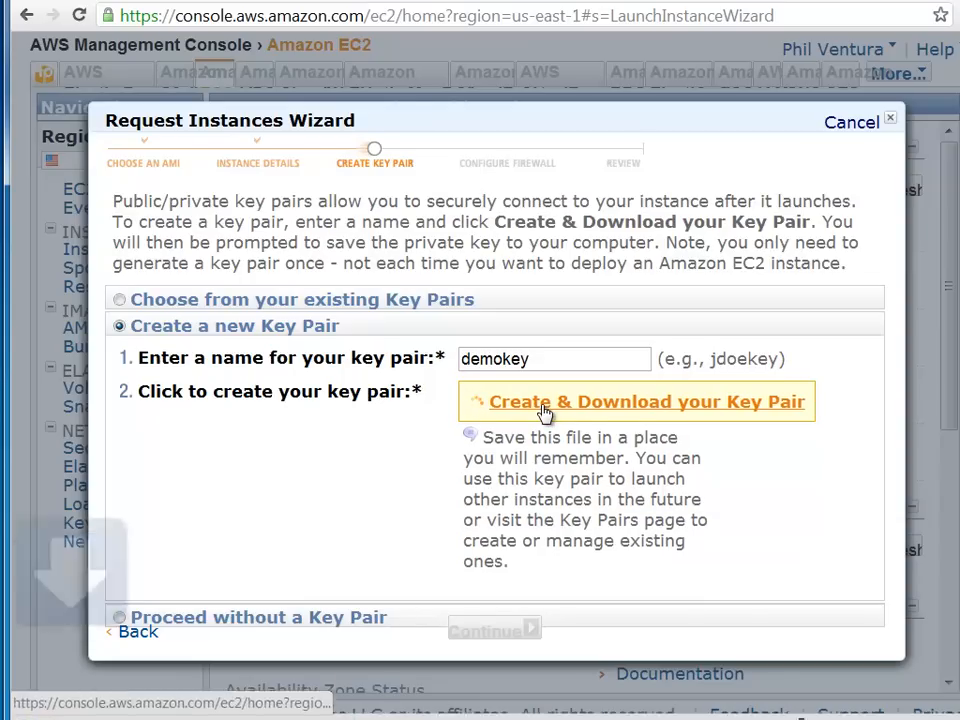
{"action": "left_click", "coordinate": [636, 401]}
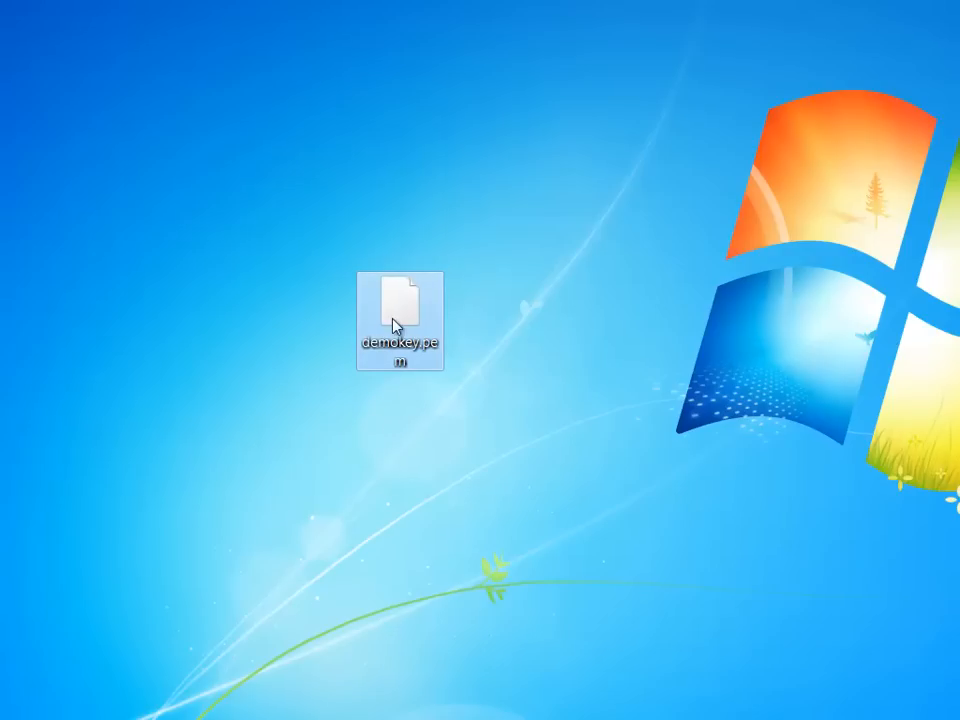
{"action": "mouse_move", "coordinate": [288, 582]}
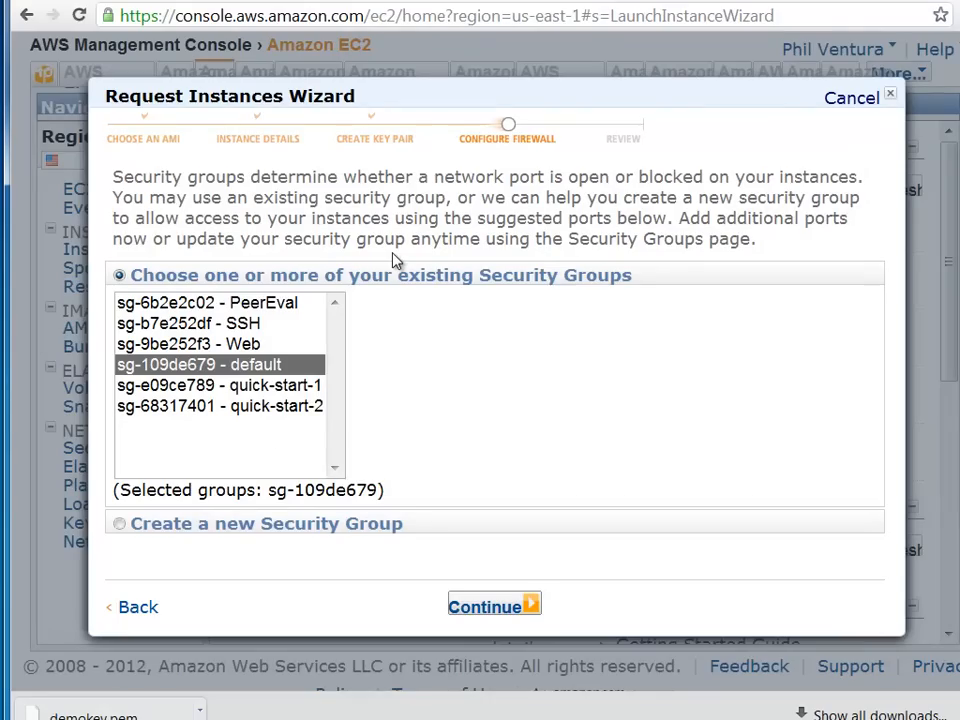
{"action": "mouse_move", "coordinate": [564, 304]}
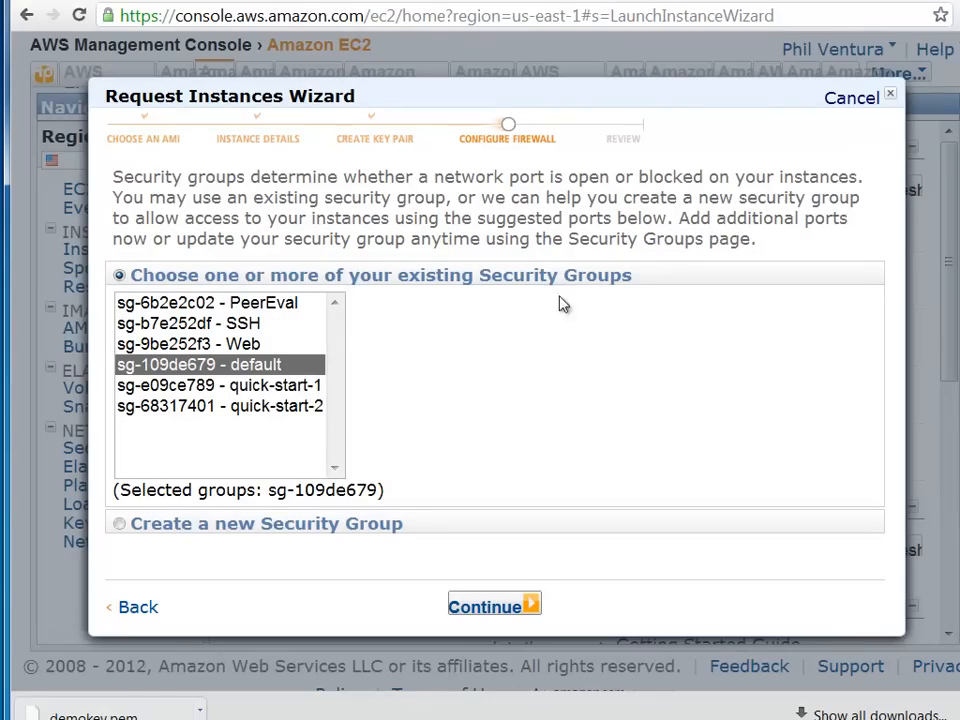
{"action": "mouse_move", "coordinate": [190, 343]}
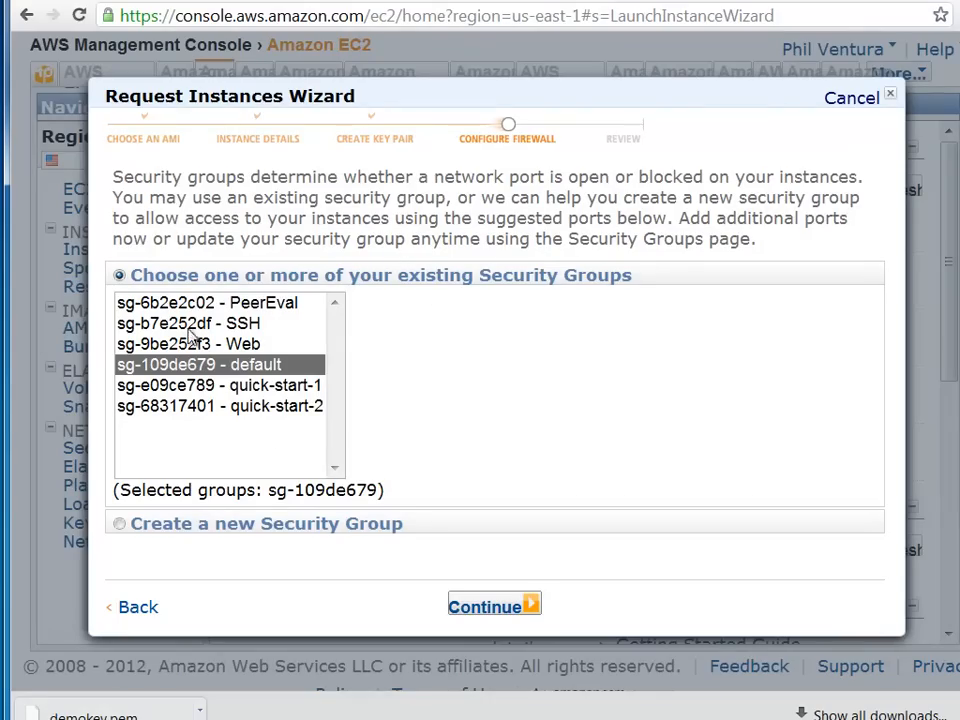
{"action": "mouse_move", "coordinate": [463, 317]}
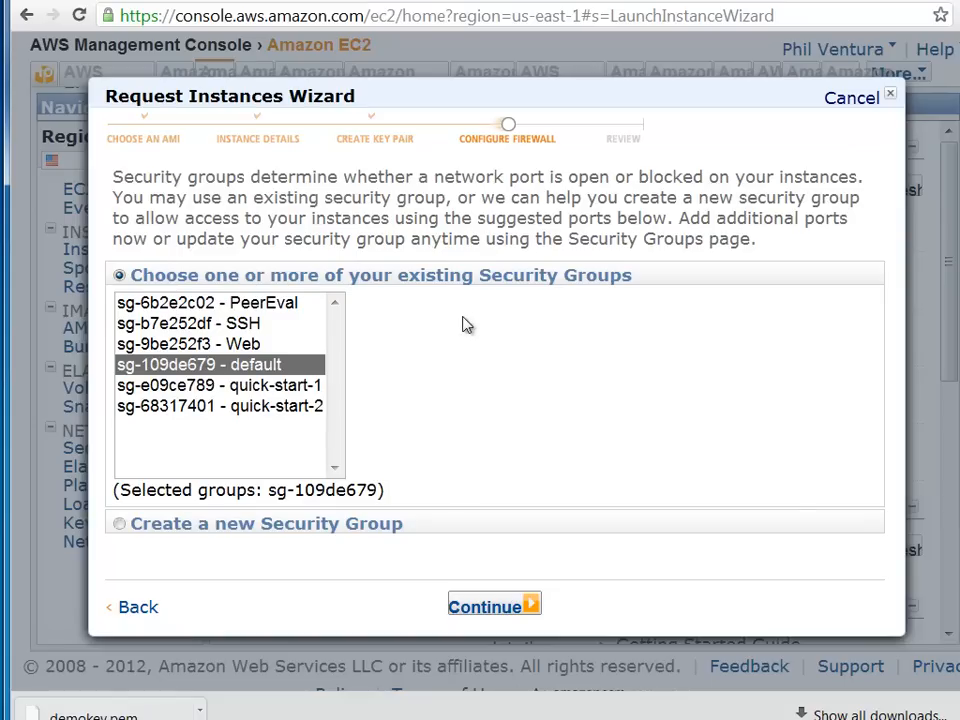
{"action": "mouse_move", "coordinate": [493, 411]}
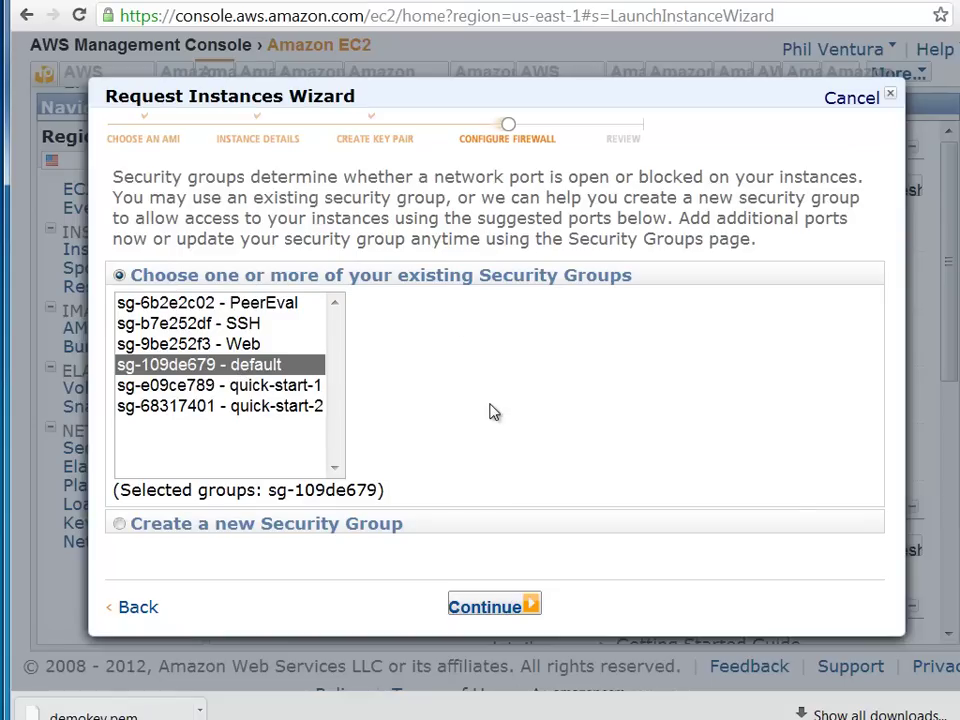
{"action": "mouse_move", "coordinate": [288, 560]}
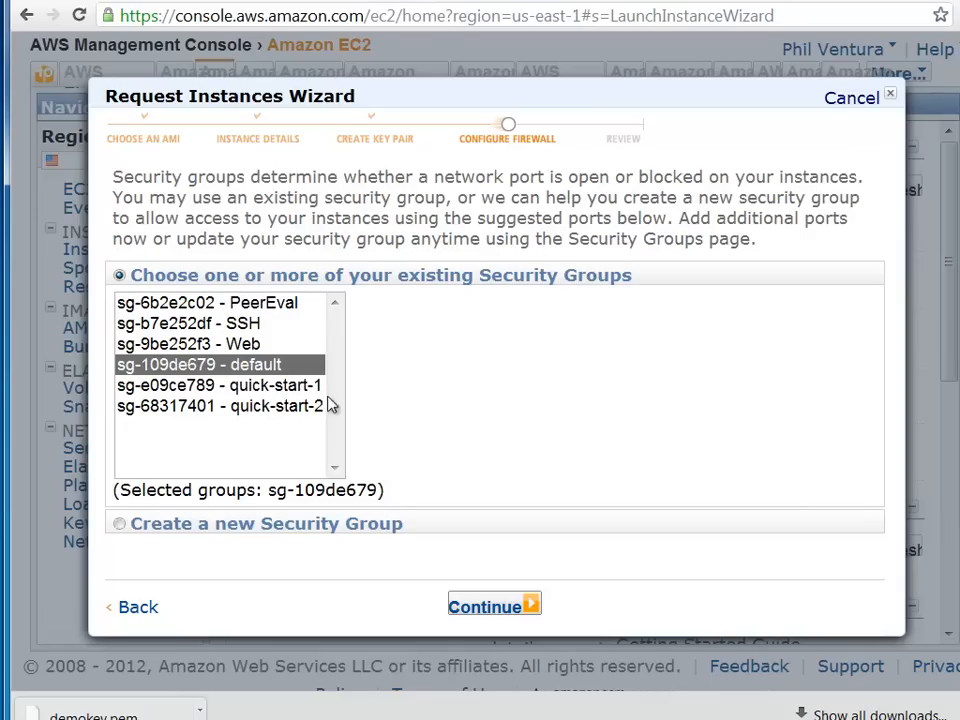
{"action": "mouse_move", "coordinate": [508, 398]}
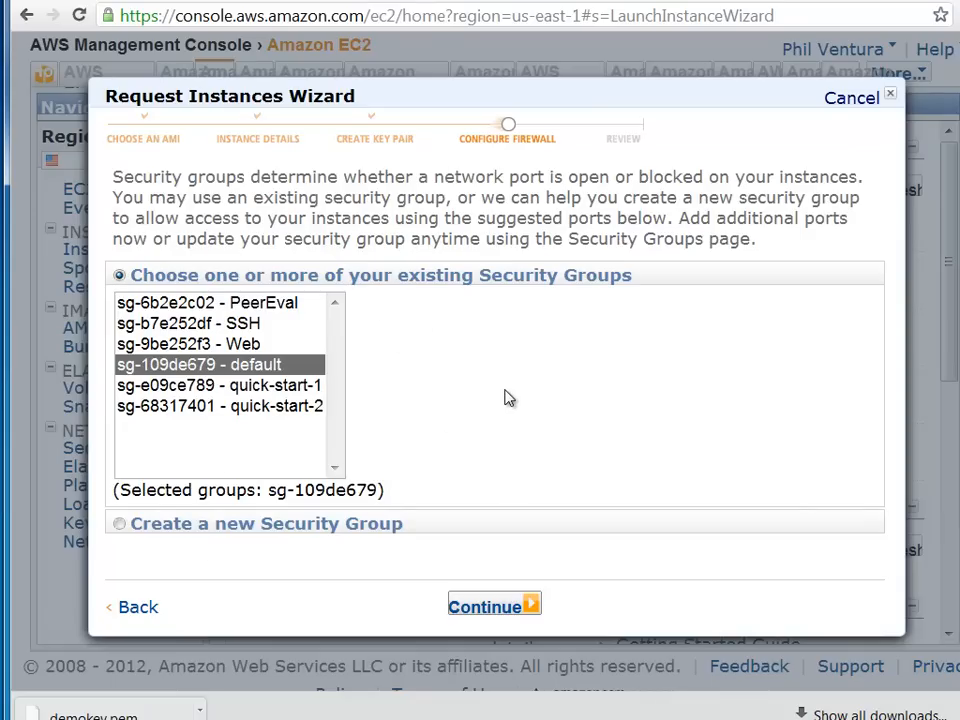
{"action": "mouse_move", "coordinate": [512, 392]}
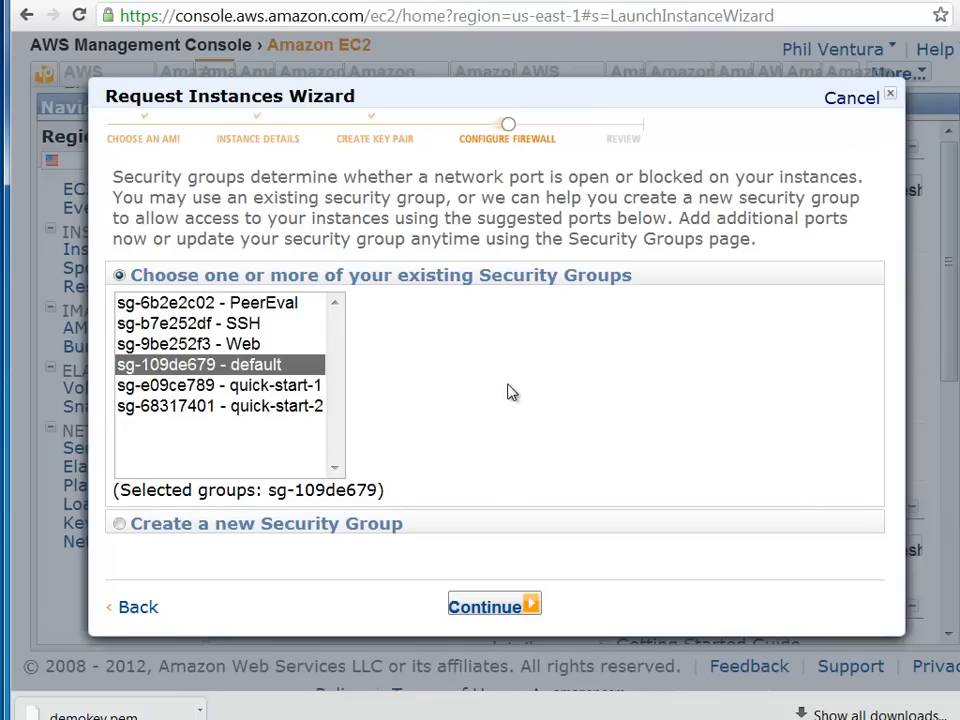
{"action": "mouse_move", "coordinate": [515, 398]}
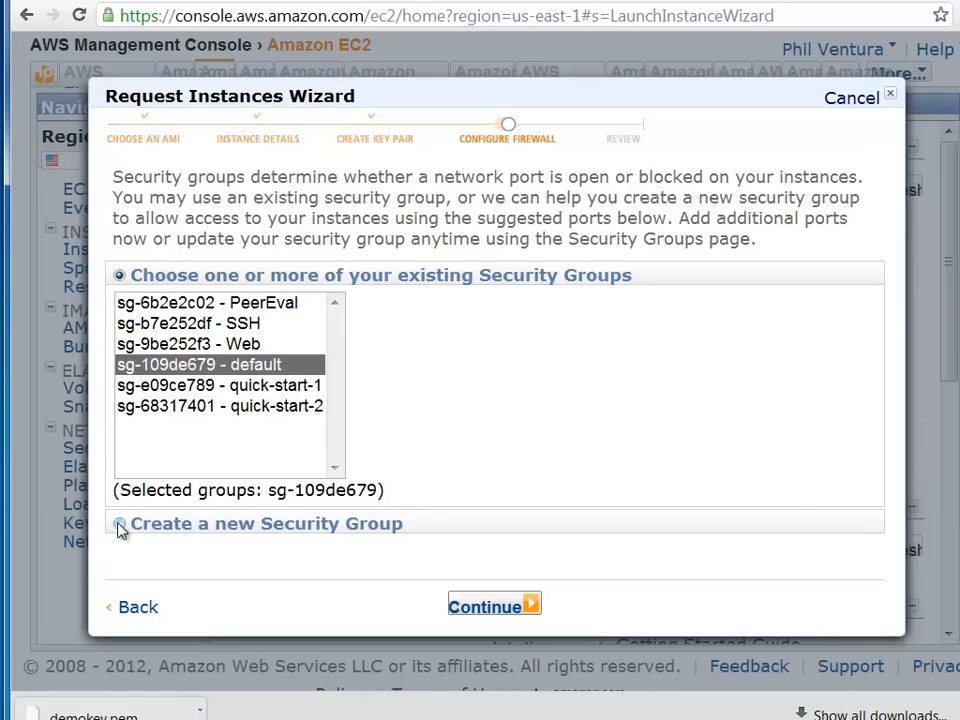
Create a new security group named 'demo' with description 'demo'
{"action": "left_click", "coordinate": [119, 524]}
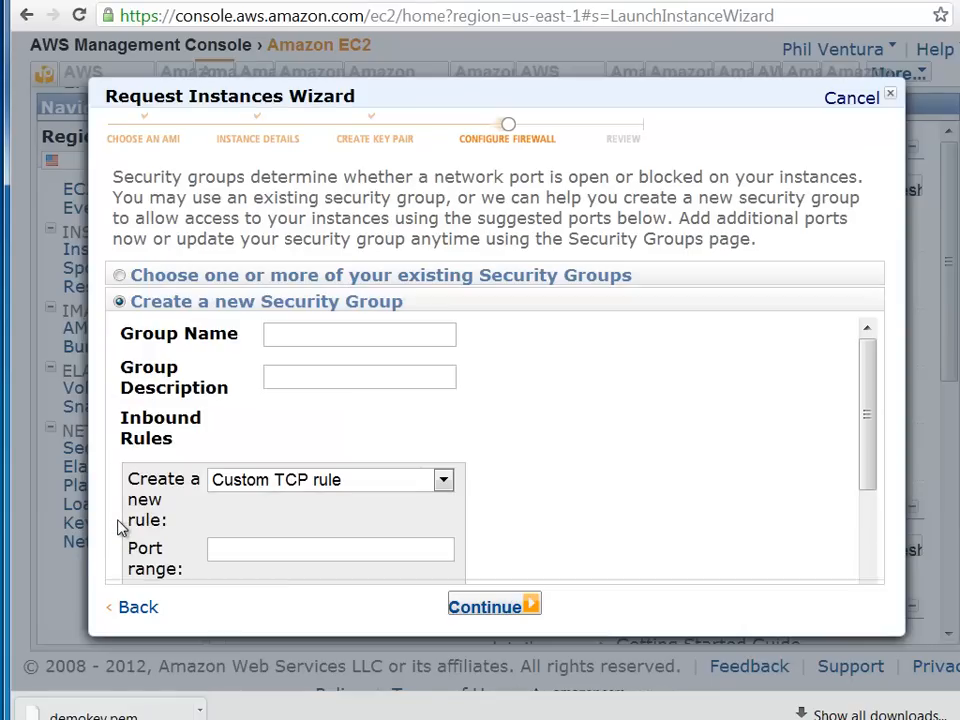
{"action": "left_click", "coordinate": [359, 333]}
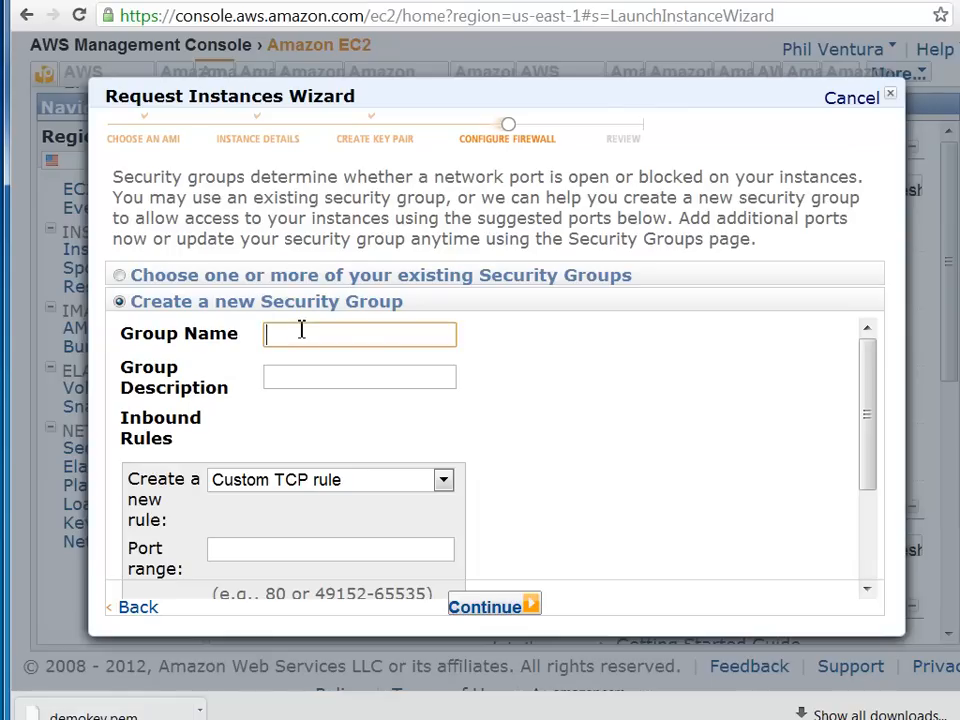
{"action": "type", "text": "demo"}
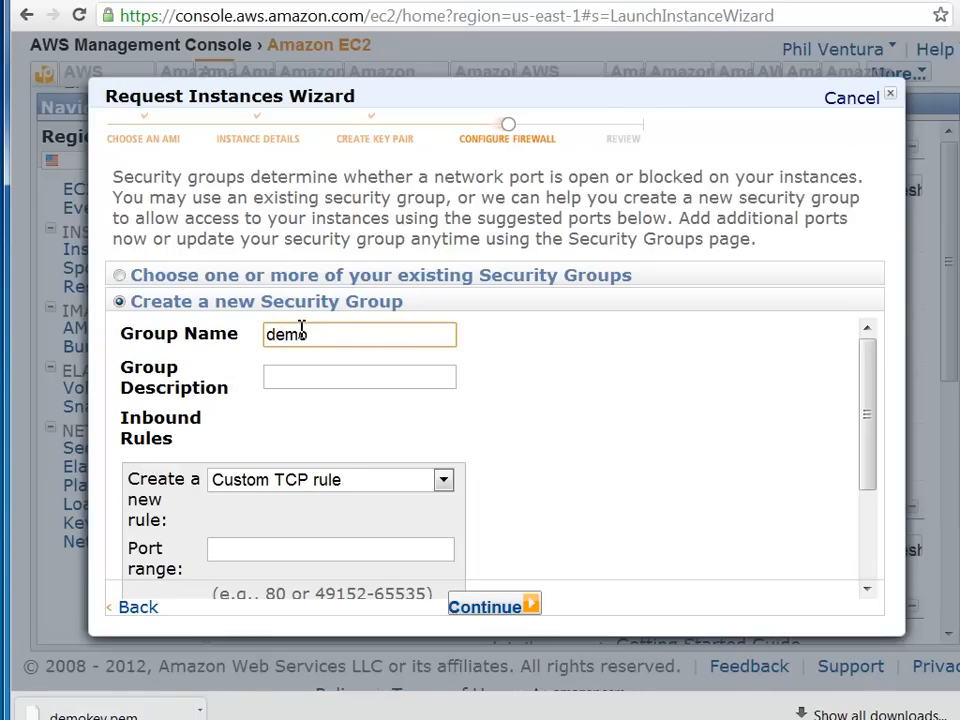
{"action": "left_click", "coordinate": [359, 377]}
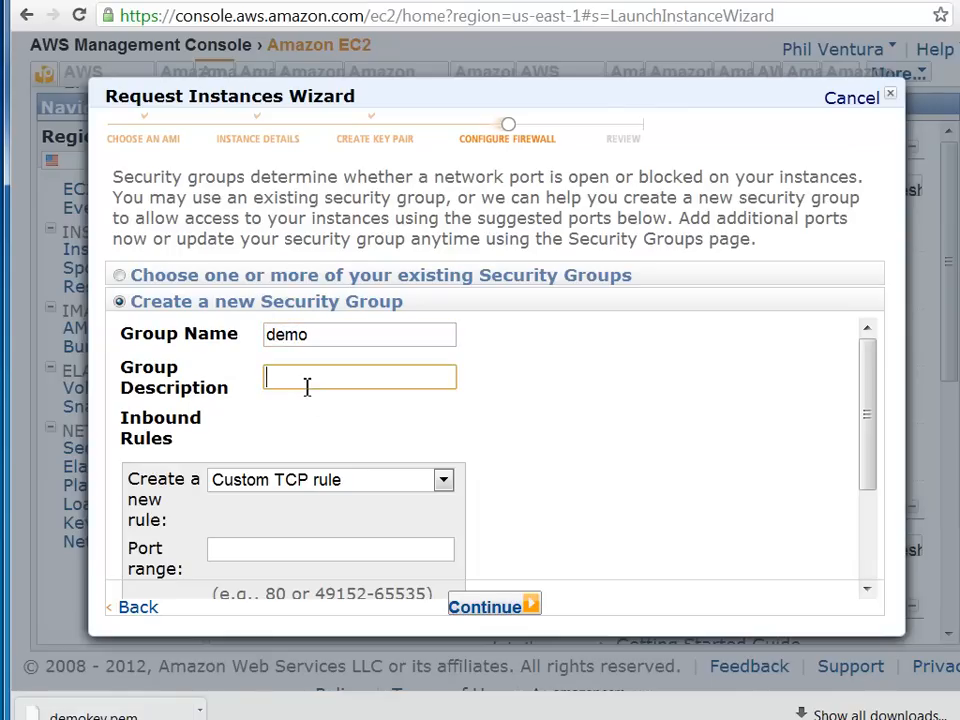
{"action": "type", "text": "demo"}
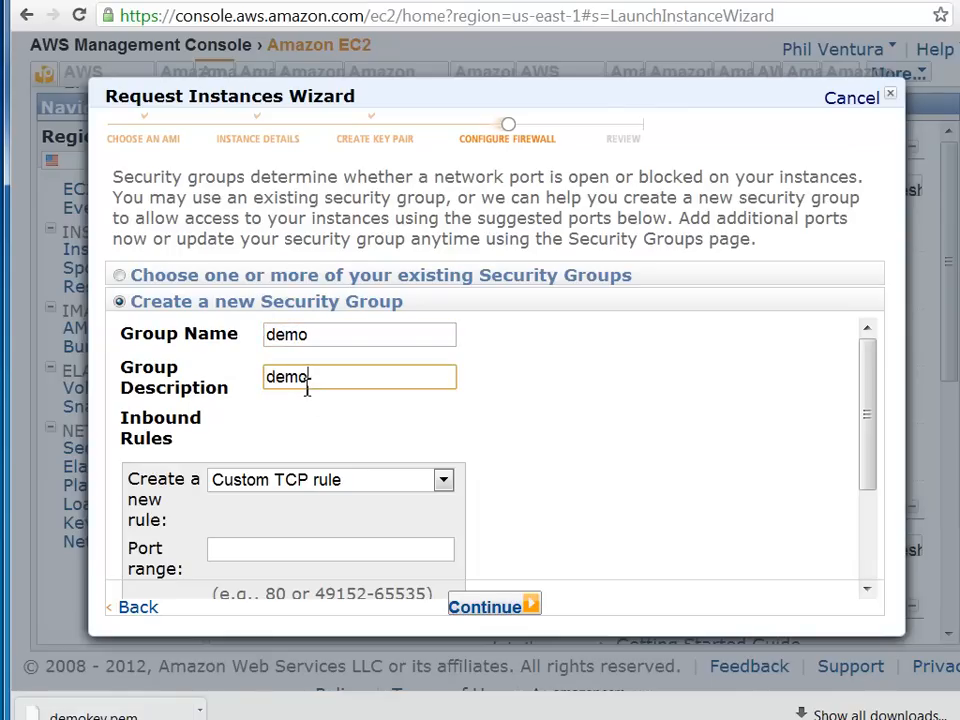
Add SSH and HTTP inbound rules to the security group
{"action": "scroll", "scroll_direction": "down", "scroll_amount": 3}
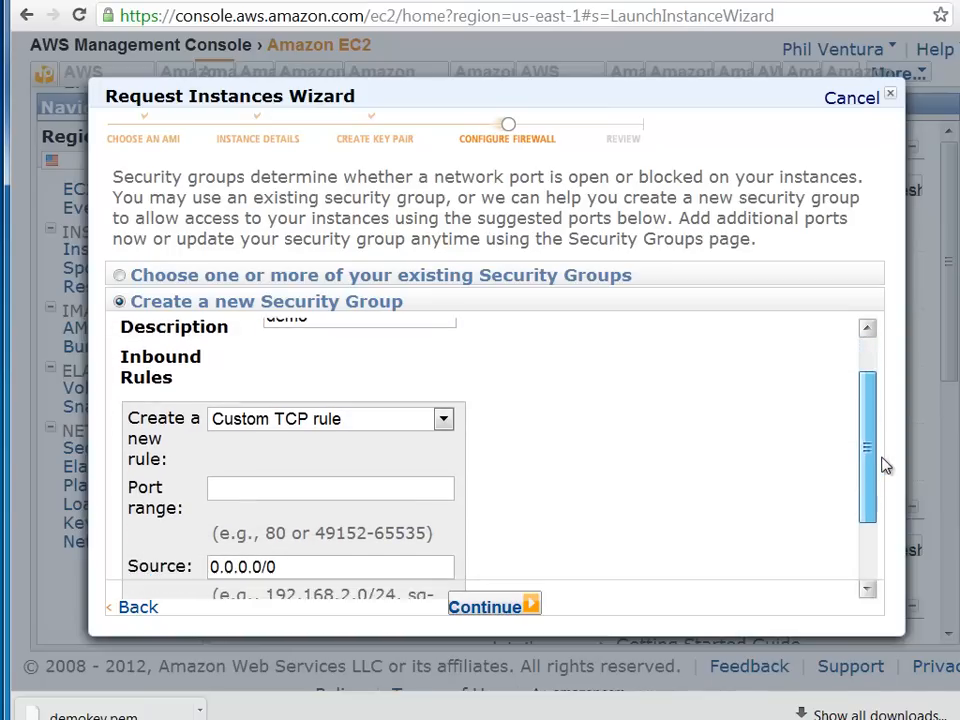
{"action": "scroll", "scroll_direction": "down", "scroll_amount": 3}
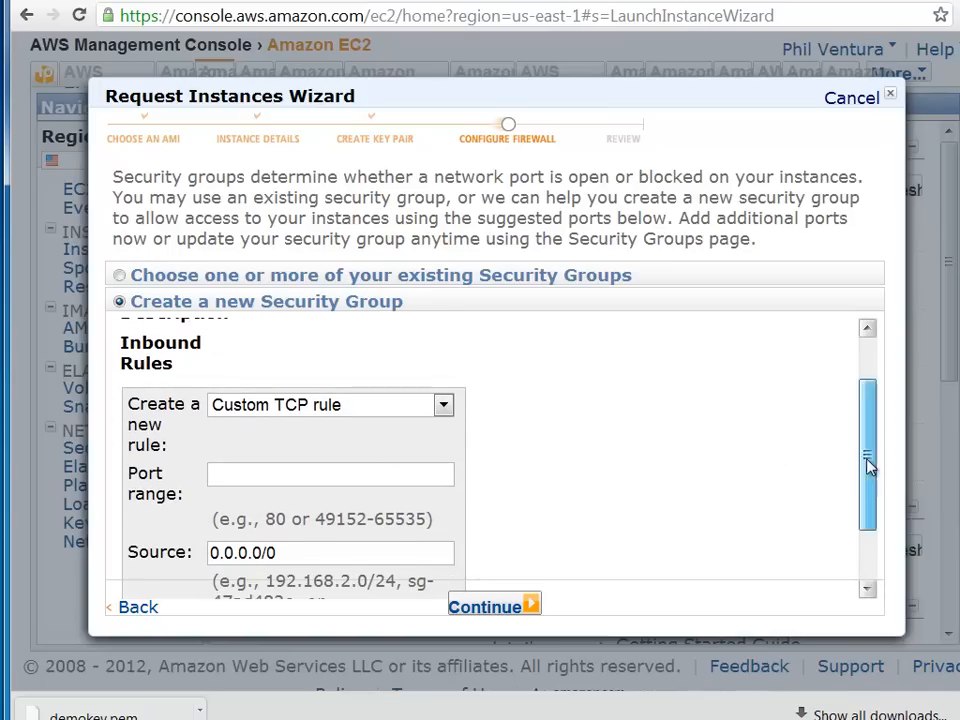
{"action": "scroll", "scroll_direction": "down", "scroll_amount": 3}
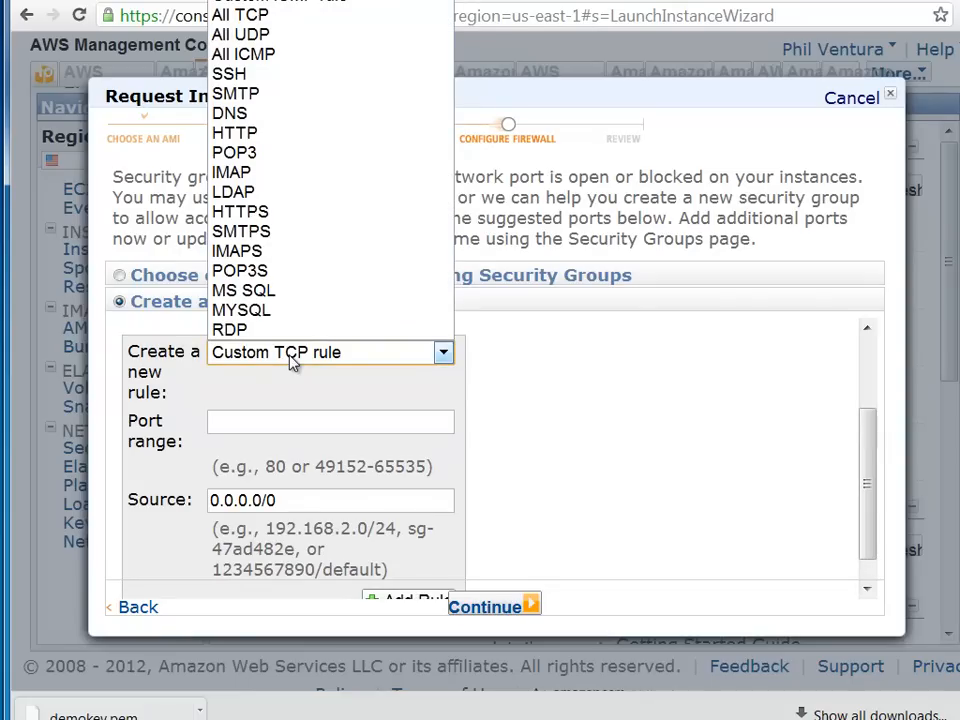
{"action": "mouse_move", "coordinate": [305, 357]}
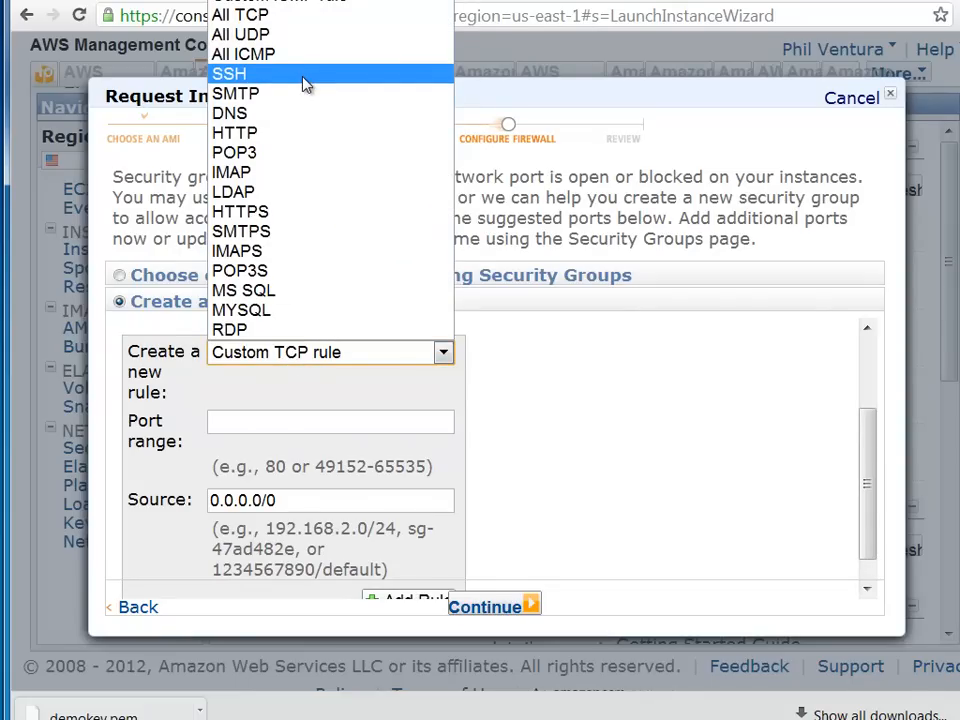
{"action": "left_click", "coordinate": [228, 73]}
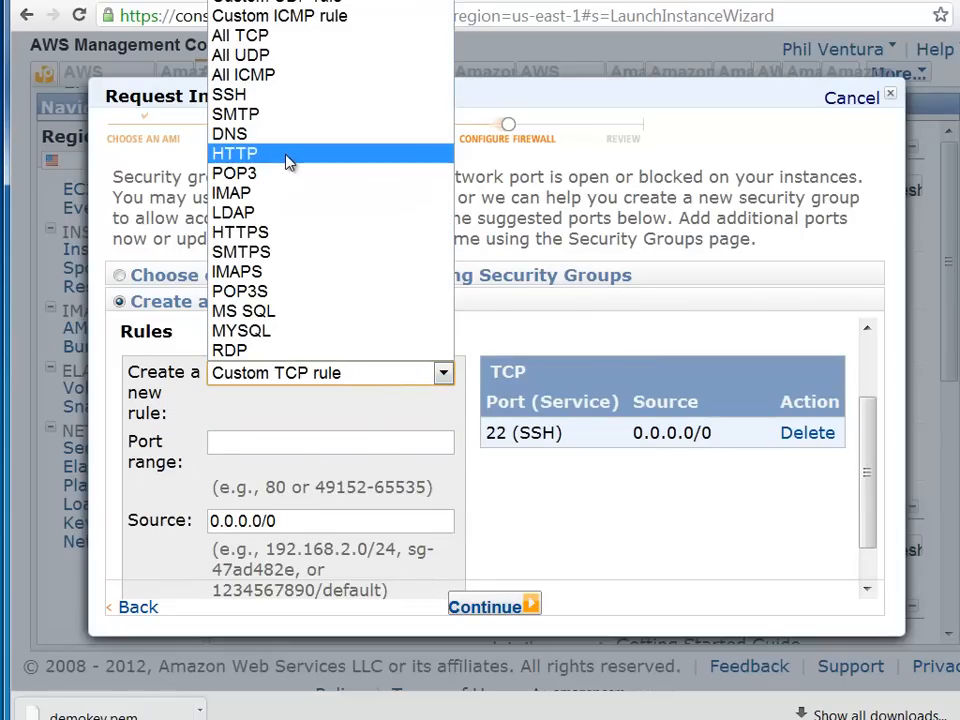
{"action": "left_click", "coordinate": [234, 153]}
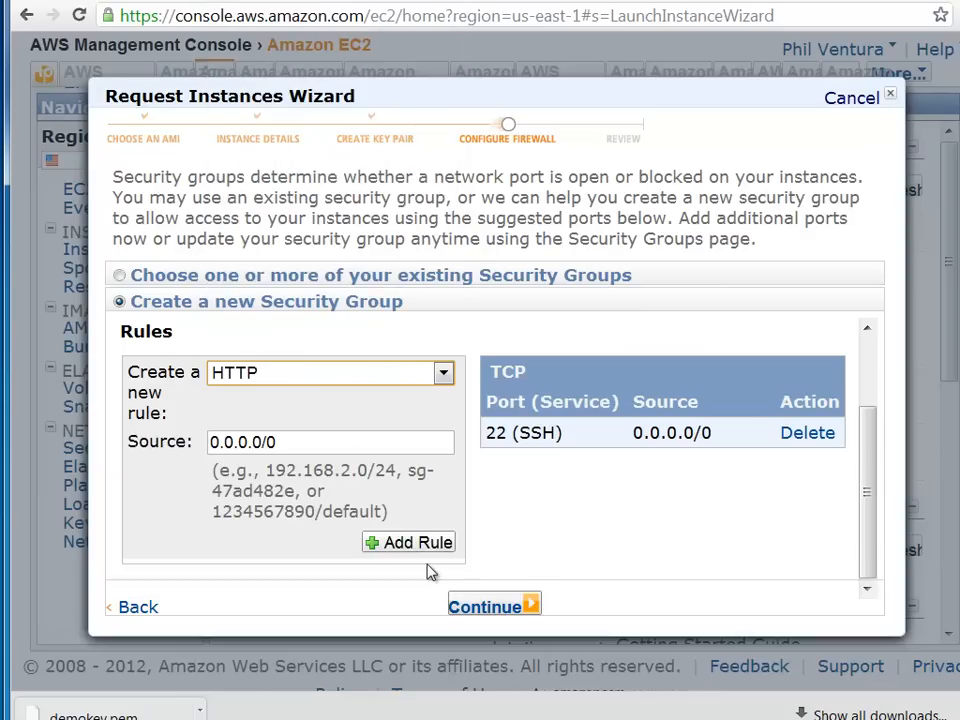
{"action": "mouse_move", "coordinate": [421, 547]}
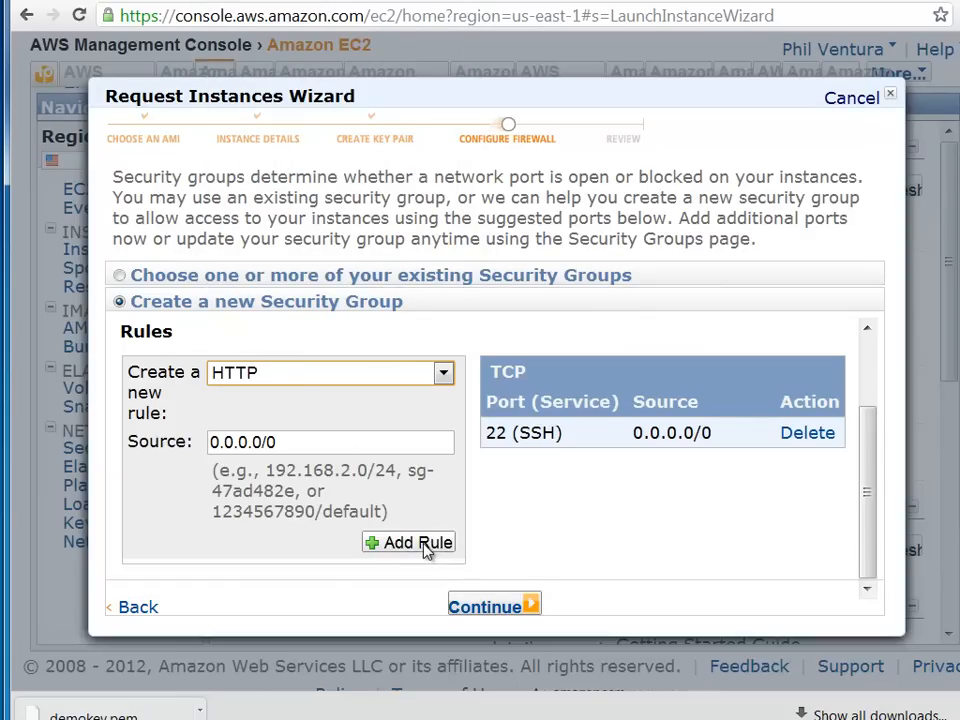
{"action": "left_click", "coordinate": [408, 542]}
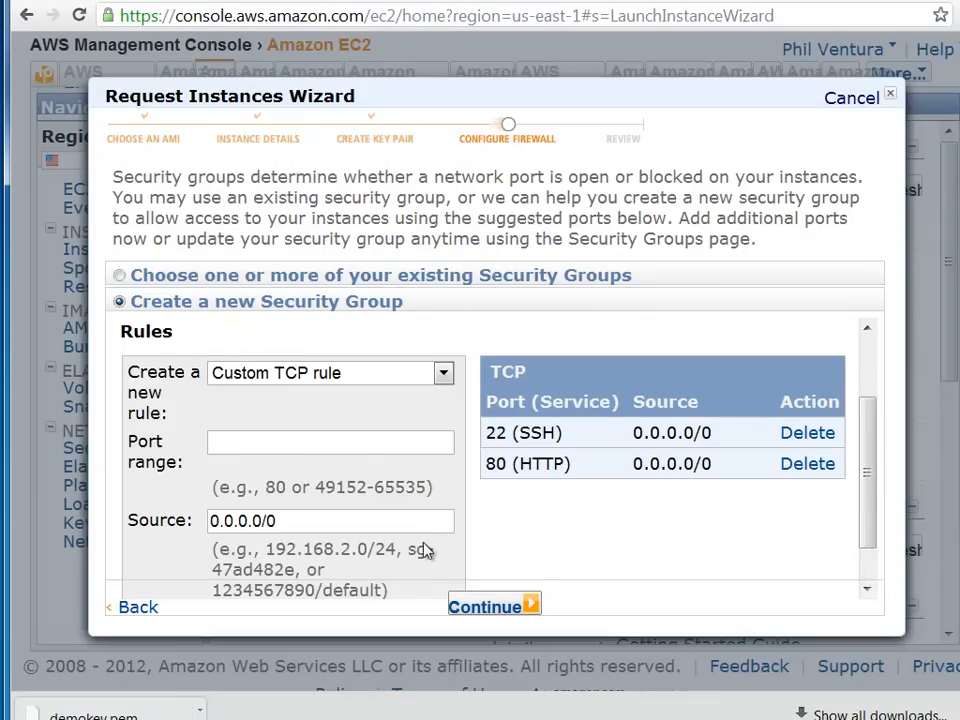
{"action": "mouse_move", "coordinate": [520, 526]}
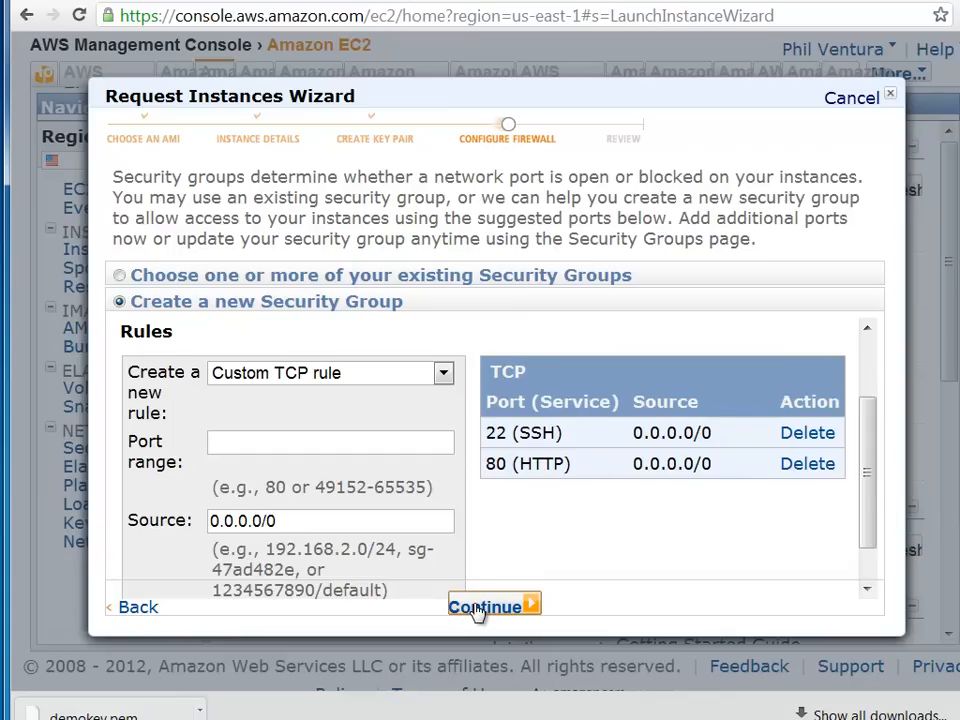
Review the t1.micro instance settings with key pair demokey and launch it
{"action": "left_click", "coordinate": [486, 606]}
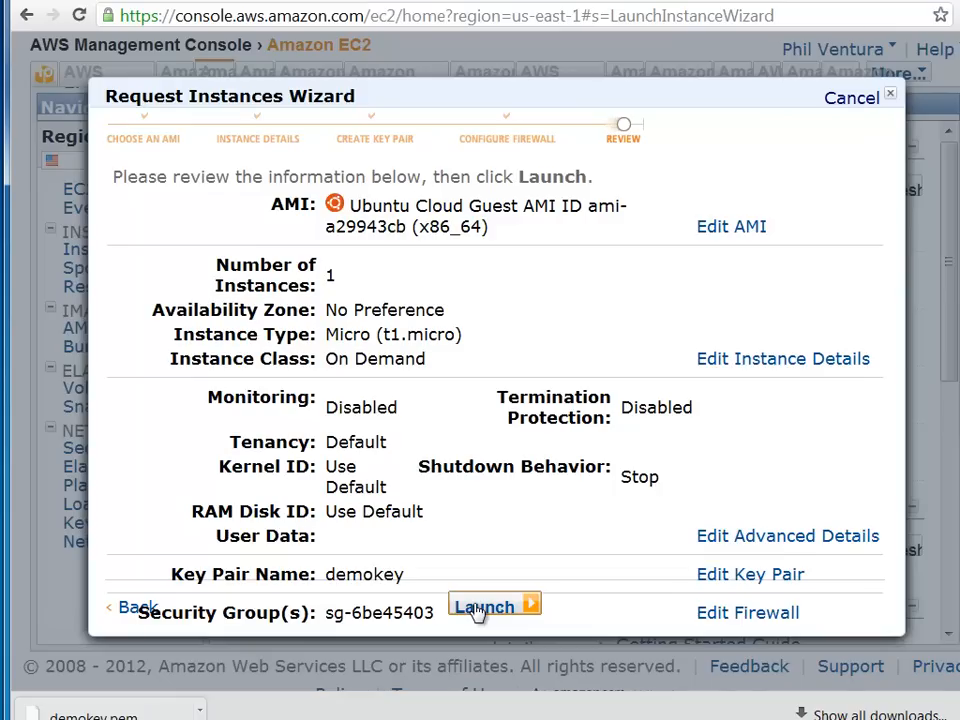
{"action": "mouse_move", "coordinate": [477, 336]}
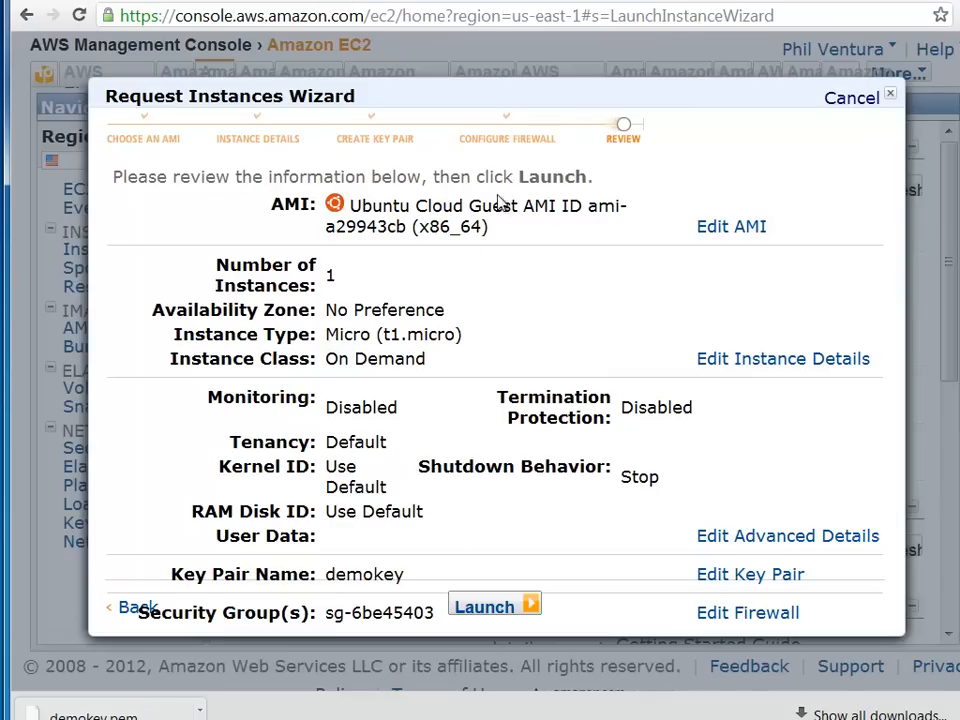
{"action": "mouse_move", "coordinate": [638, 342]}
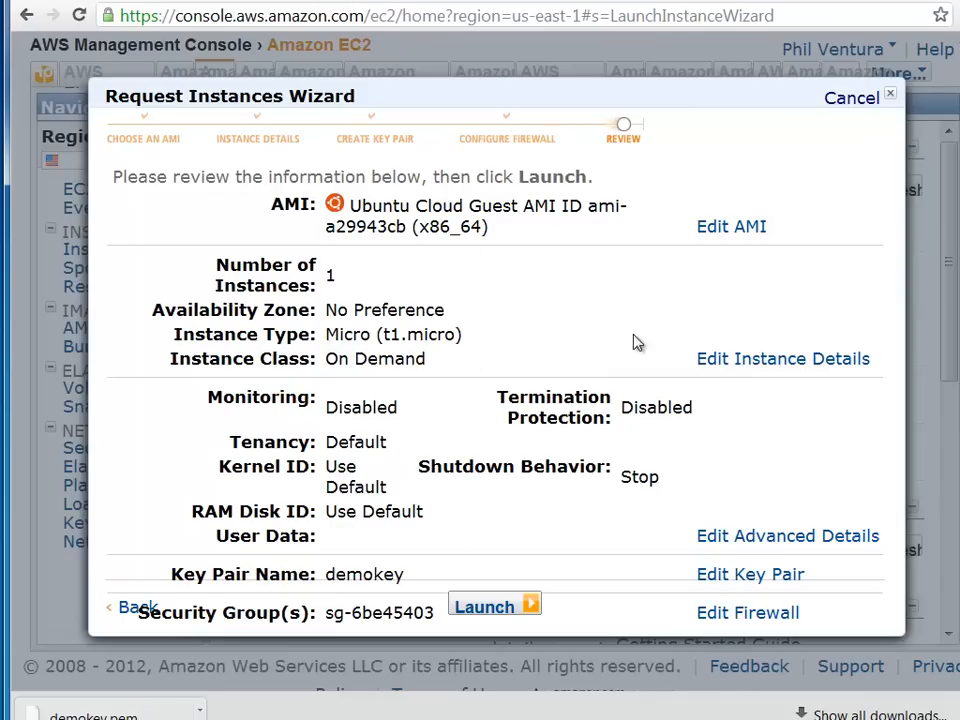
{"action": "mouse_move", "coordinate": [508, 628]}
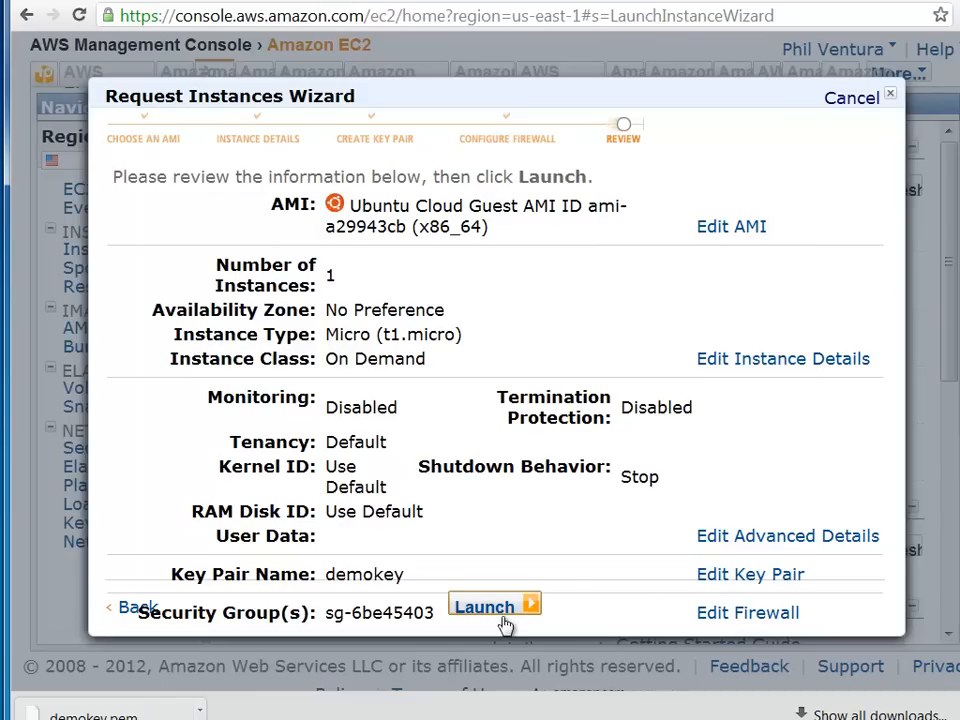
{"action": "left_click", "coordinate": [486, 606]}
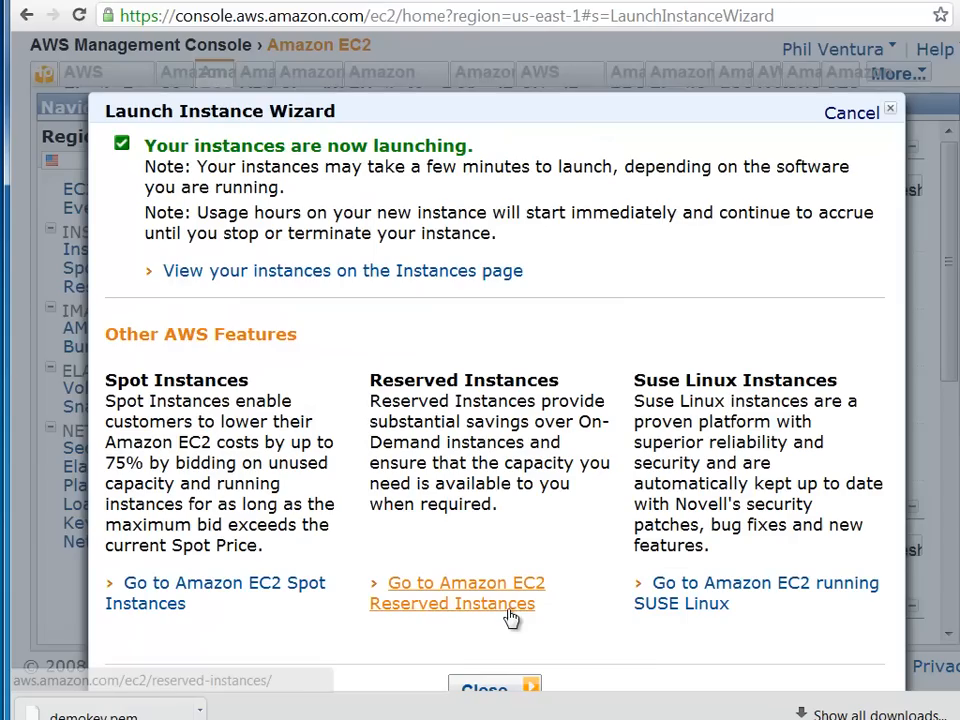
{"action": "mouse_move", "coordinate": [507, 639]}
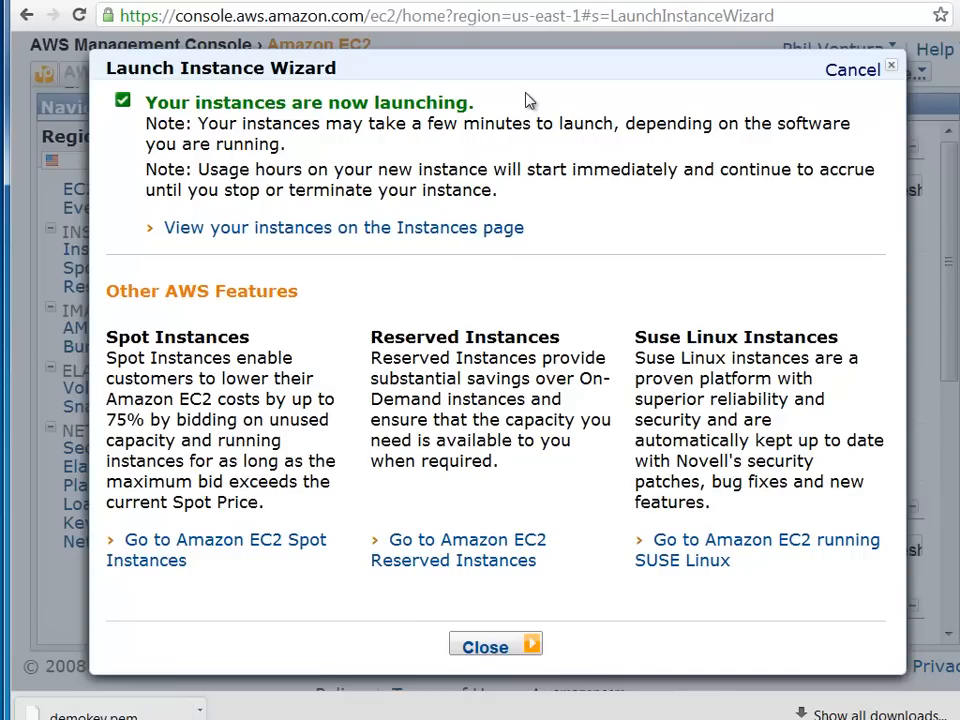
{"action": "mouse_move", "coordinate": [340, 230]}
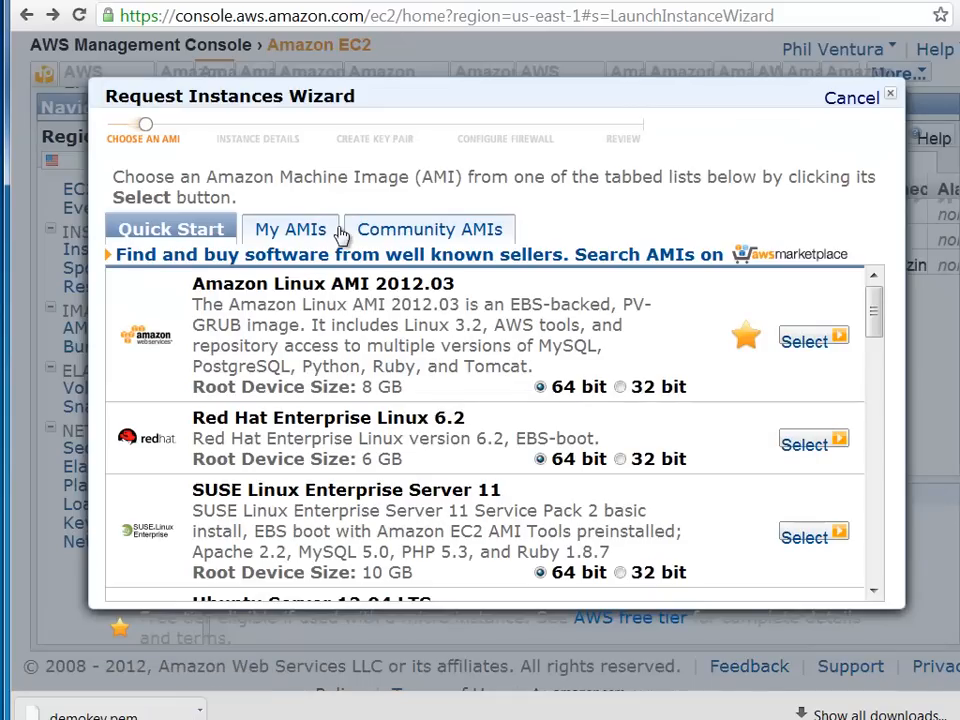
{"action": "mouse_move", "coordinate": [888, 96]}
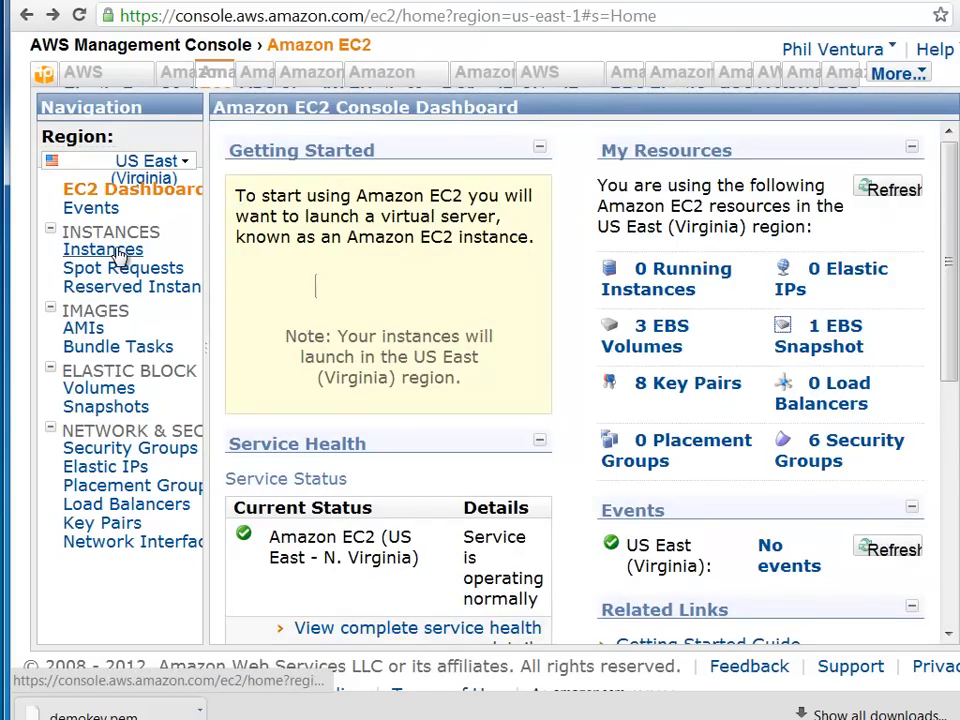
Open the Instances list from the left navigation pane
{"action": "left_click", "coordinate": [103, 249]}
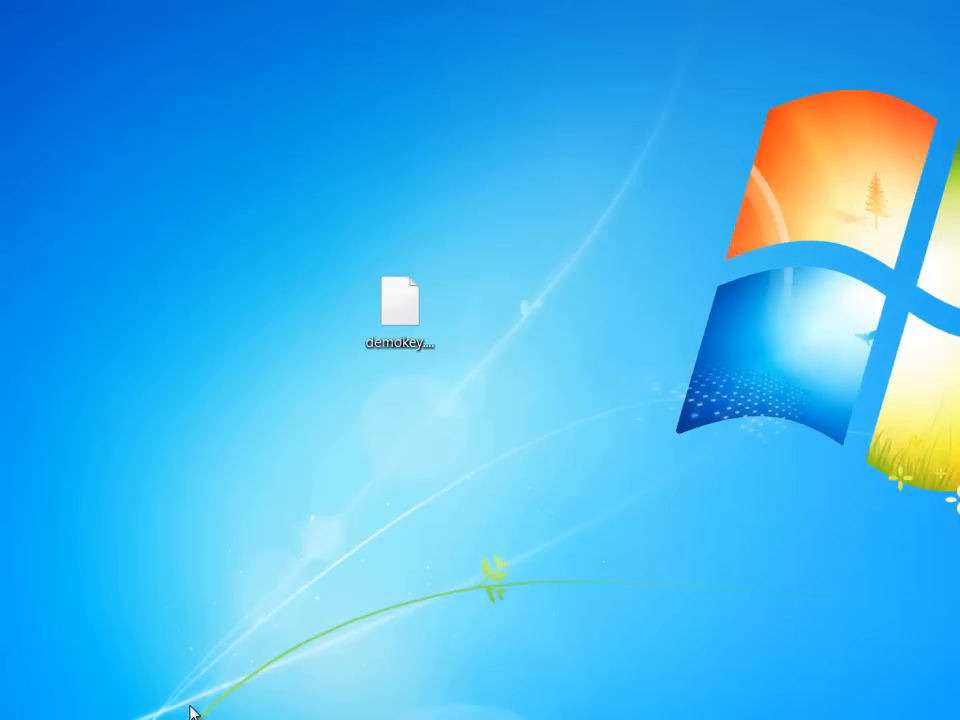
Launch PuTTYgen from the Start menu's PuTTY program group
{"action": "left_click", "coordinate": [400, 300]}
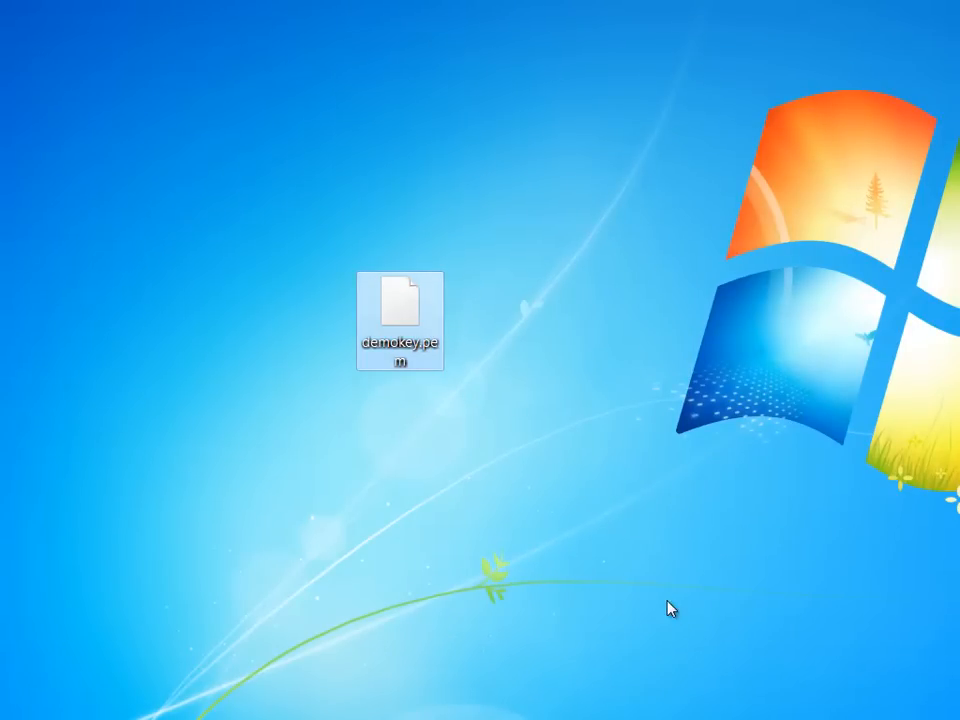
{"action": "mouse_move", "coordinate": [662, 630]}
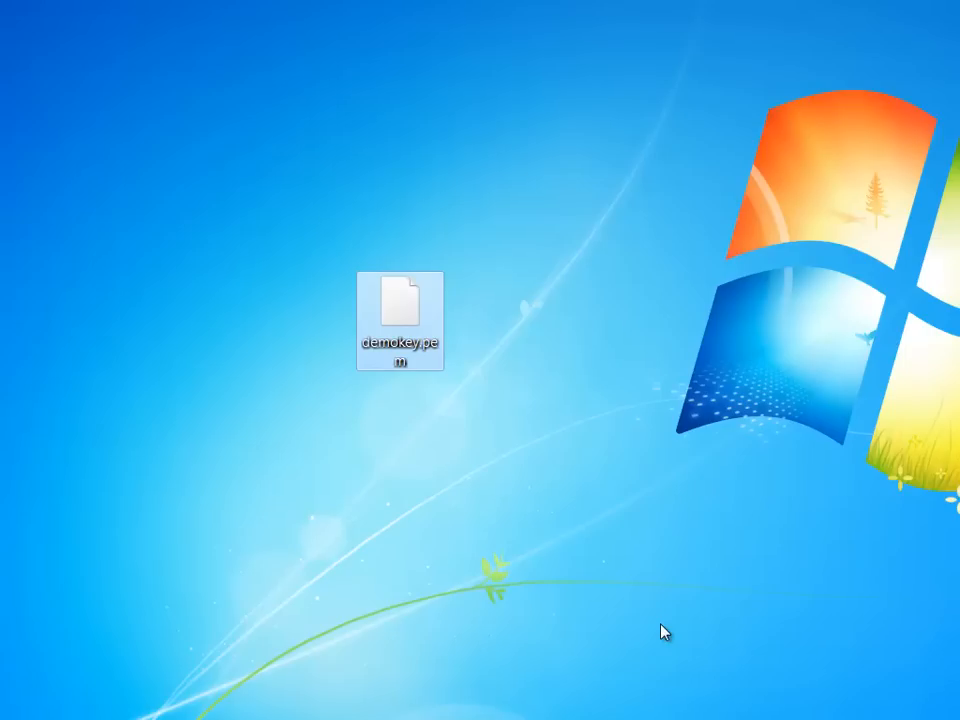
{"action": "mouse_move", "coordinate": [28, 708]}
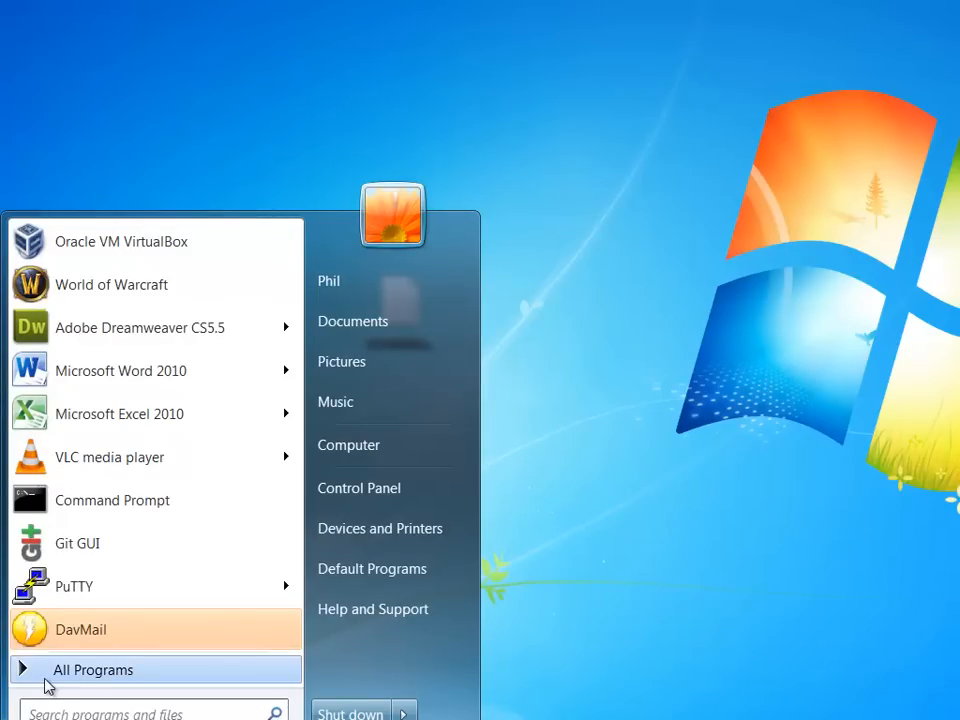
{"action": "left_click", "coordinate": [93, 669]}
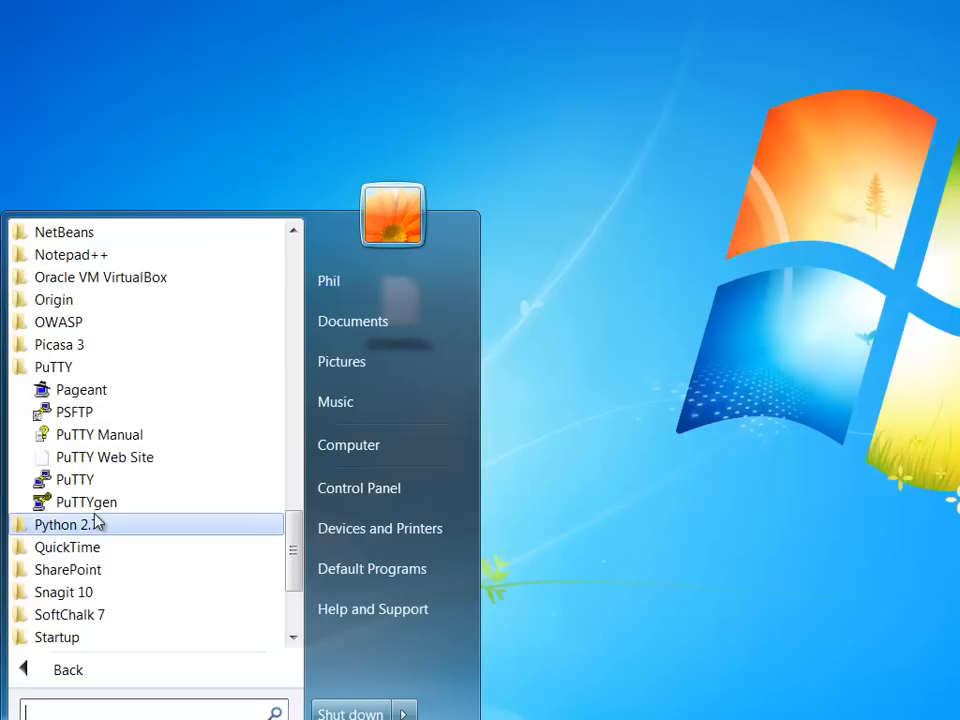
{"action": "mouse_move", "coordinate": [91, 502]}
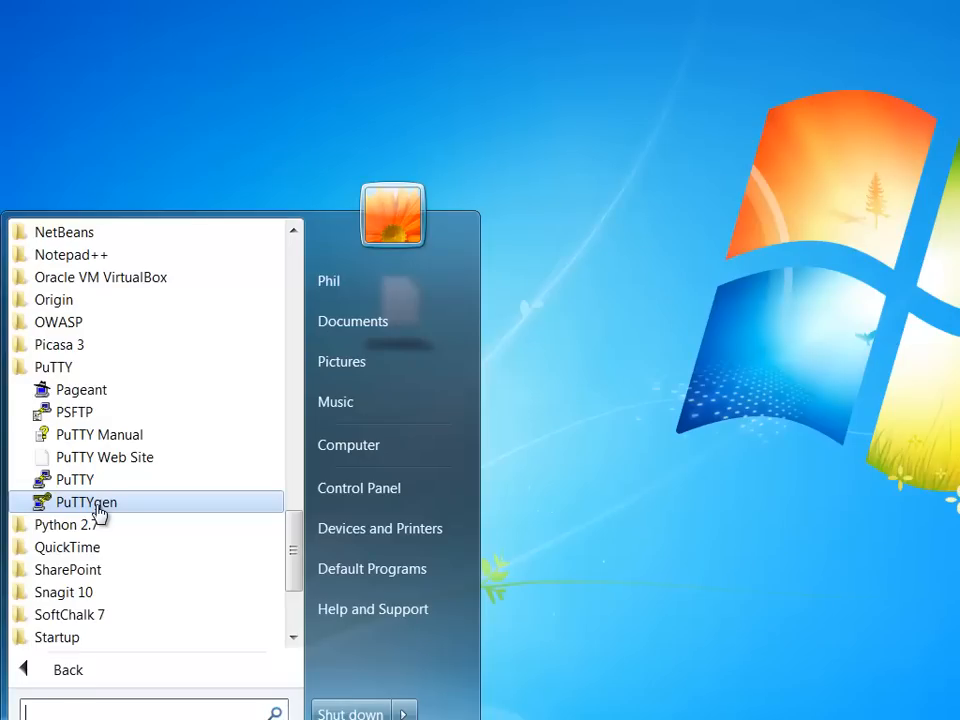
{"action": "mouse_move", "coordinate": [140, 510]}
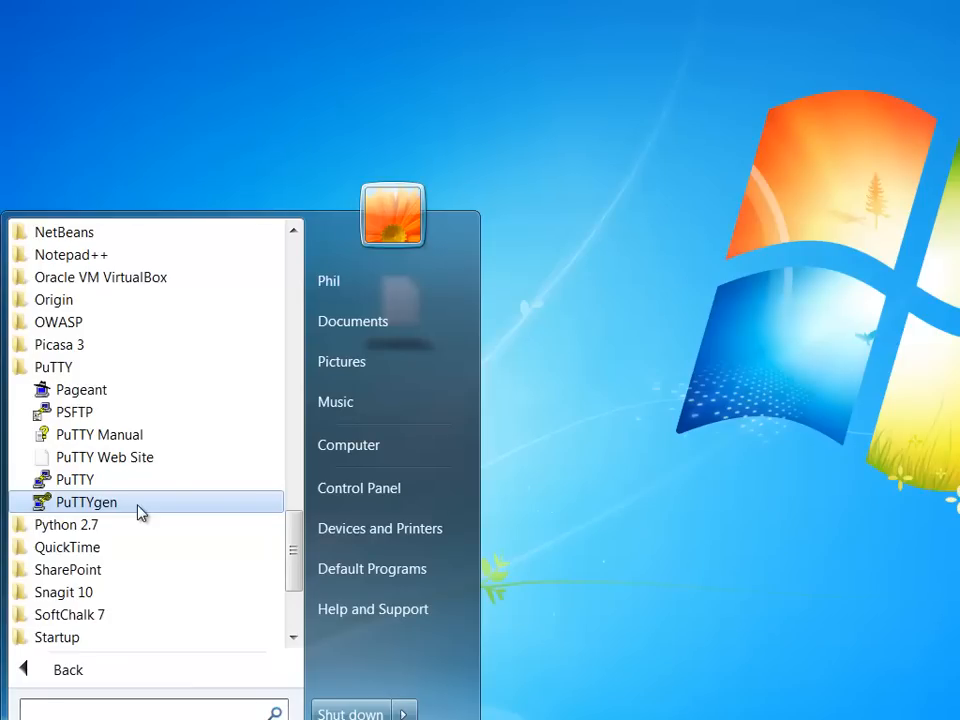
{"action": "mouse_move", "coordinate": [107, 510]}
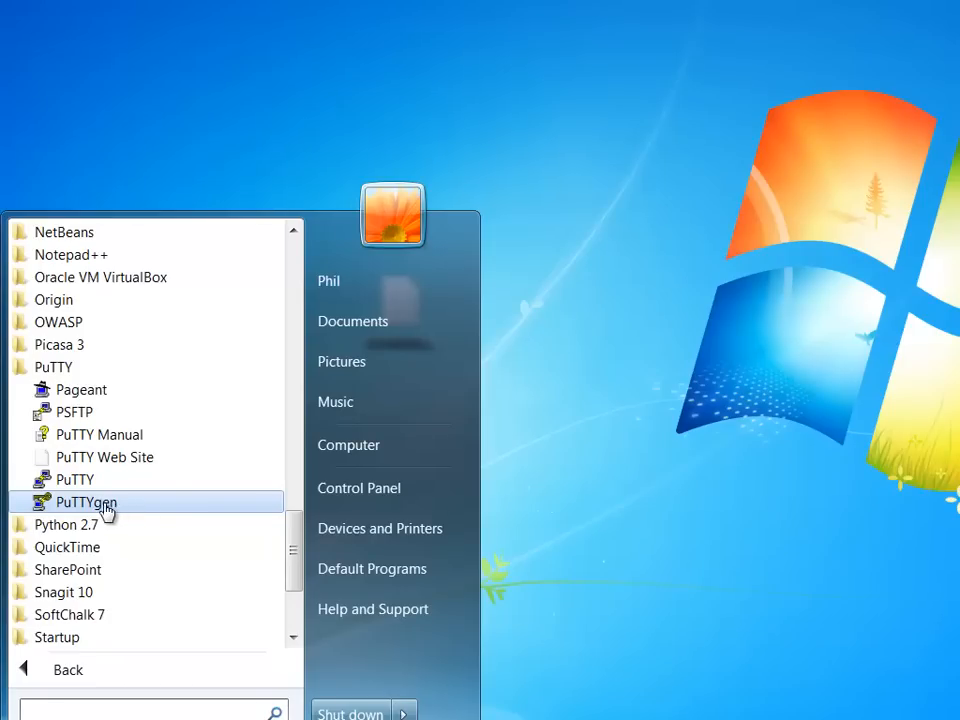
{"action": "left_click", "coordinate": [80, 502]}
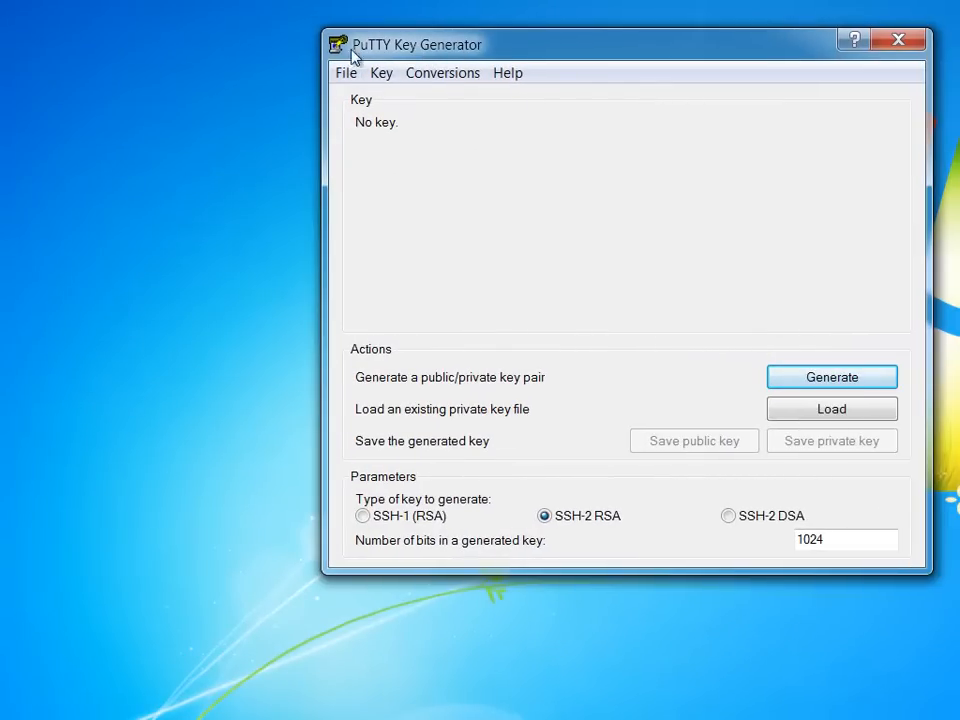
{"action": "mouse_move", "coordinate": [478, 52]}
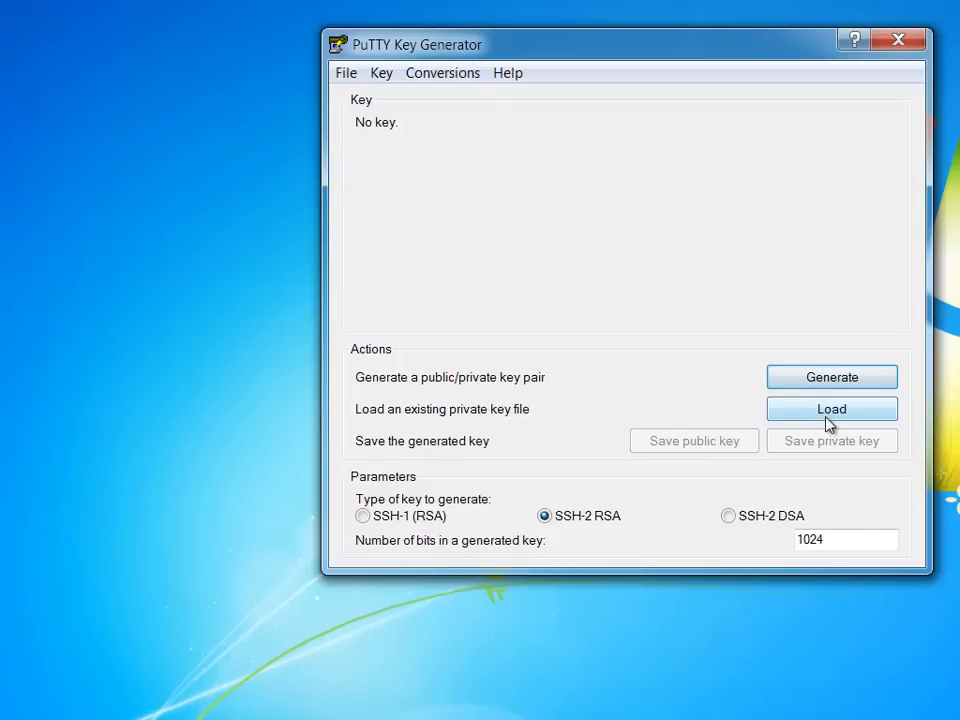
Load demokey.pem from the Desktop, with the file filter set to All Files
{"action": "left_click", "coordinate": [831, 408]}
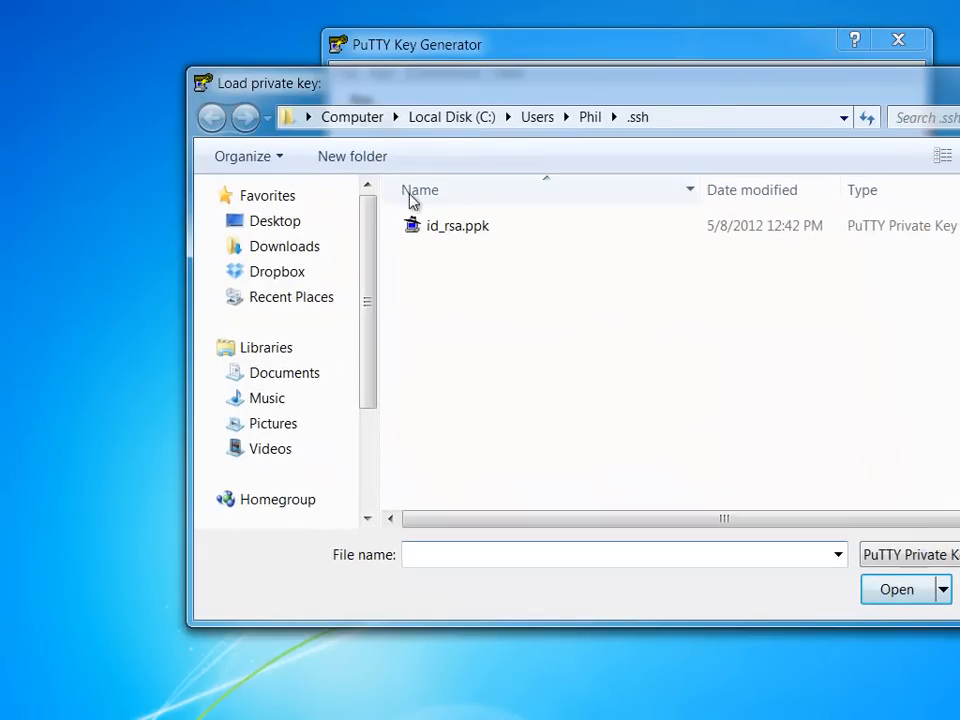
{"action": "left_click", "coordinate": [274, 220]}
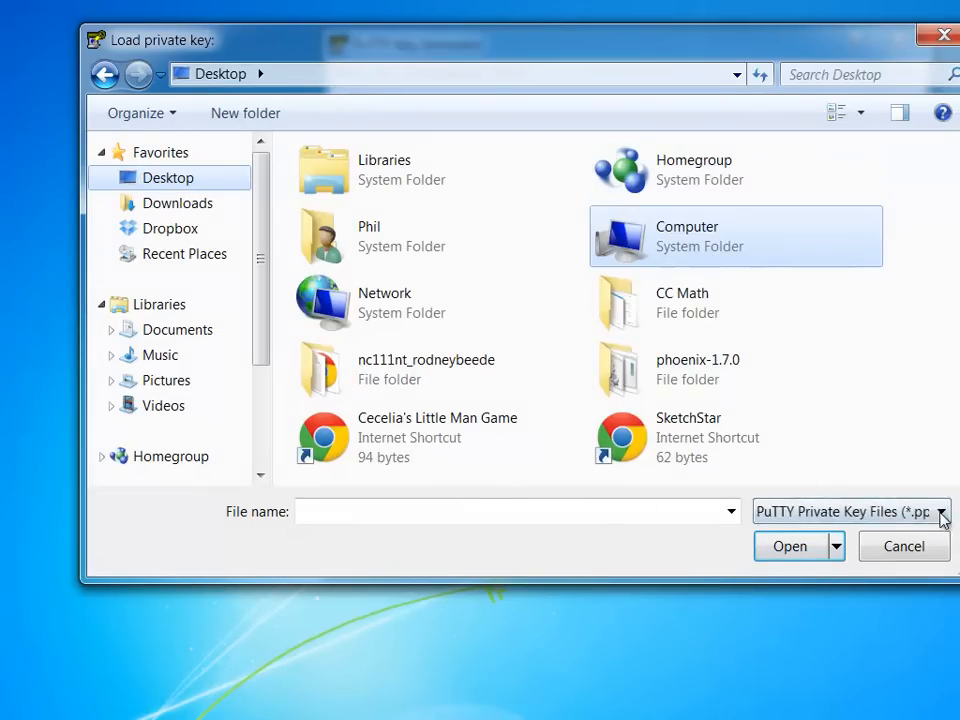
{"action": "left_click", "coordinate": [943, 511]}
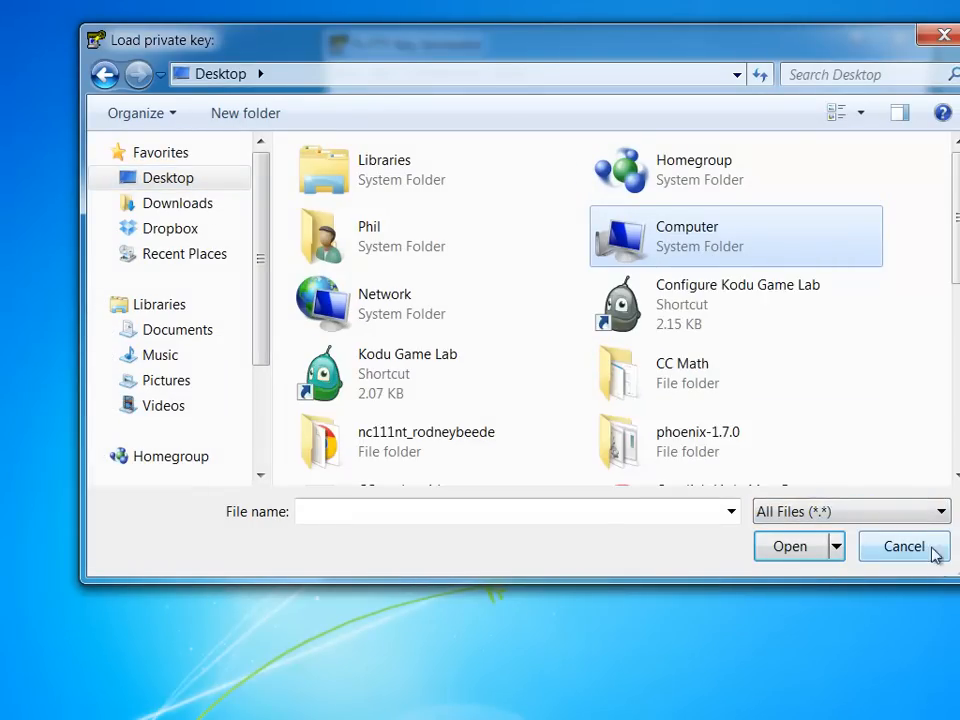
{"action": "scroll", "scroll_direction": "down", "scroll_amount": 3}
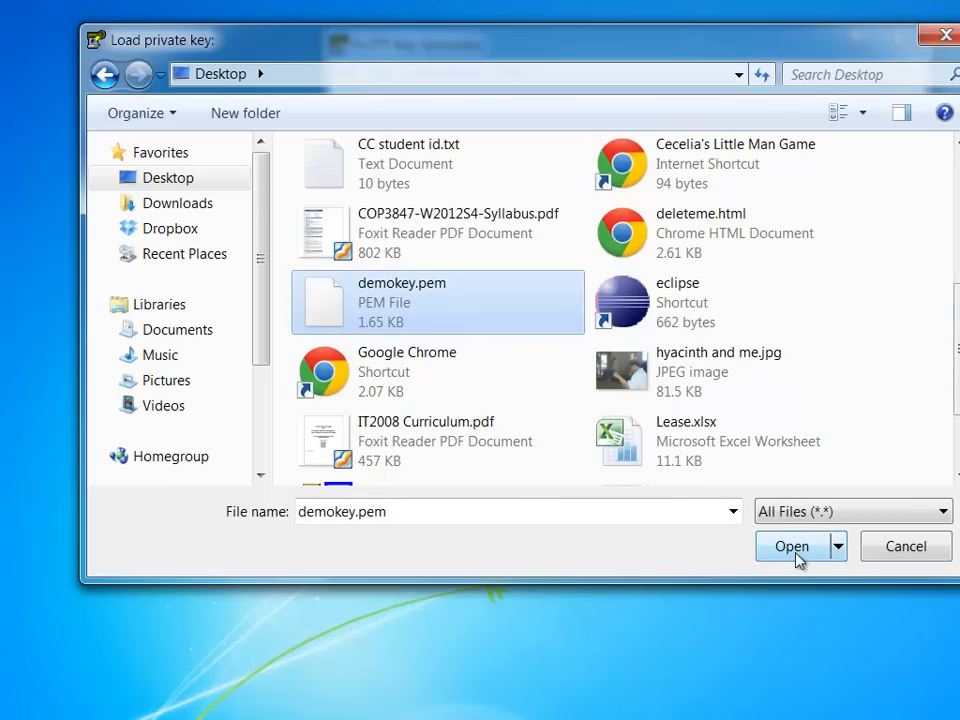
{"action": "left_click", "coordinate": [792, 546]}
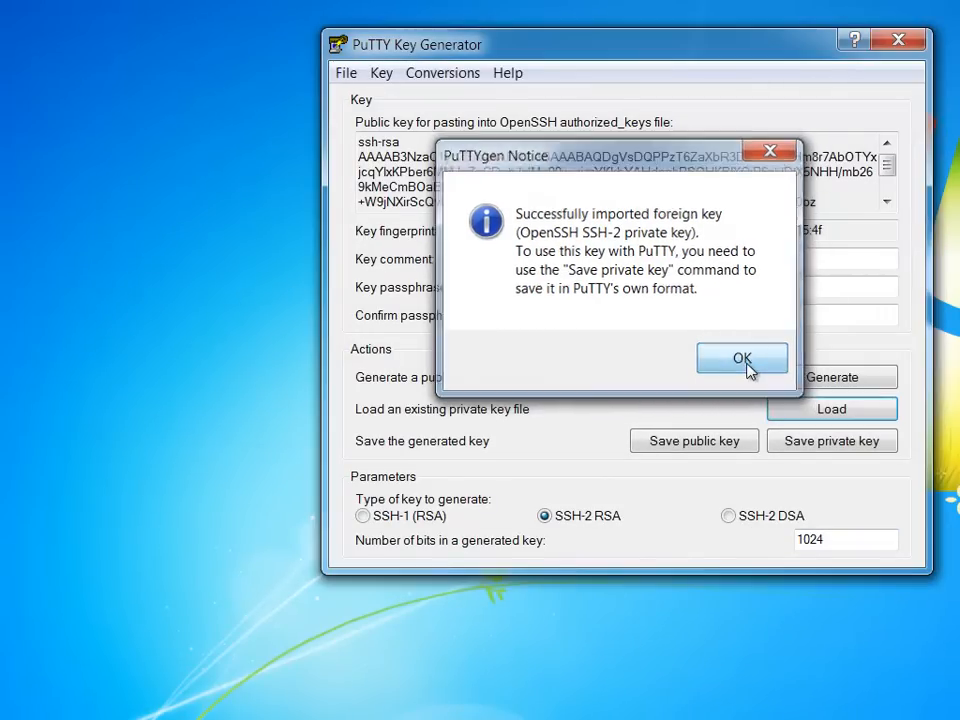
Dismiss the import notice and save the key passphrase-free as 'demoprivatekey' on the Desktop
{"action": "left_click", "coordinate": [742, 358]}
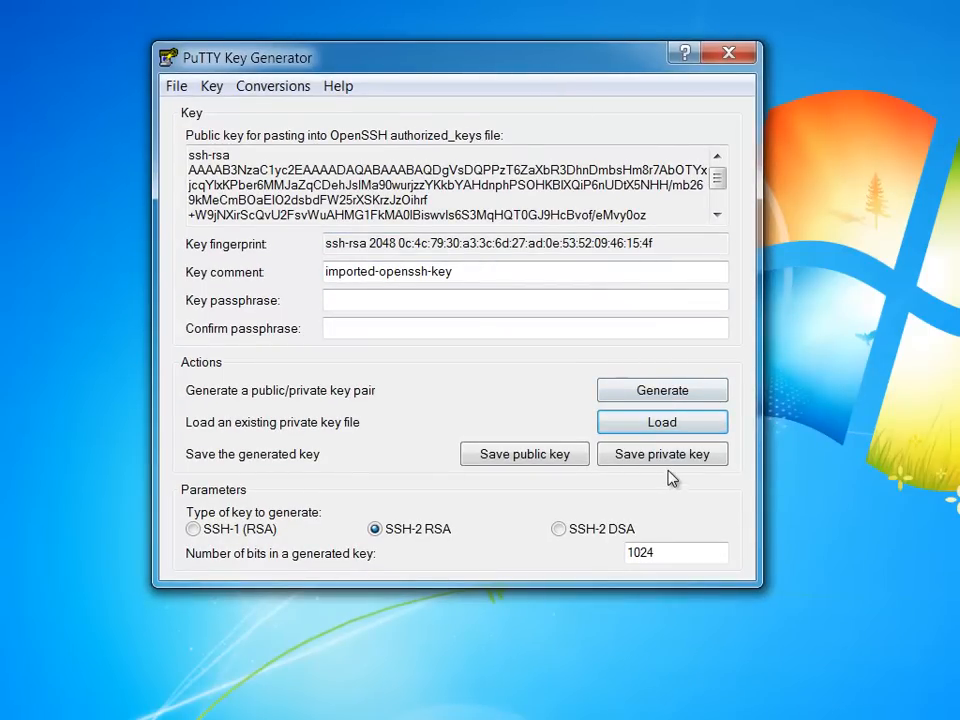
{"action": "mouse_move", "coordinate": [665, 465]}
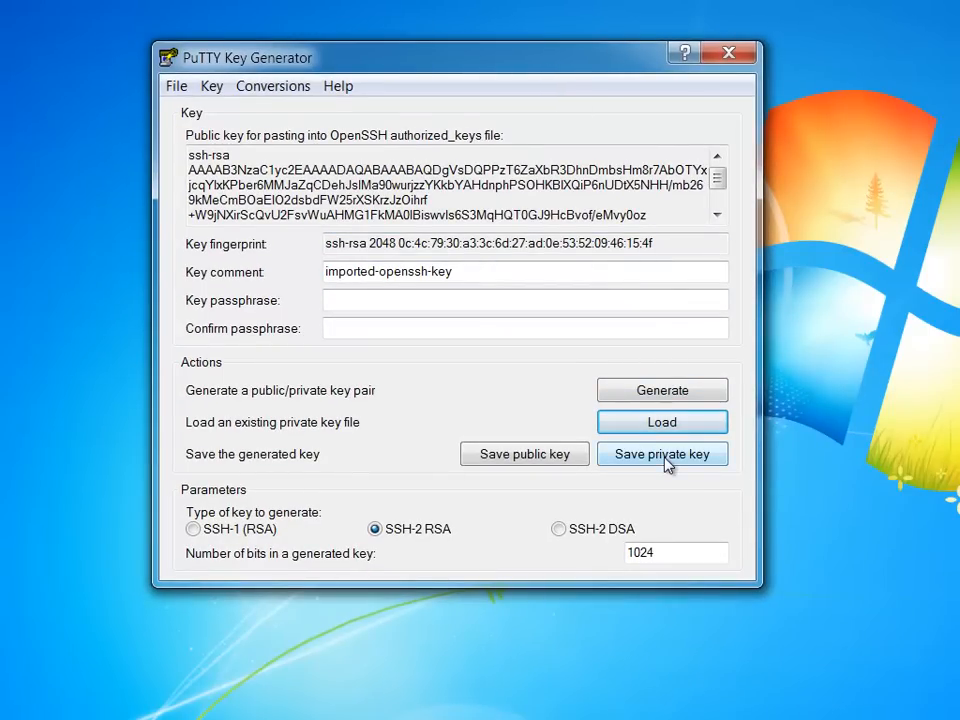
{"action": "mouse_move", "coordinate": [690, 468]}
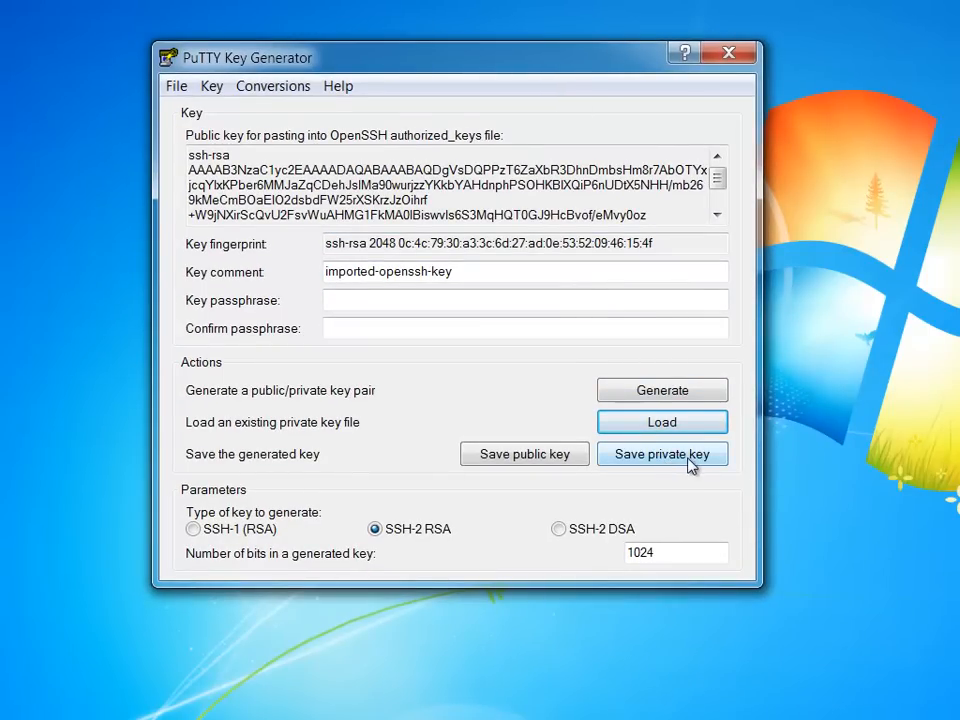
{"action": "left_click", "coordinate": [662, 453]}
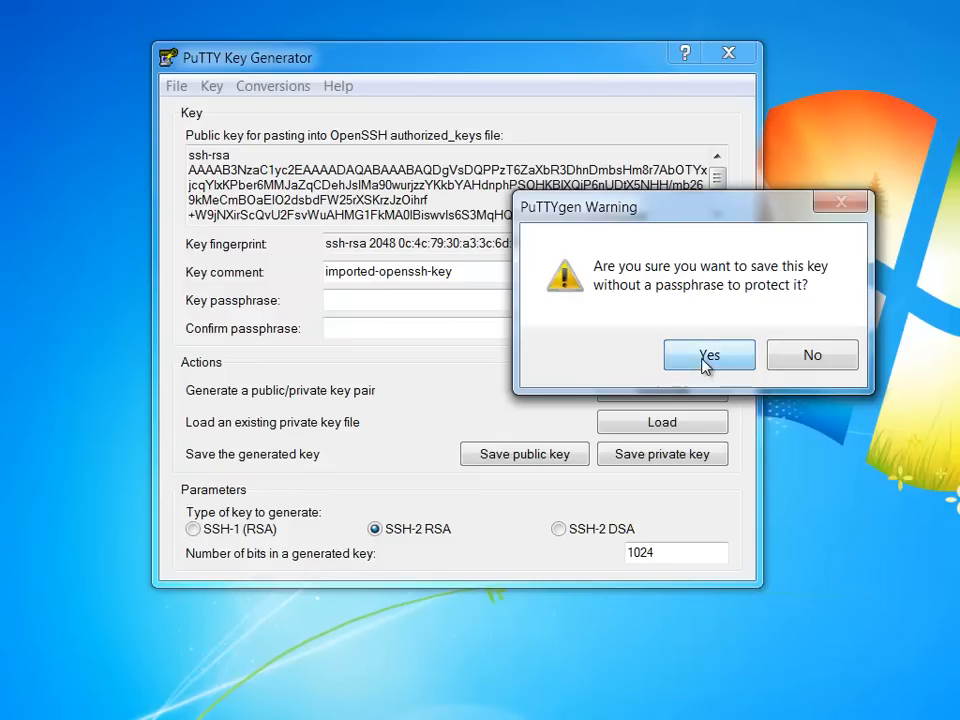
{"action": "left_click", "coordinate": [708, 355]}
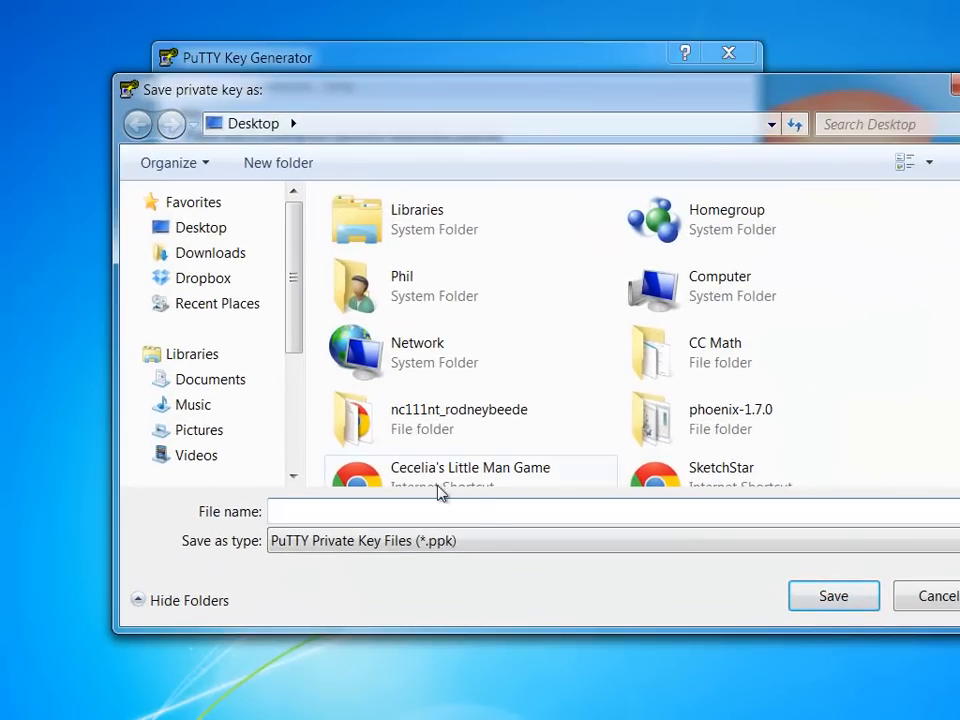
{"action": "type", "text": "d"}
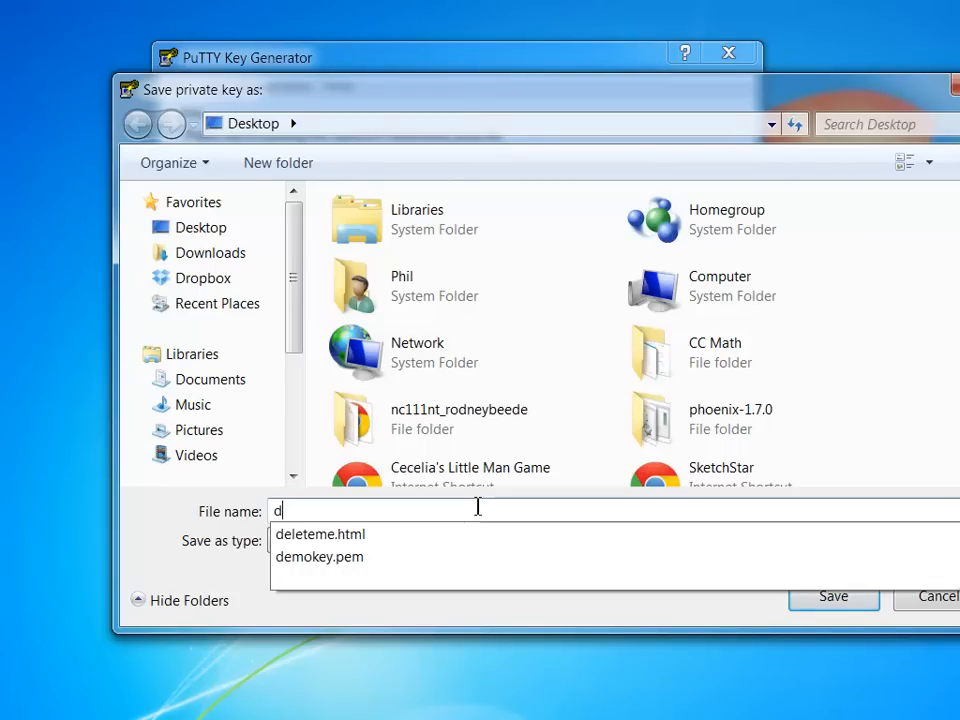
{"action": "type", "text": "emoprivate"}
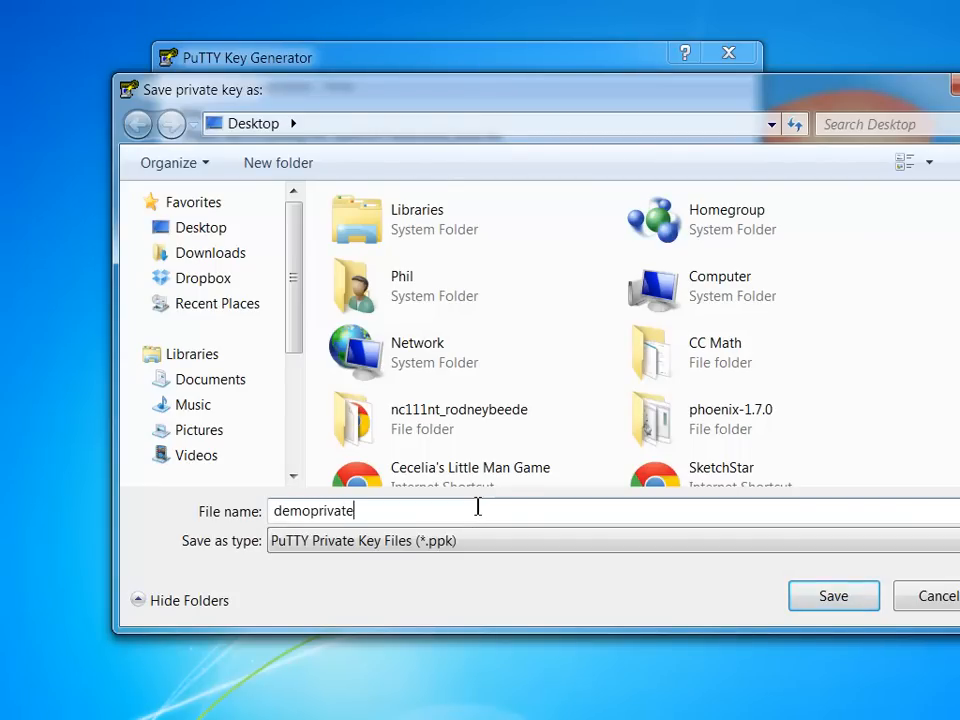
{"action": "type", "text": "key"}
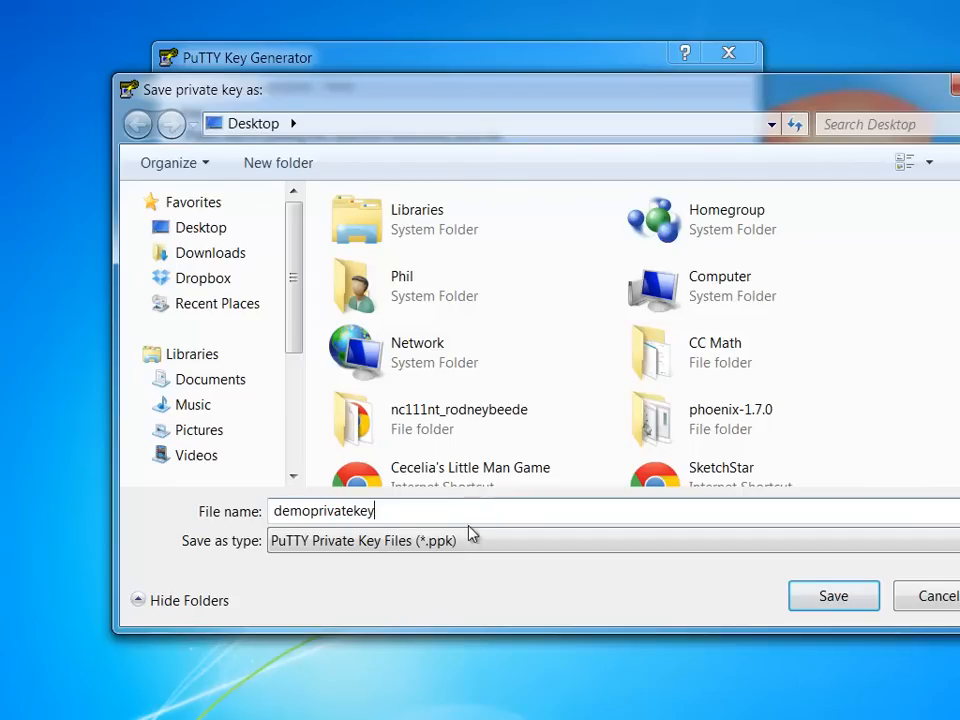
{"action": "mouse_move", "coordinate": [411, 560]}
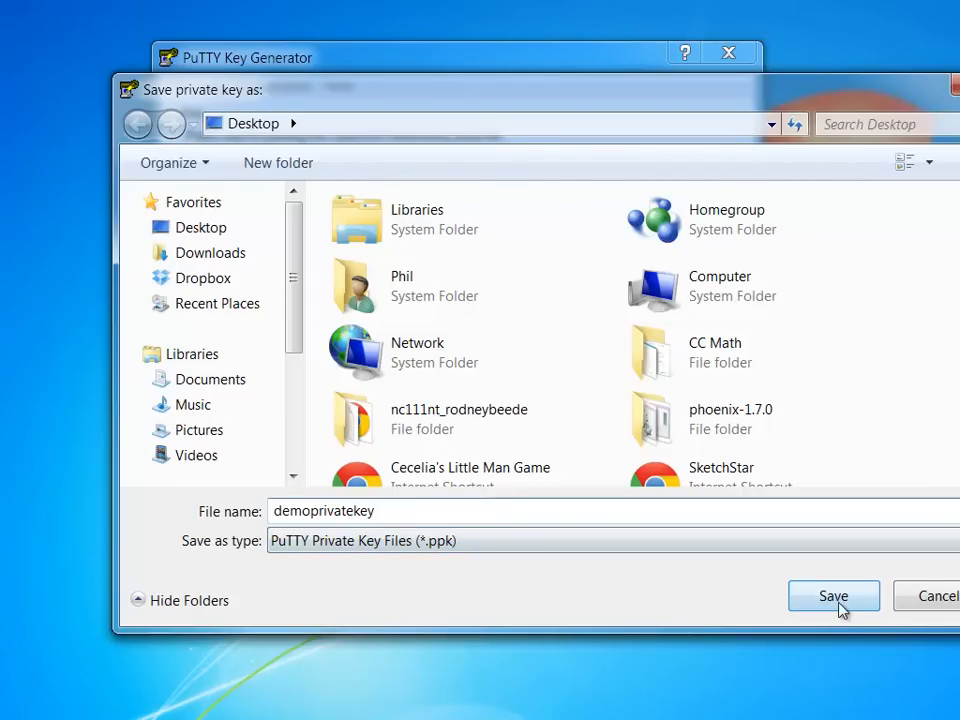
{"action": "left_click", "coordinate": [833, 596]}
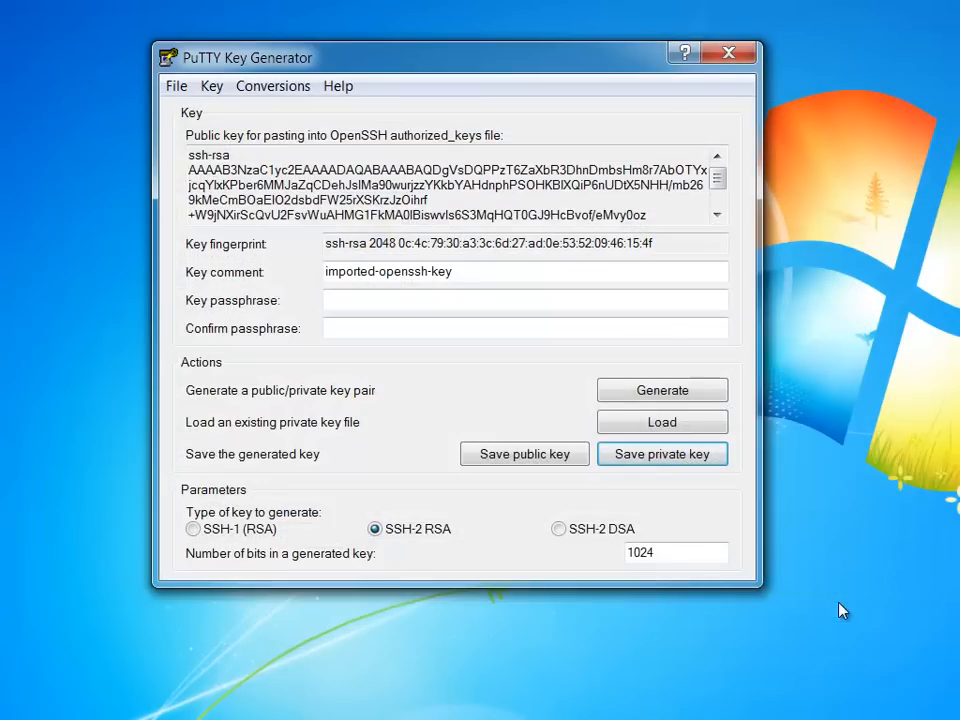
{"action": "mouse_move", "coordinate": [729, 50]}
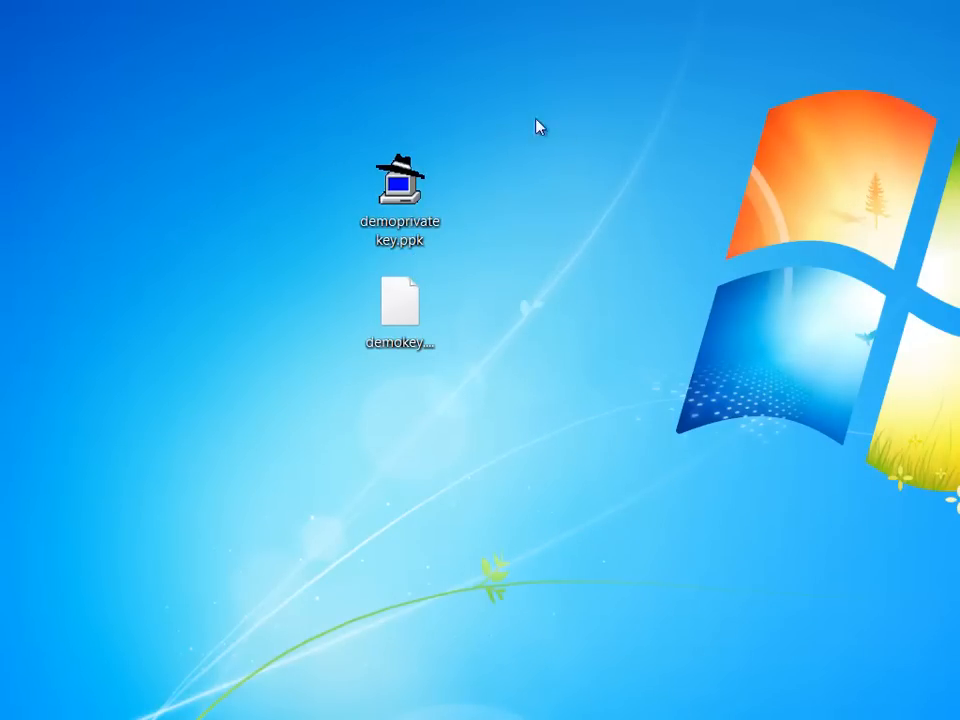
Select the new demoprivatekey.ppk file on the desktop
{"action": "left_click", "coordinate": [400, 190]}
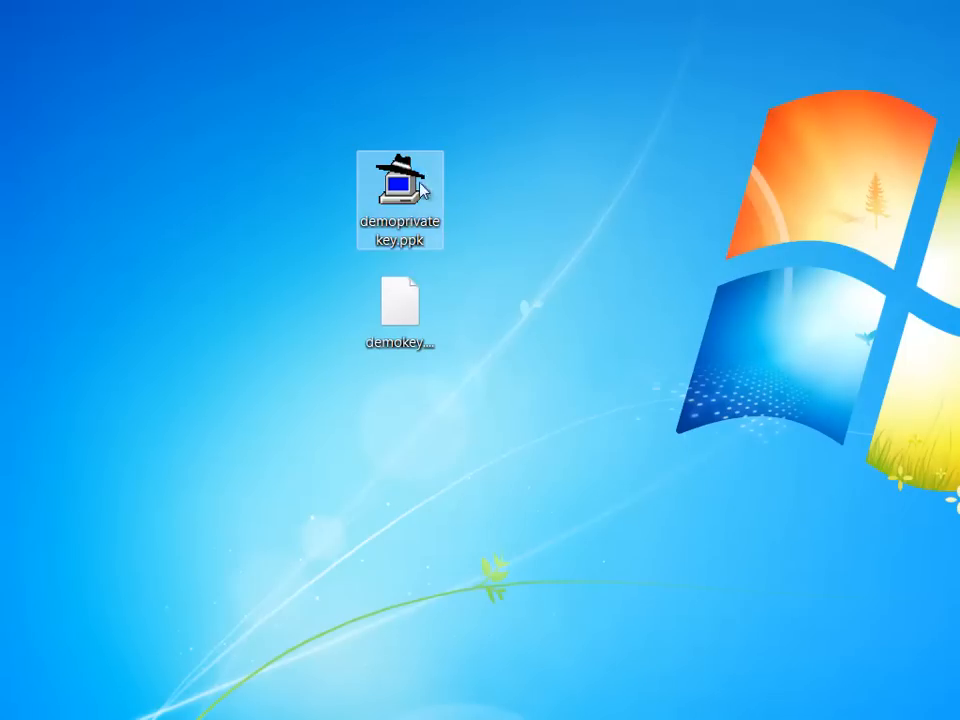
{"action": "mouse_move", "coordinate": [401, 182]}
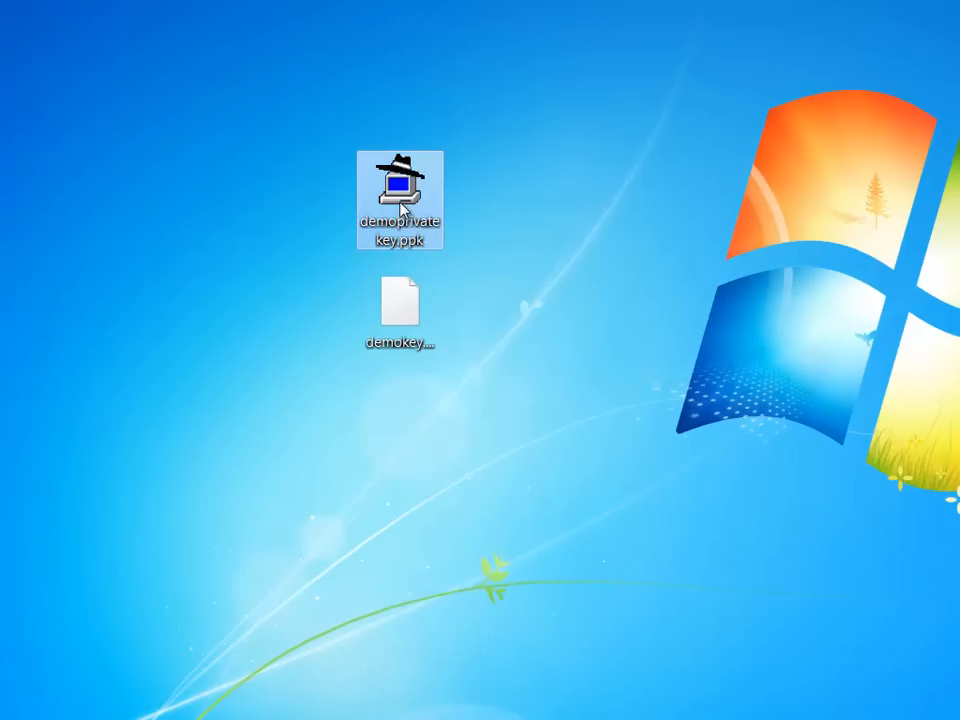
{"action": "mouse_move", "coordinate": [755, 610]}
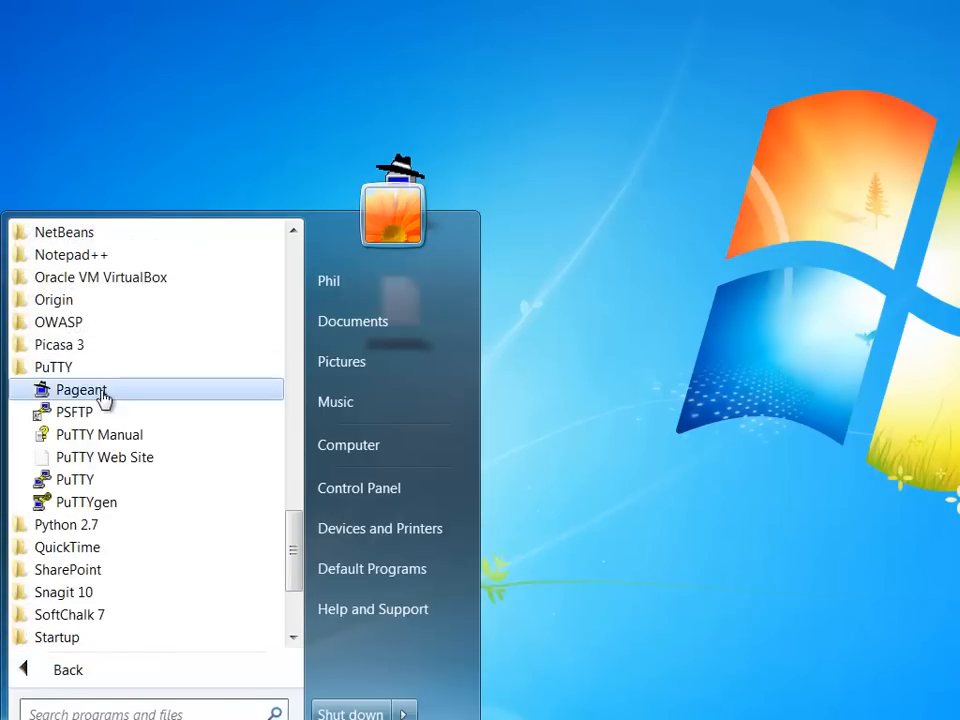
{"action": "mouse_move", "coordinate": [86, 408]}
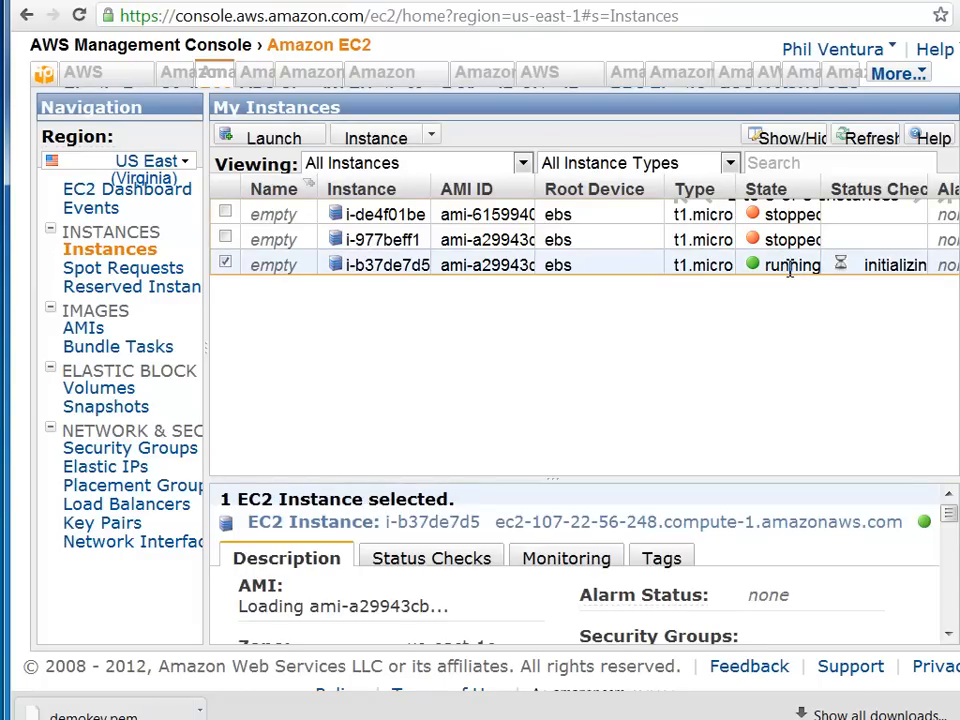
{"action": "mouse_move", "coordinate": [625, 430]}
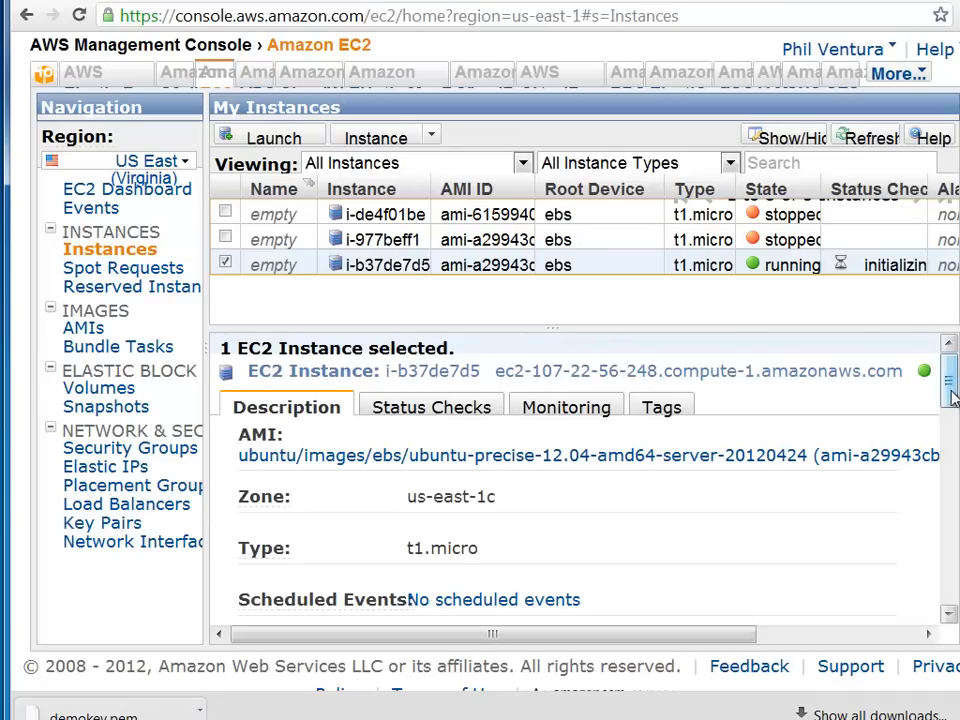
Scroll to Public DNS and copy ec2-107-22-56-248.compute-1.amazonaws.com
{"action": "scroll", "scroll_direction": "down", "scroll_amount": 3}
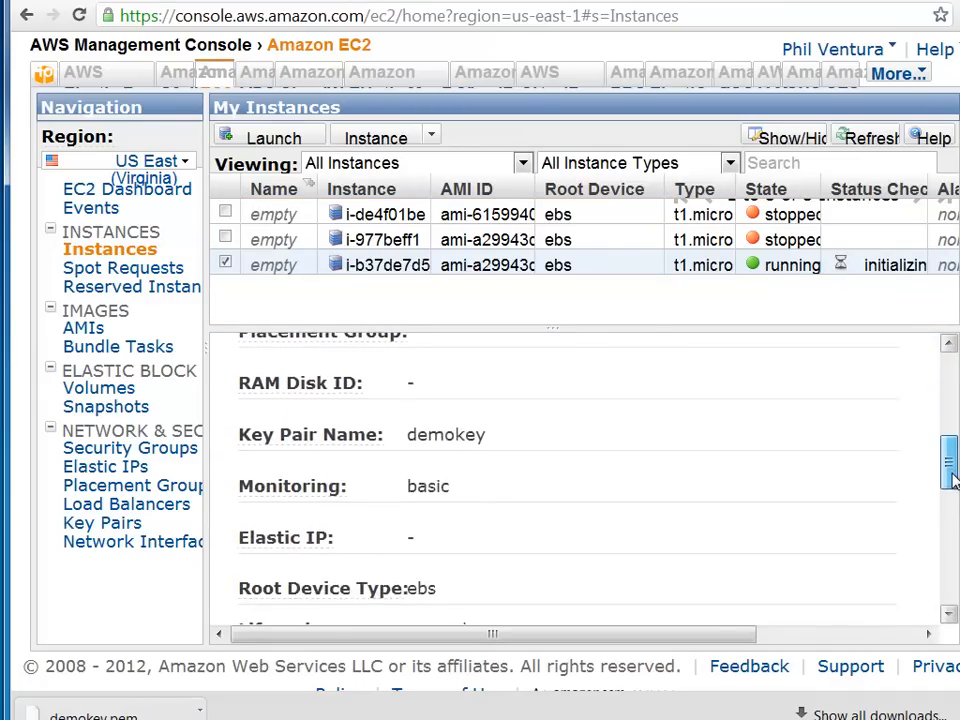
{"action": "scroll", "scroll_direction": "down", "scroll_amount": 3}
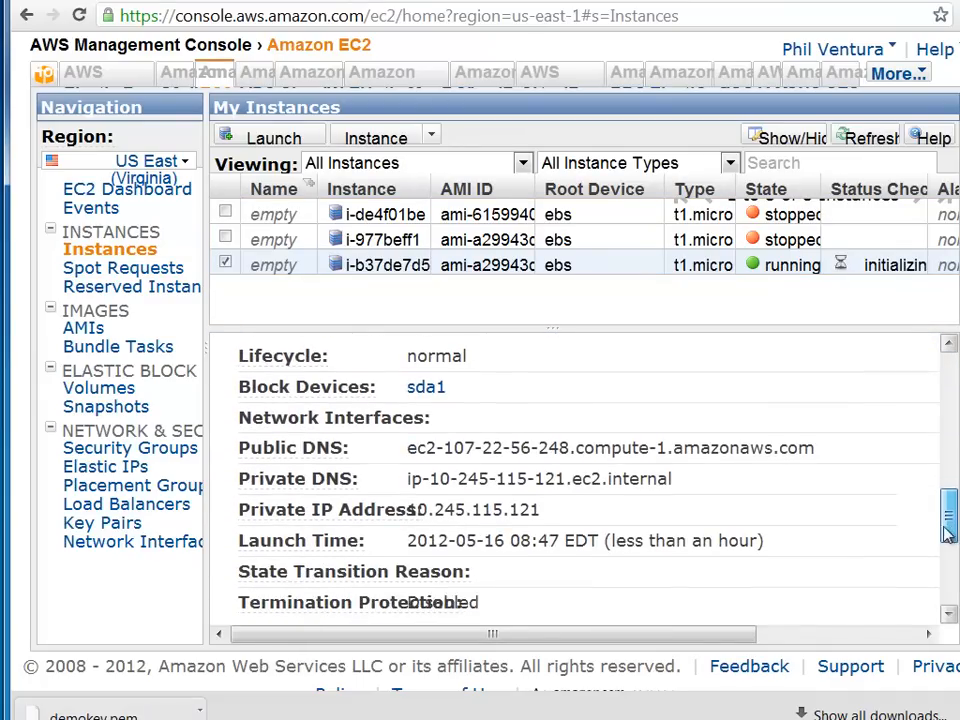
{"action": "scroll", "scroll_direction": "down", "scroll_amount": 3}
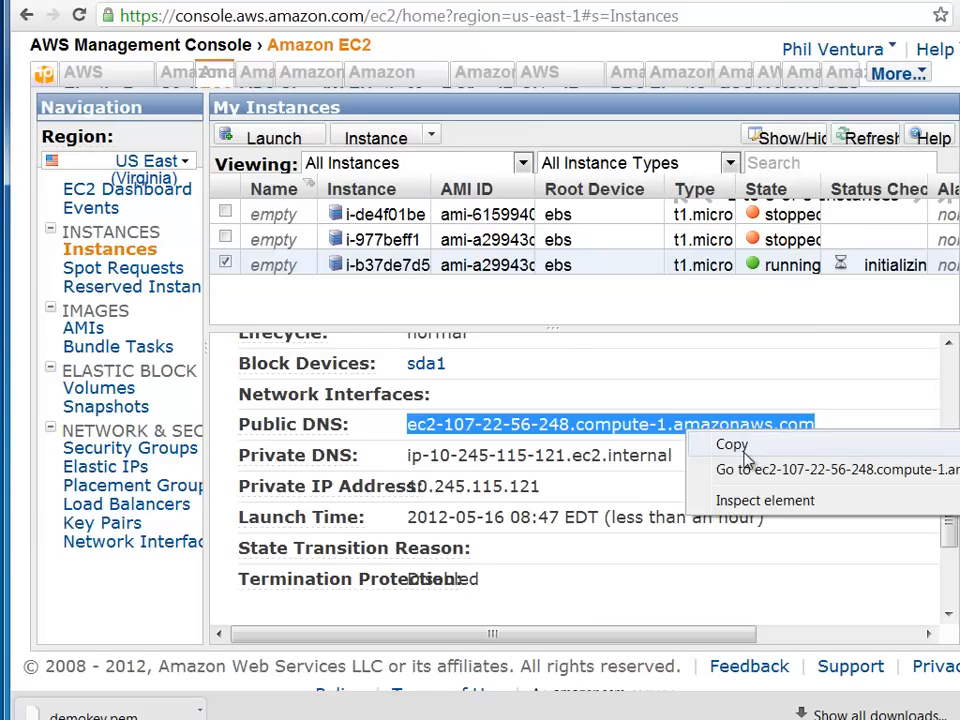
{"action": "left_click", "coordinate": [731, 444]}
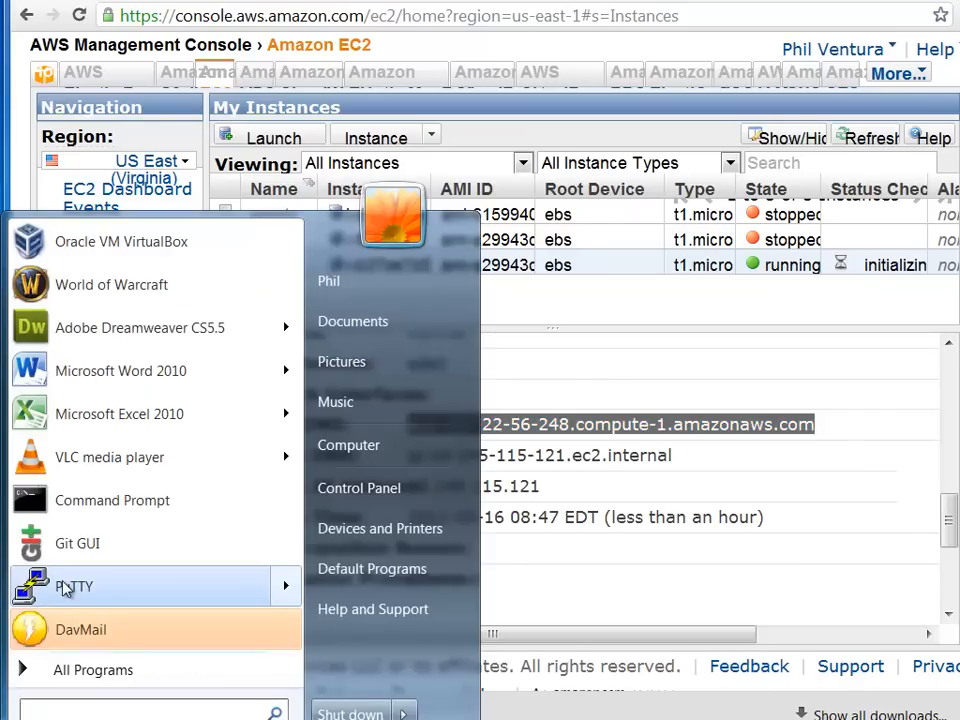
Start PuTTY and load the saved EC2 session
{"action": "left_click", "coordinate": [74, 585]}
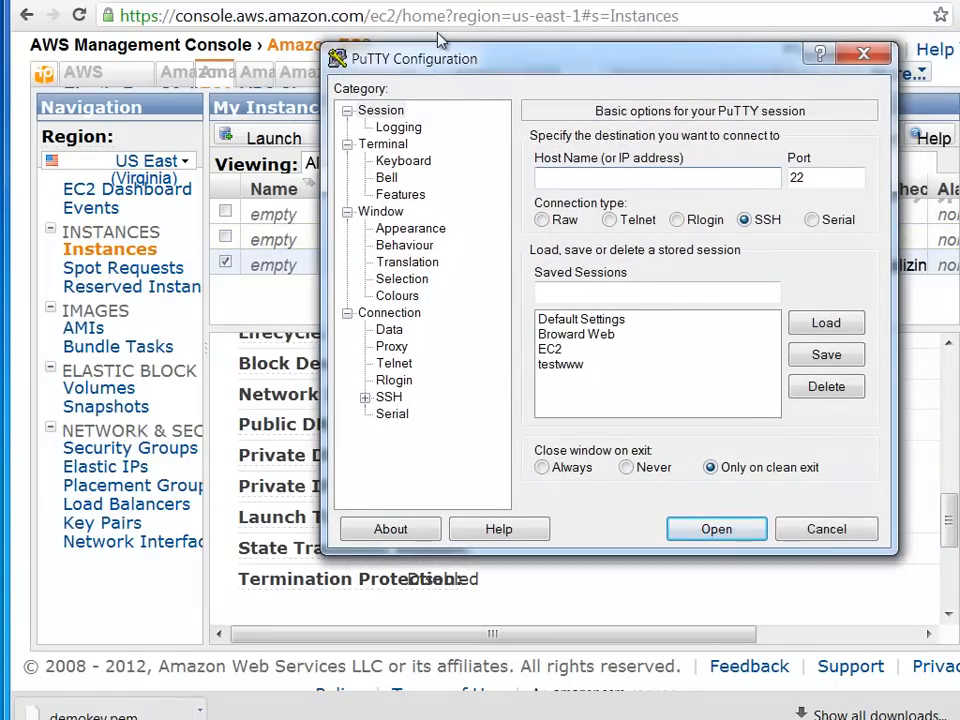
{"action": "left_click", "coordinate": [550, 348]}
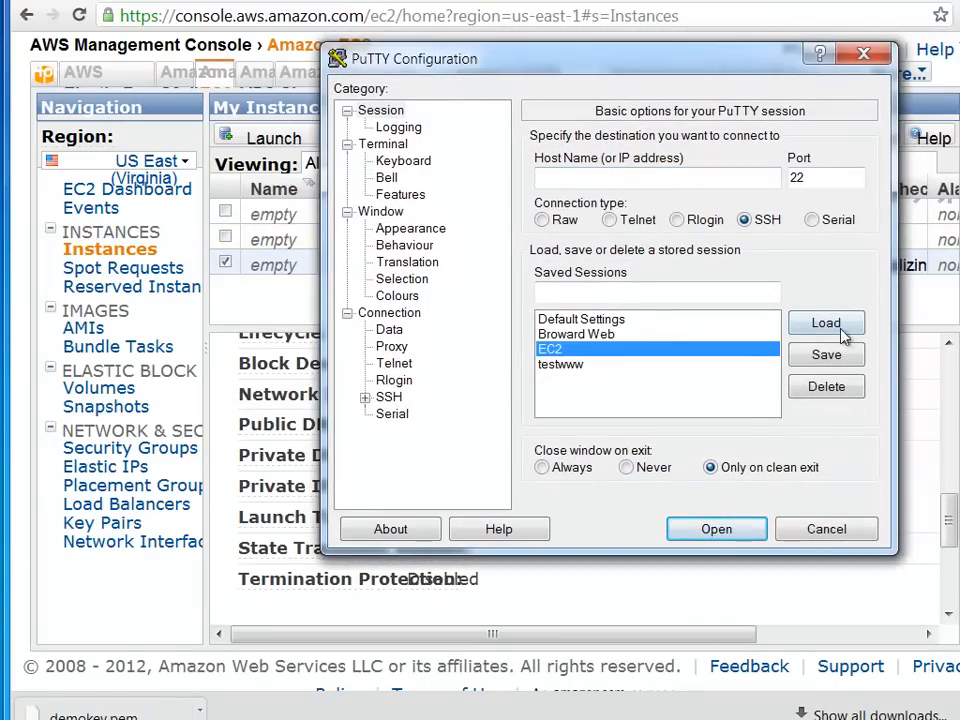
{"action": "left_click", "coordinate": [826, 322]}
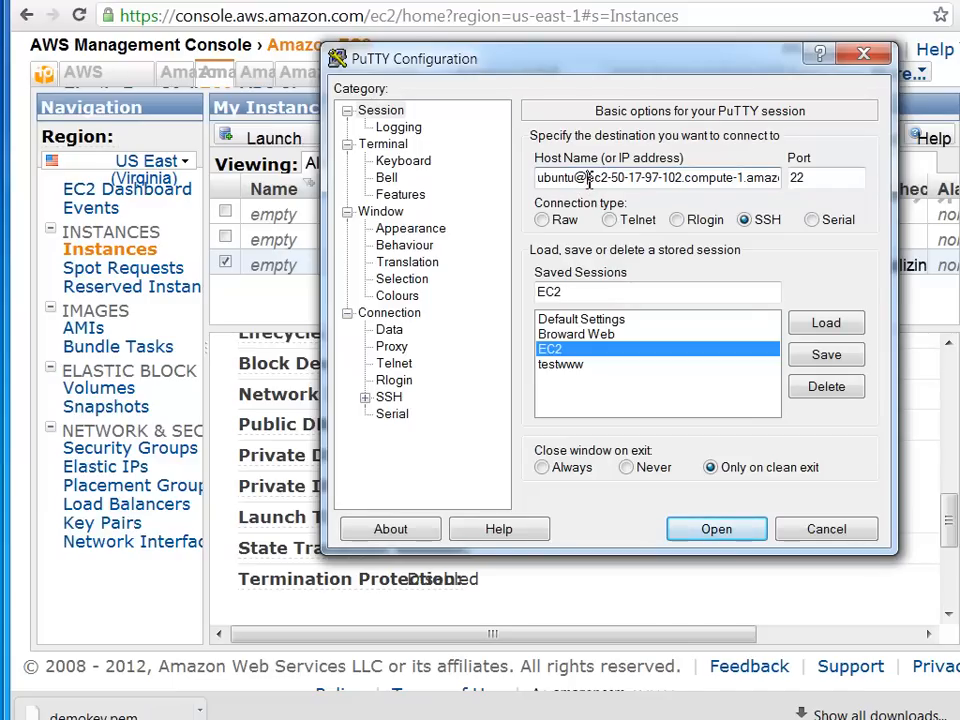
{"action": "triple_click", "coordinate": [657, 178]}
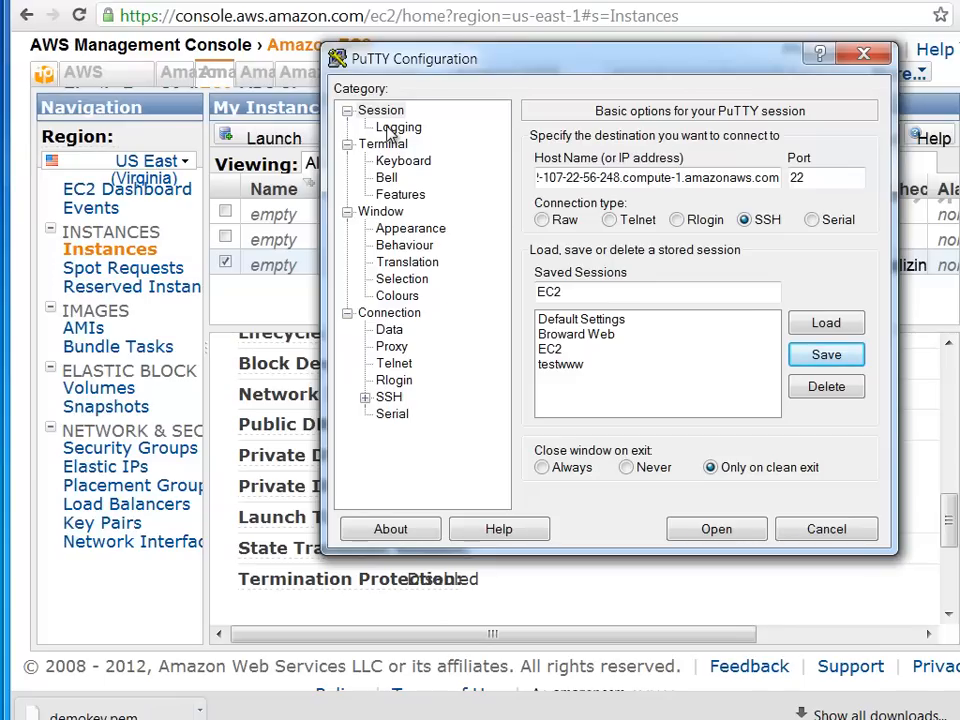
{"action": "left_click", "coordinate": [397, 127]}
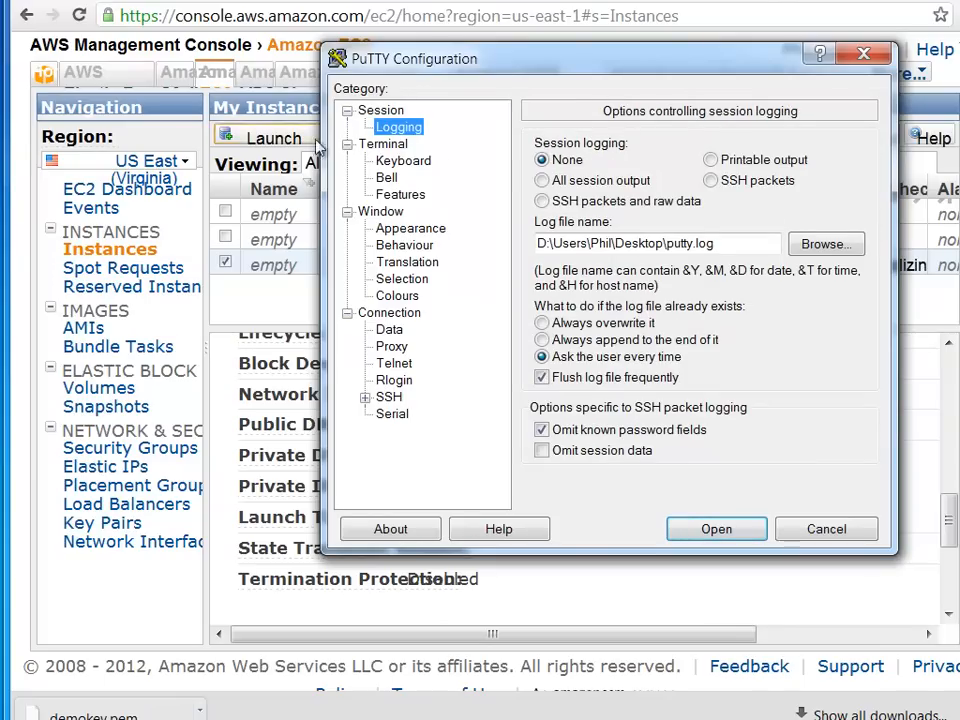
{"action": "mouse_move", "coordinate": [675, 172]}
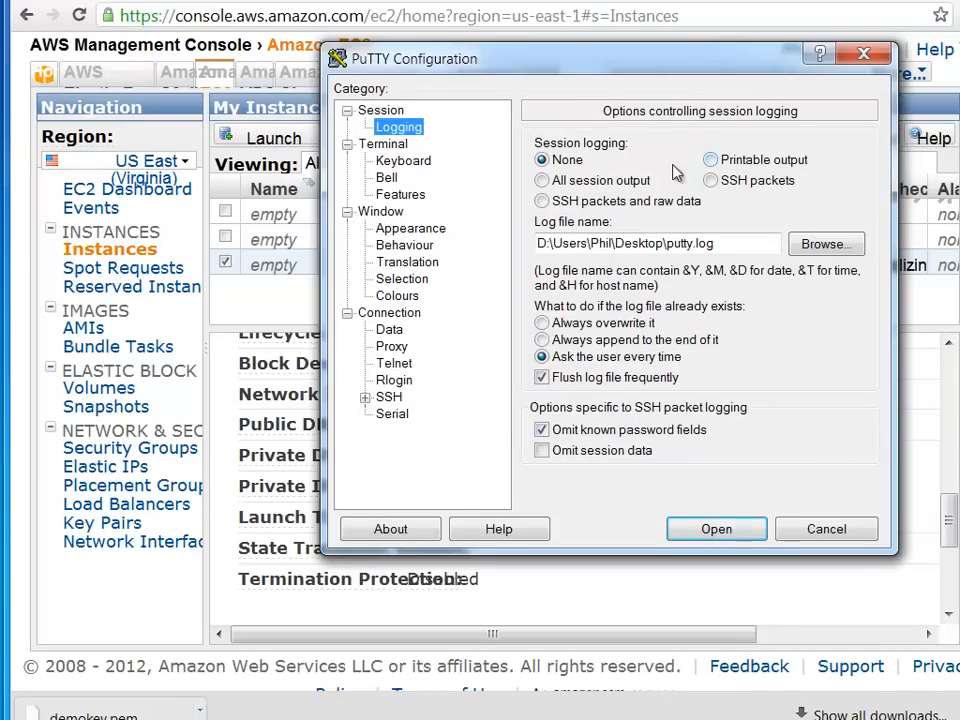
{"action": "mouse_move", "coordinate": [804, 235]}
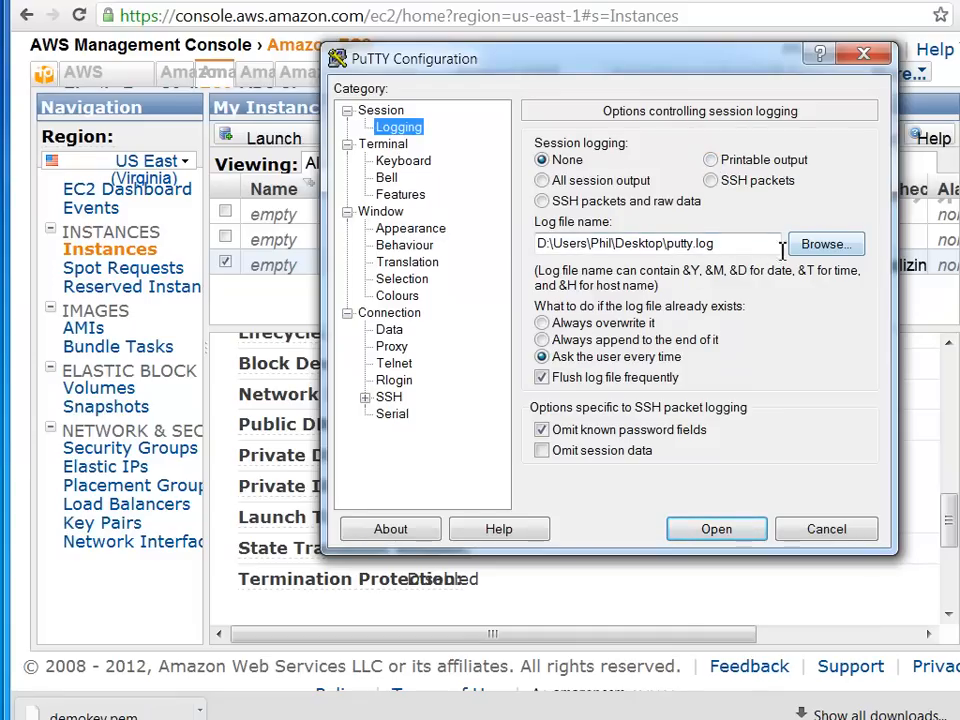
{"action": "left_click", "coordinate": [382, 109]}
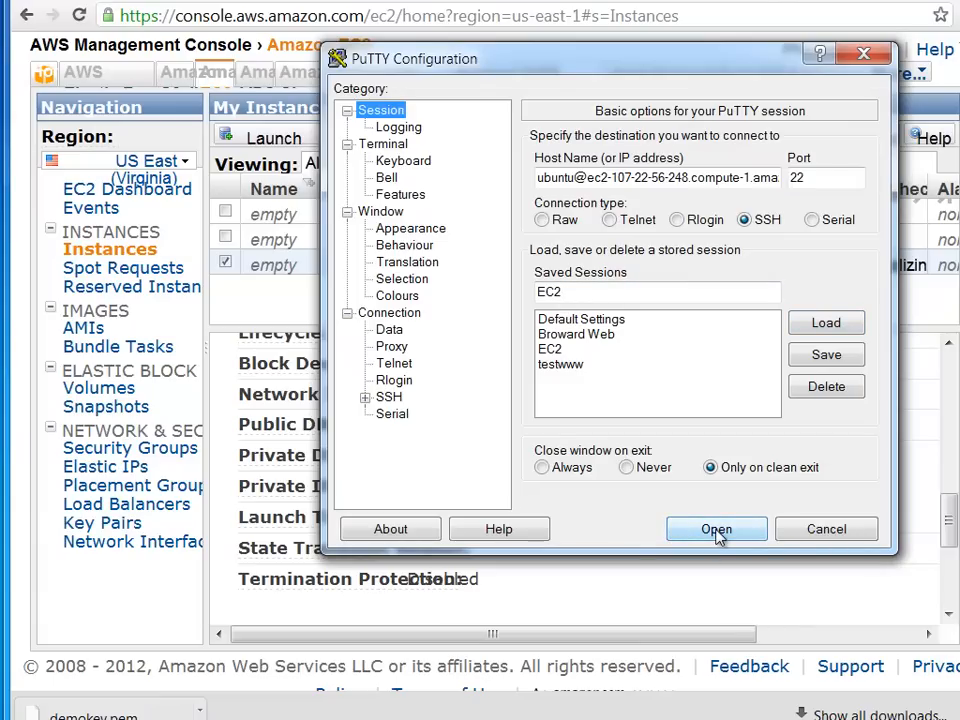
{"action": "left_click", "coordinate": [716, 529]}
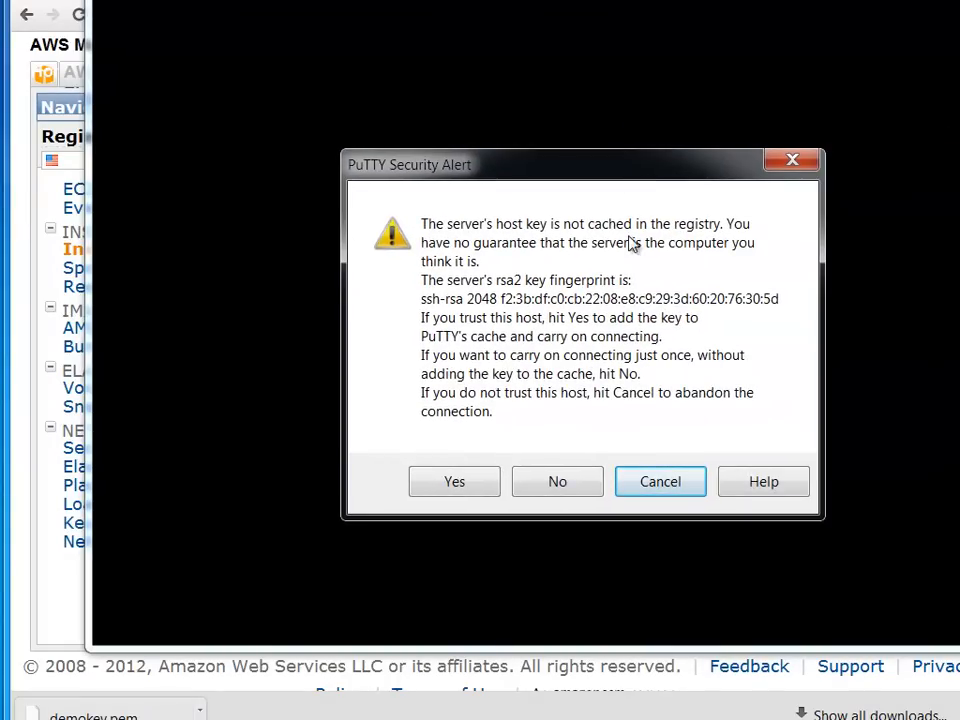
{"action": "mouse_move", "coordinate": [825, 232]}
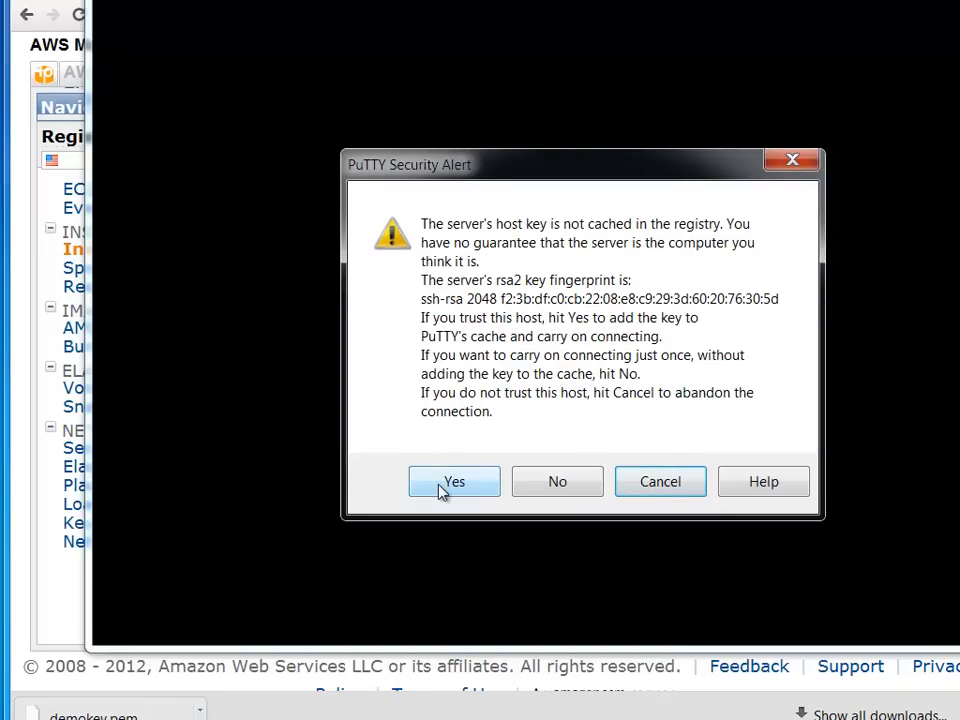
Accept and cache the server's host key in the PuTTY Security Alert
{"action": "left_click", "coordinate": [454, 481]}
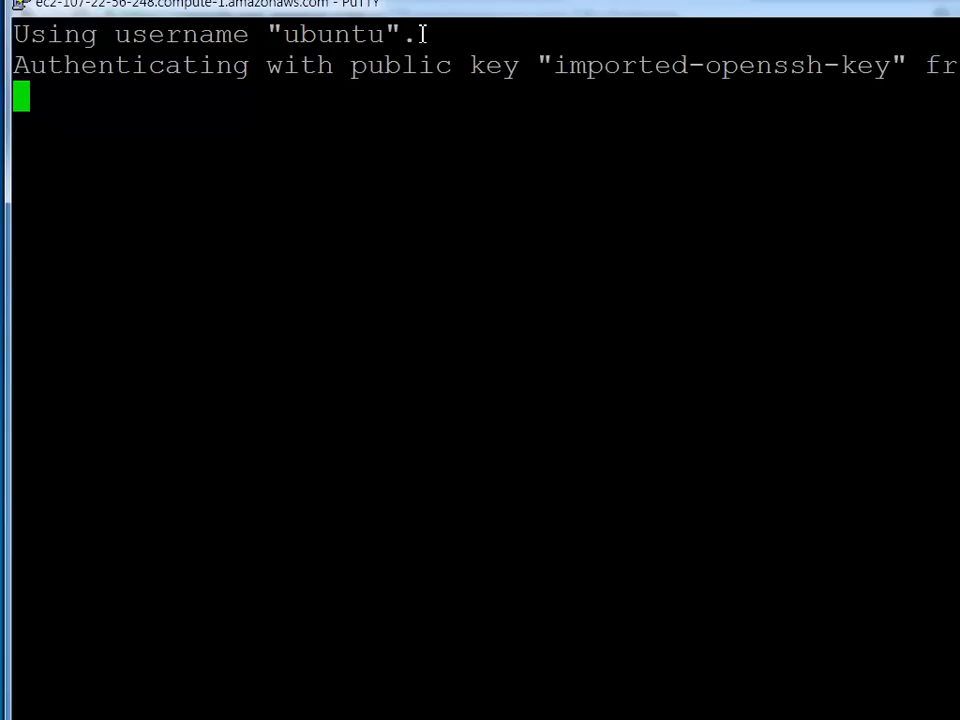
{"action": "mouse_move", "coordinate": [458, 351]}
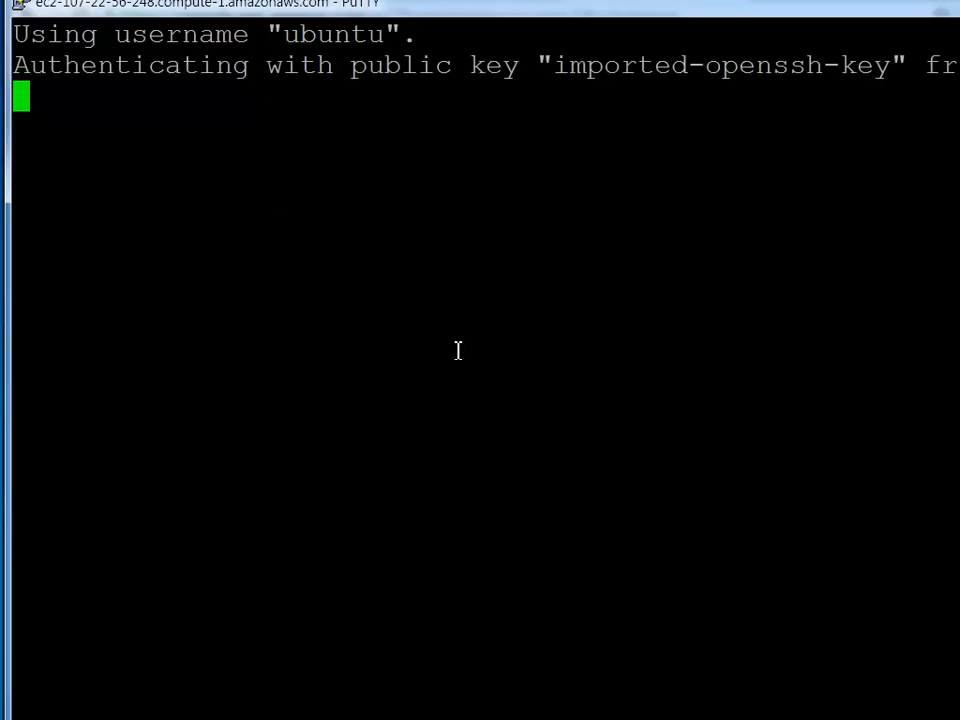